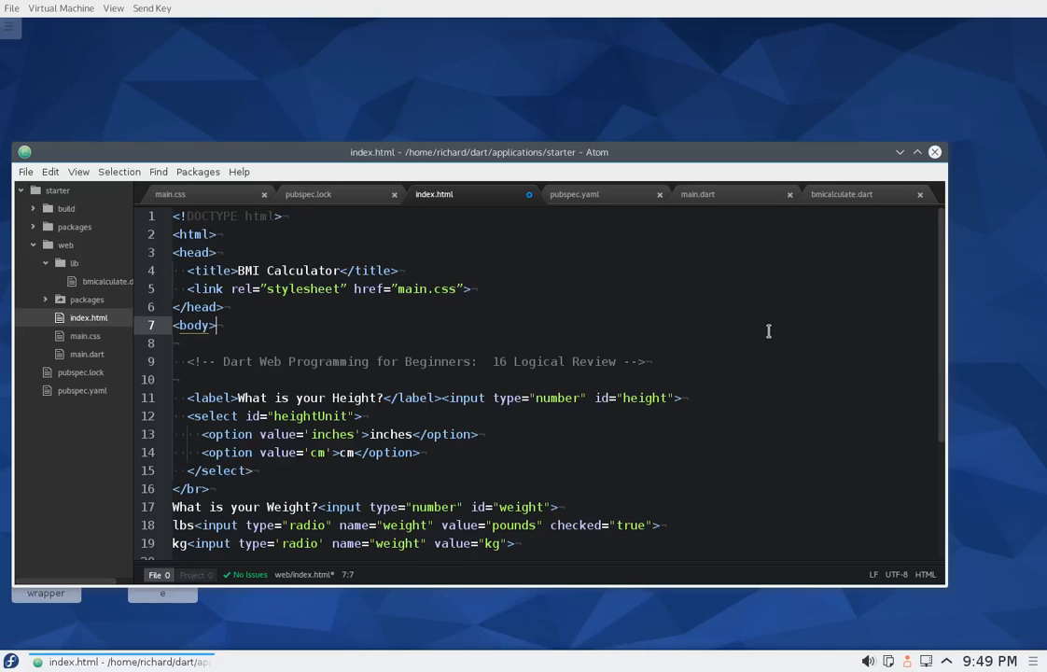
{"action": "mouse_move", "coordinate": [527, 389]}
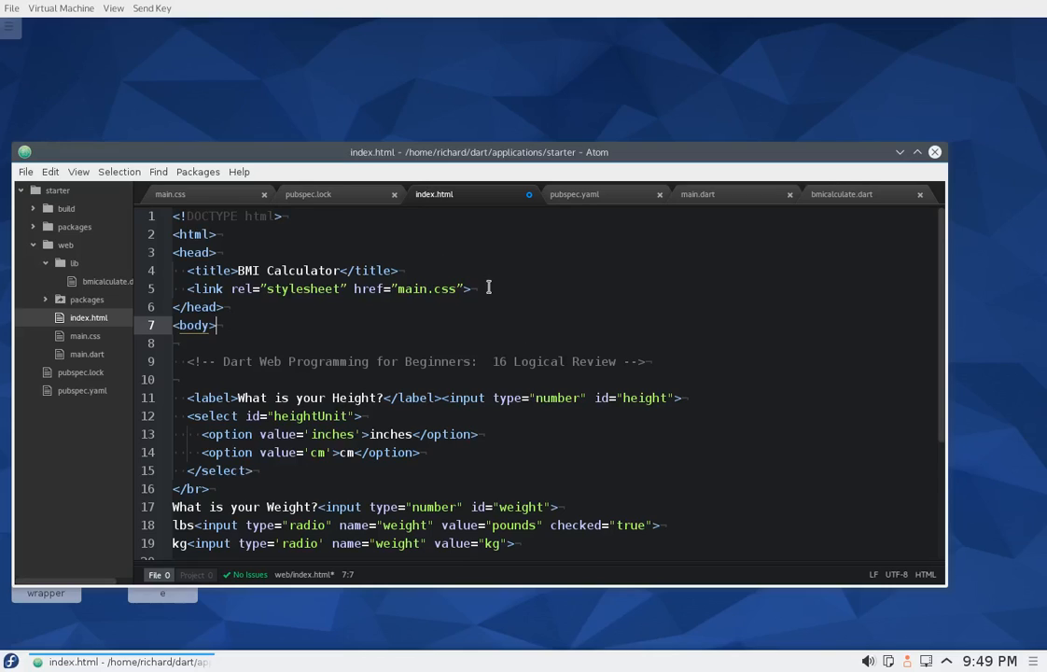
{"action": "mouse_move", "coordinate": [601, 152]}
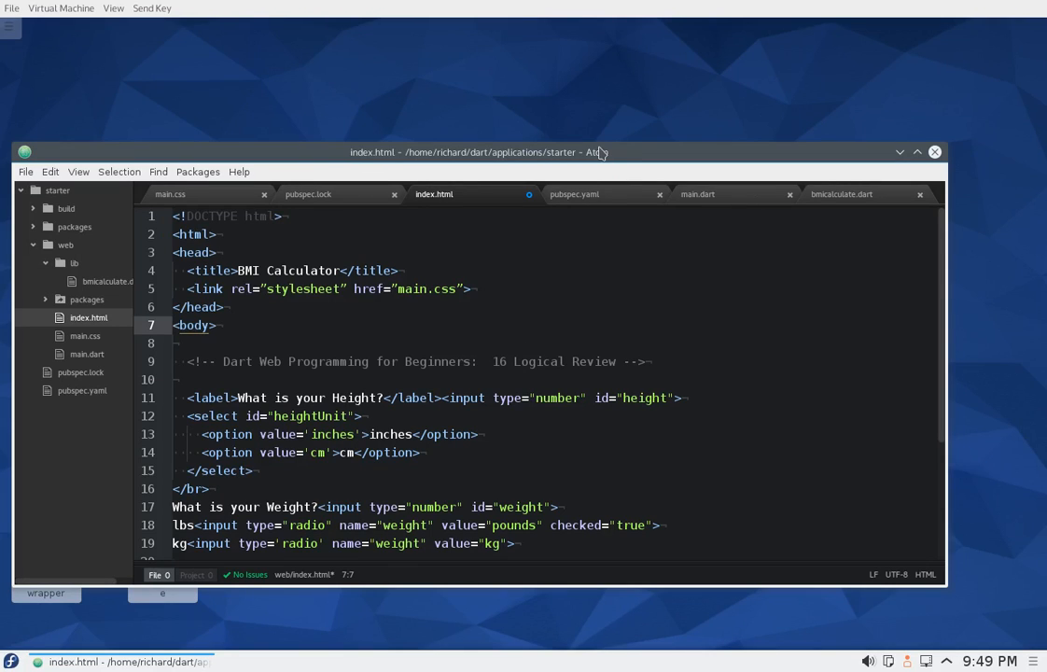
Browse Atom's File, Packages and Help menus before closing.
{"action": "left_click", "coordinate": [25, 171]}
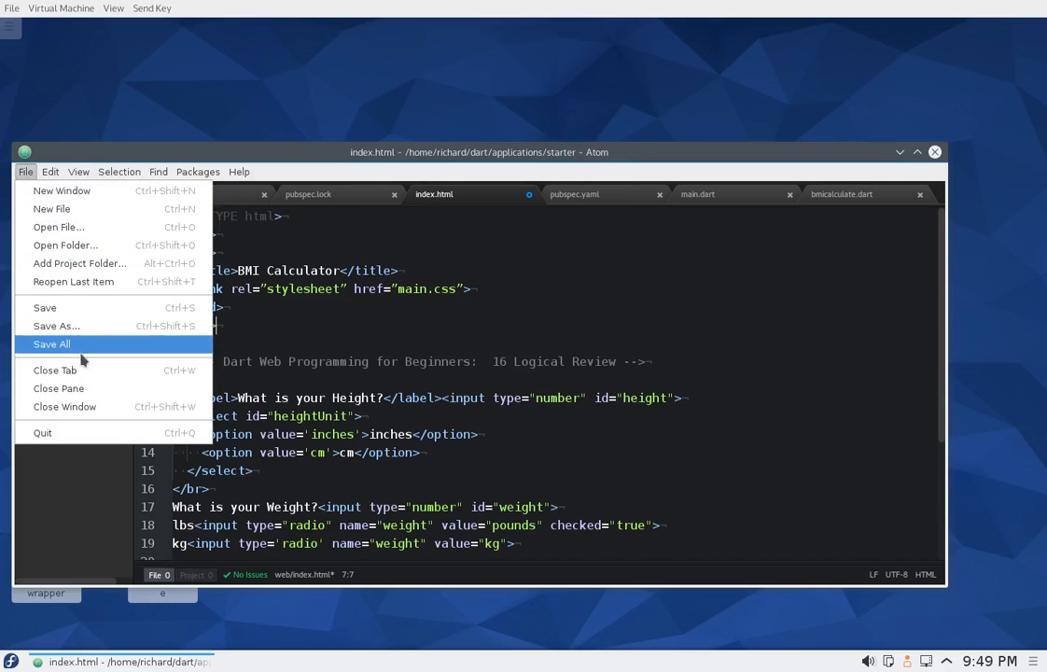
{"action": "left_click", "coordinate": [50, 171]}
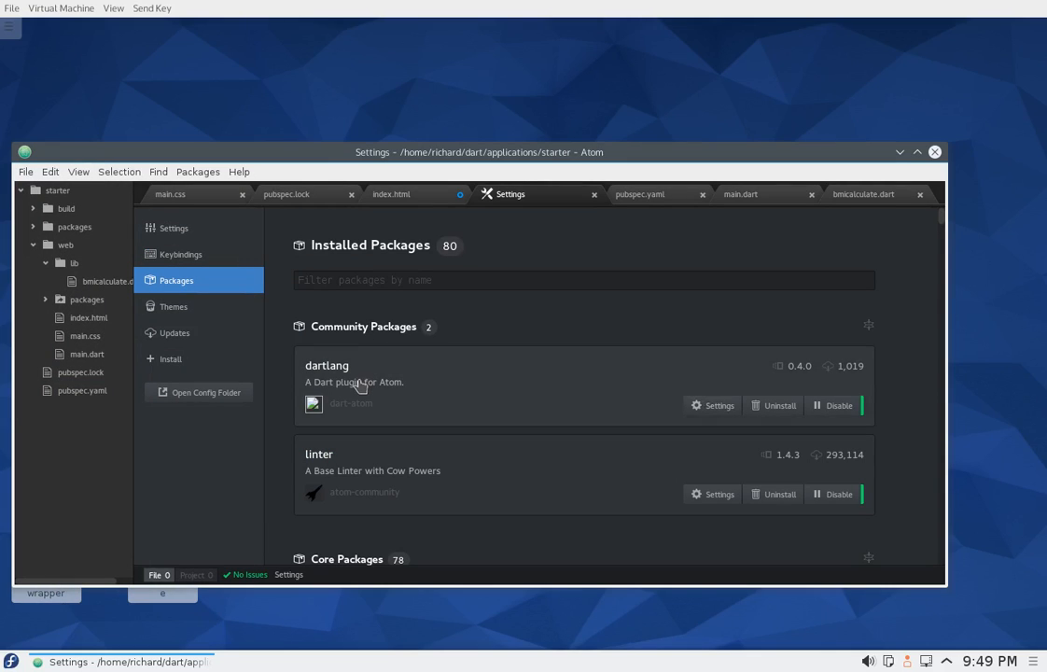
{"action": "mouse_move", "coordinate": [764, 434]}
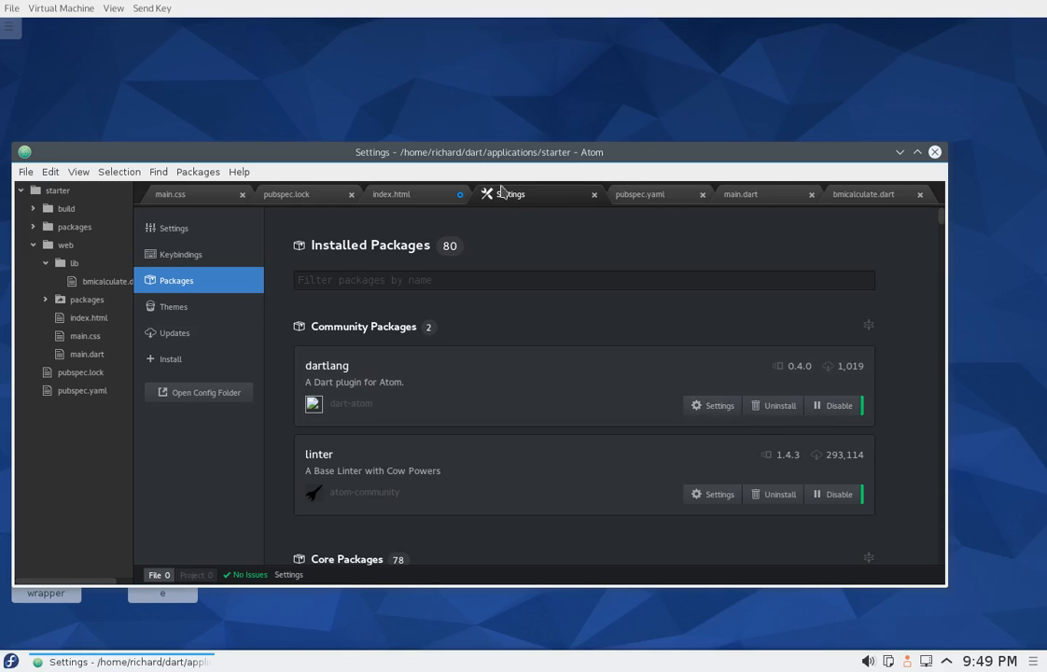
{"action": "mouse_move", "coordinate": [468, 224]}
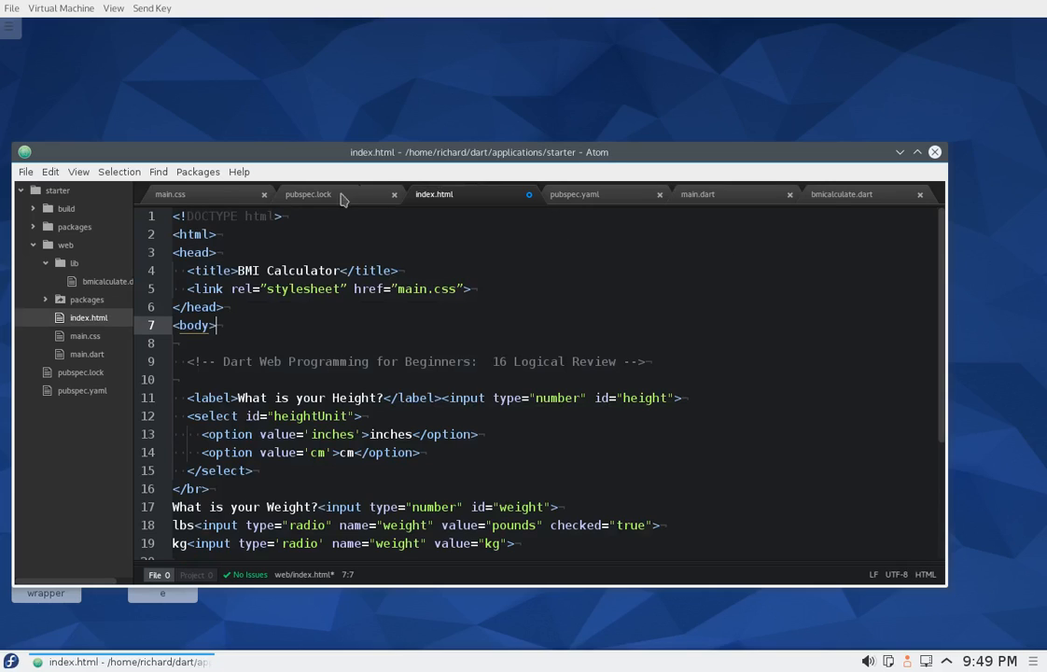
{"action": "left_click", "coordinate": [239, 171]}
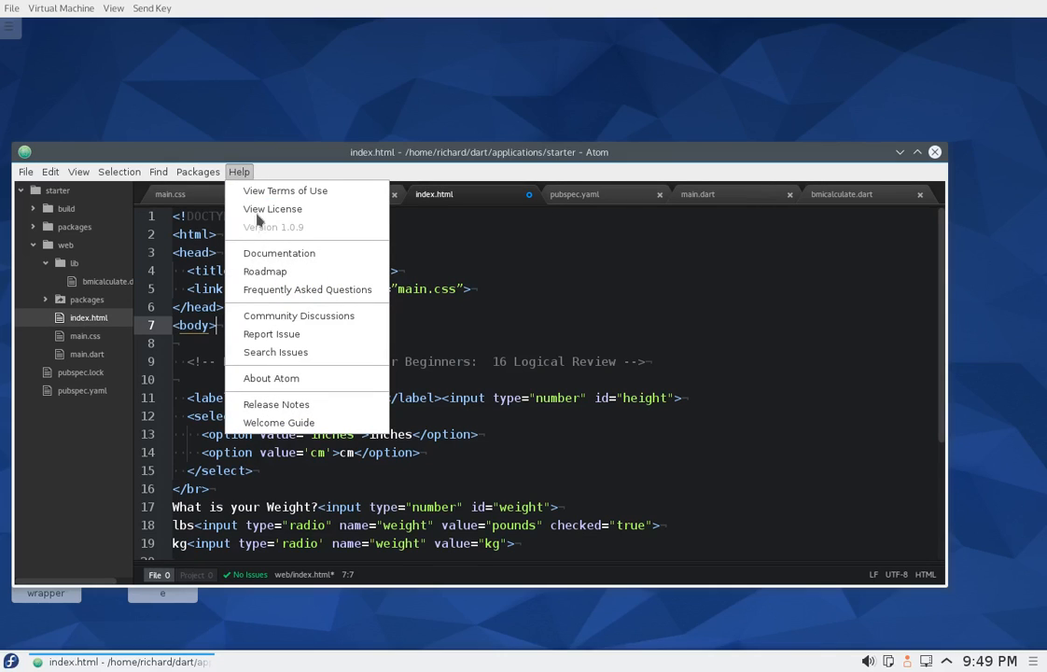
{"action": "mouse_move", "coordinate": [279, 422]}
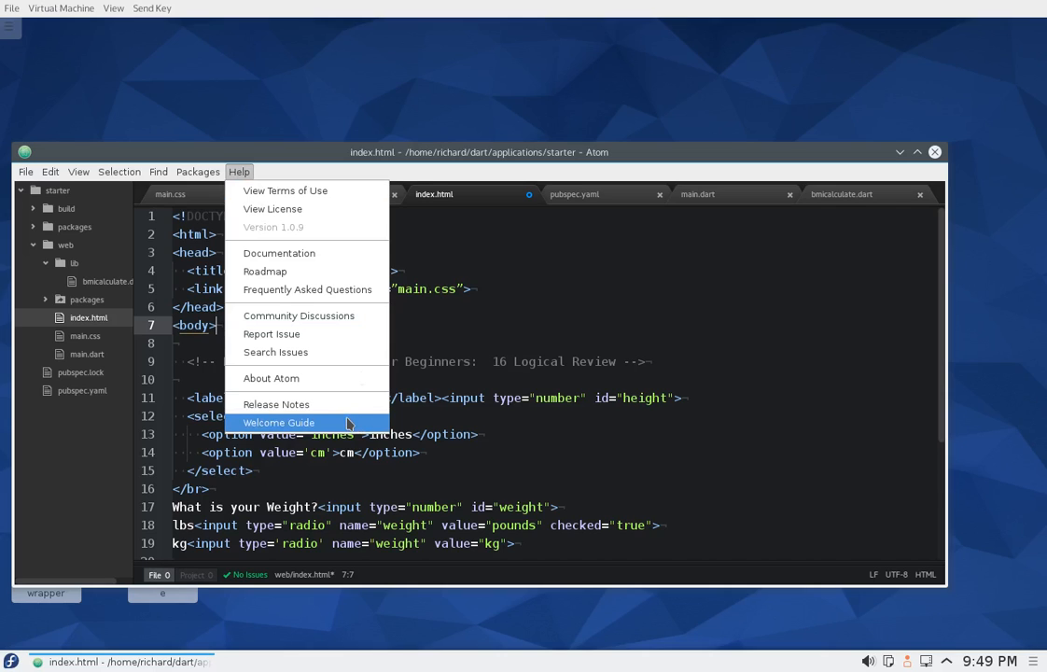
Quit Atom via File > Quit, saving the pending index.html changes in the prompt.
{"action": "left_click", "coordinate": [25, 171]}
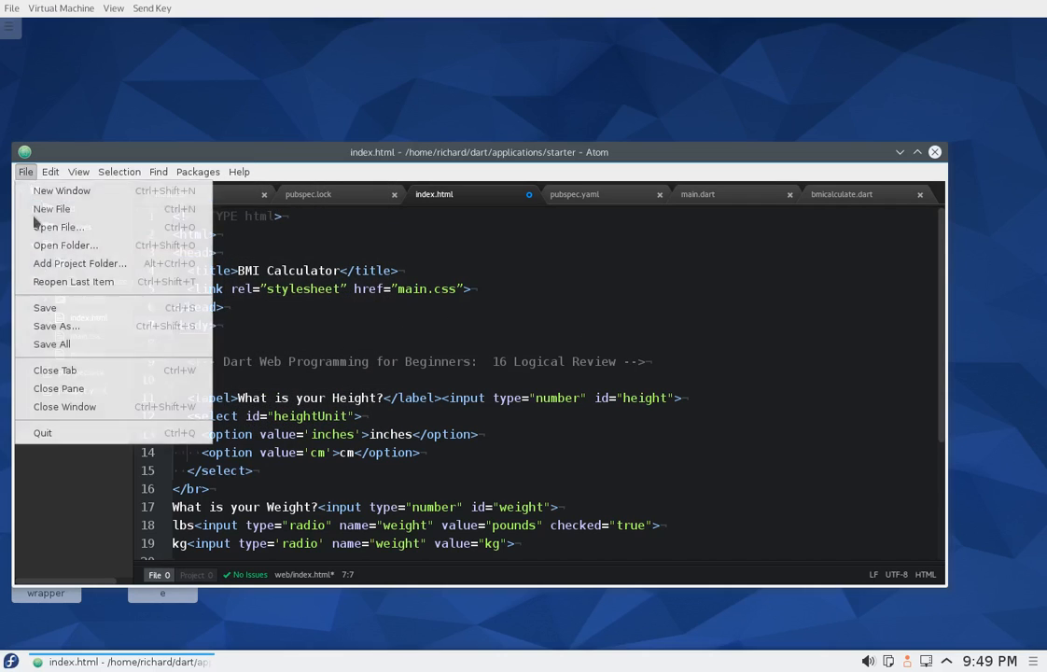
{"action": "left_click", "coordinate": [54, 371]}
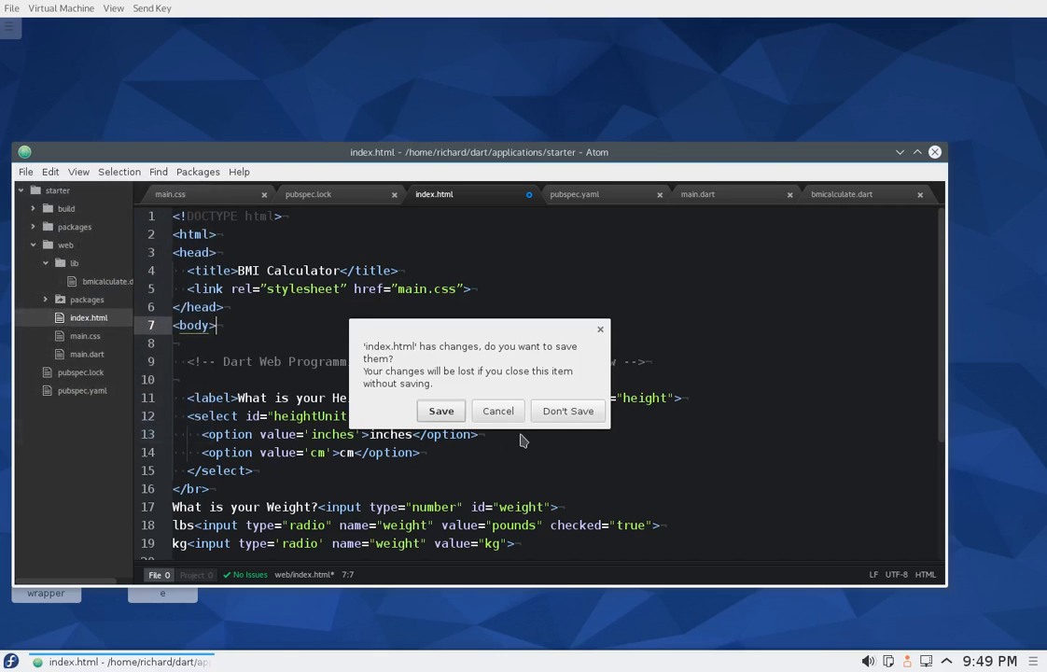
{"action": "mouse_move", "coordinate": [414, 420]}
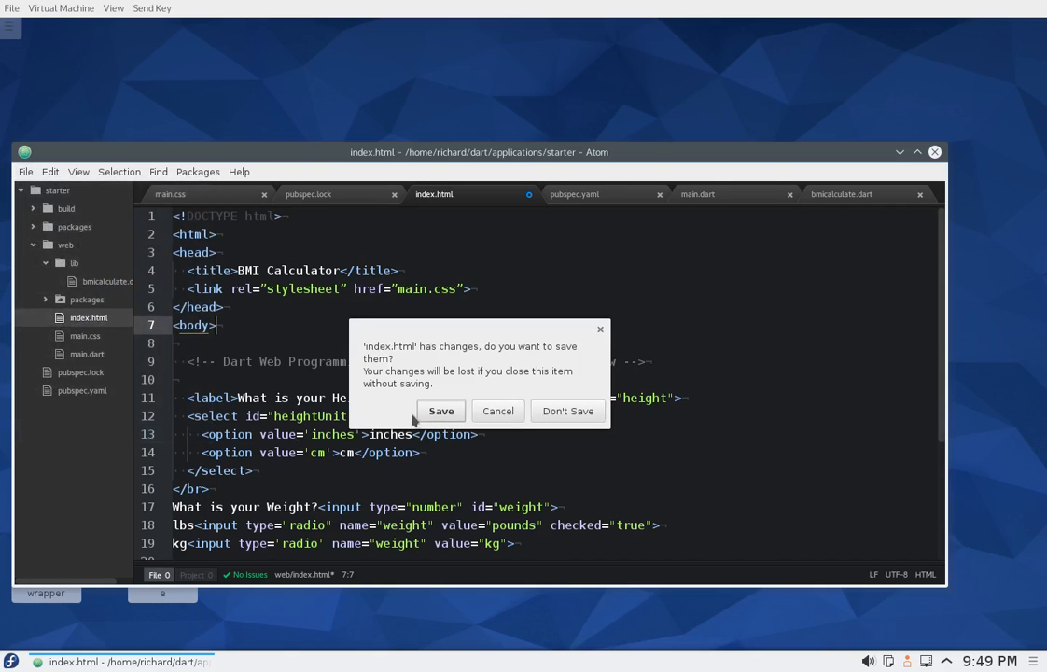
{"action": "left_click", "coordinate": [567, 410]}
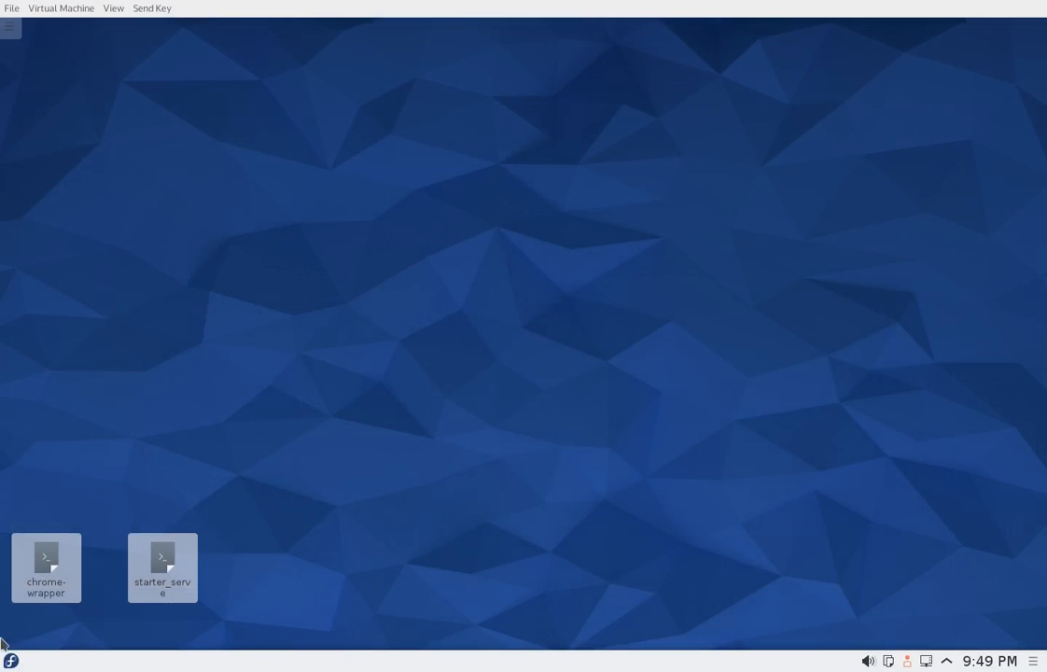
Launch the Konsole terminal from the application launcher.
{"action": "left_click", "coordinate": [10, 661]}
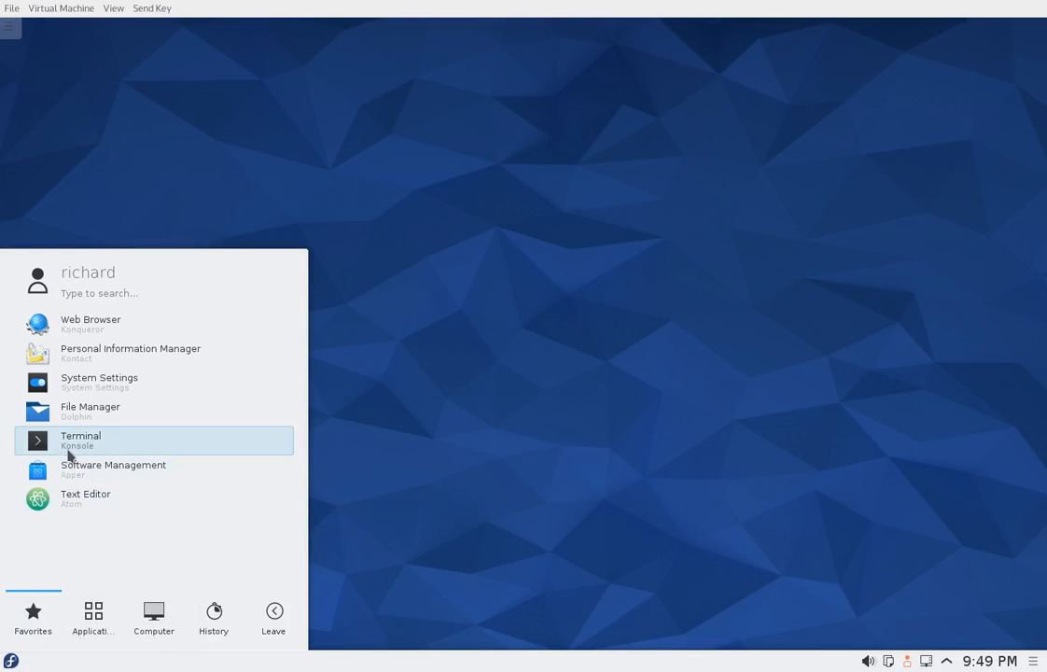
{"action": "right_click", "coordinate": [85, 499]}
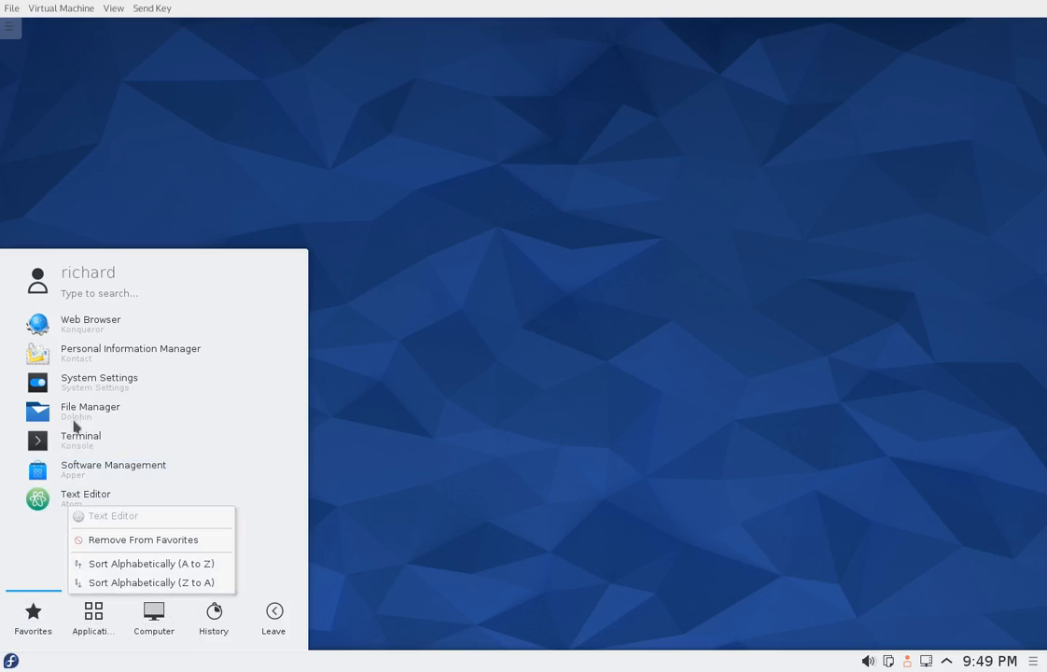
{"action": "left_click", "coordinate": [80, 439]}
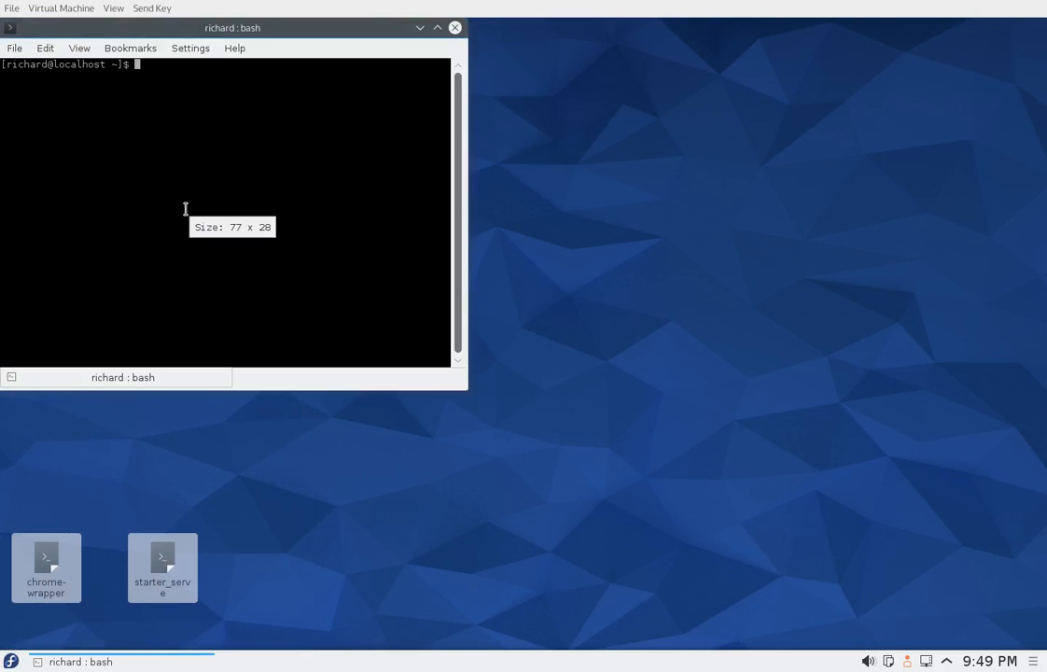
{"action": "mouse_move", "coordinate": [322, 185]}
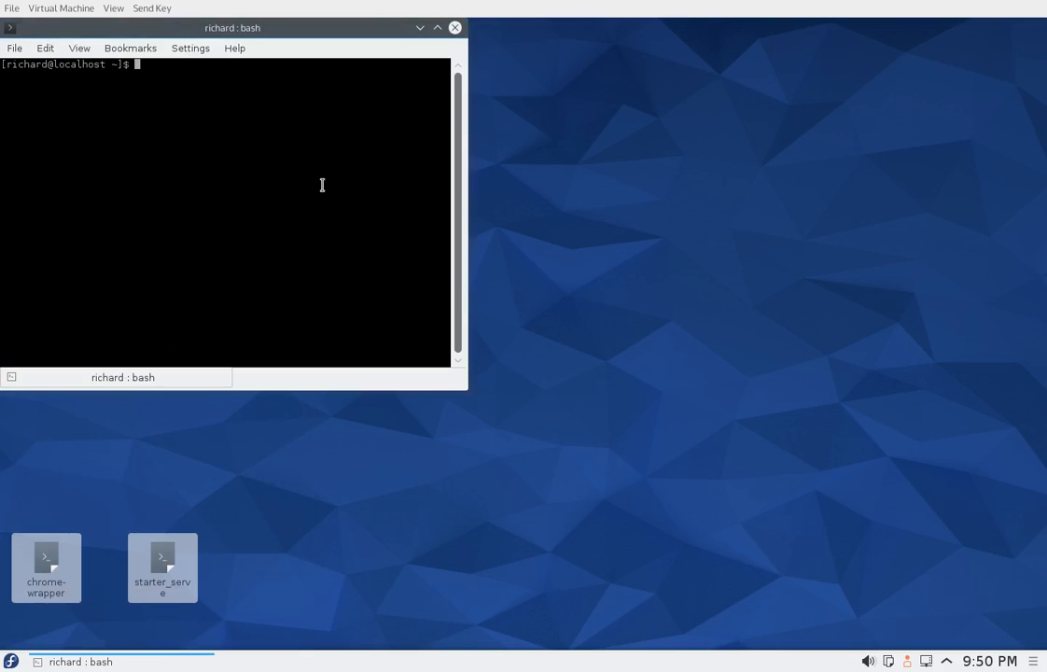
Run 'sudo rpm -e atom' and enter the password to uninstall Atom.
{"action": "type", "text": "sudo"}
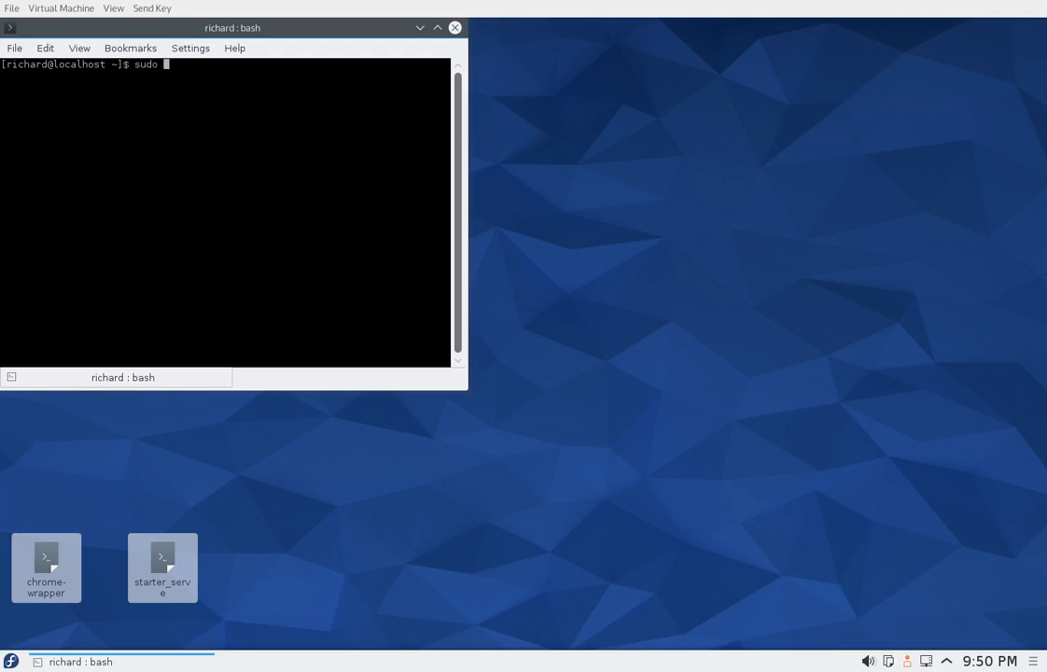
{"action": "type", "text": "rpm -"}
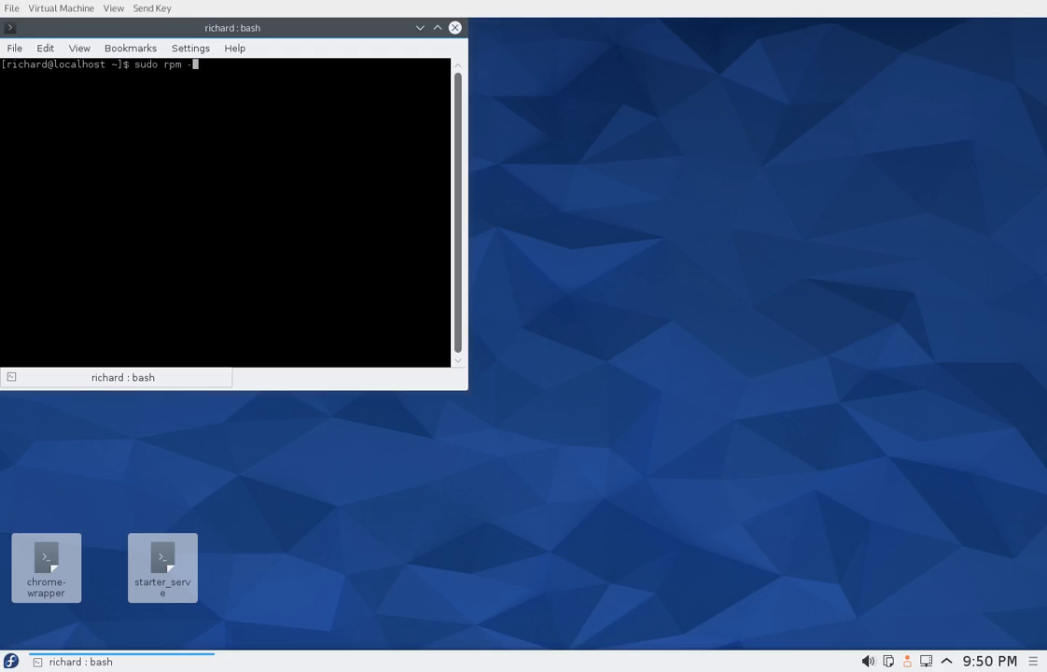
{"action": "type", "text": "e"}
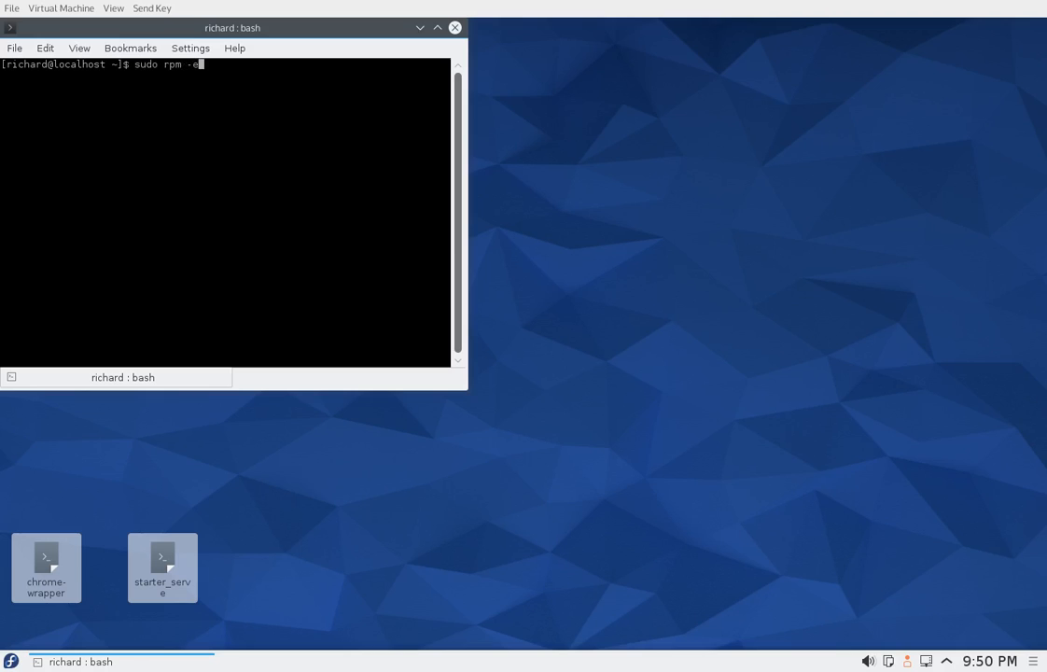
{"action": "type", "text": "atom"}
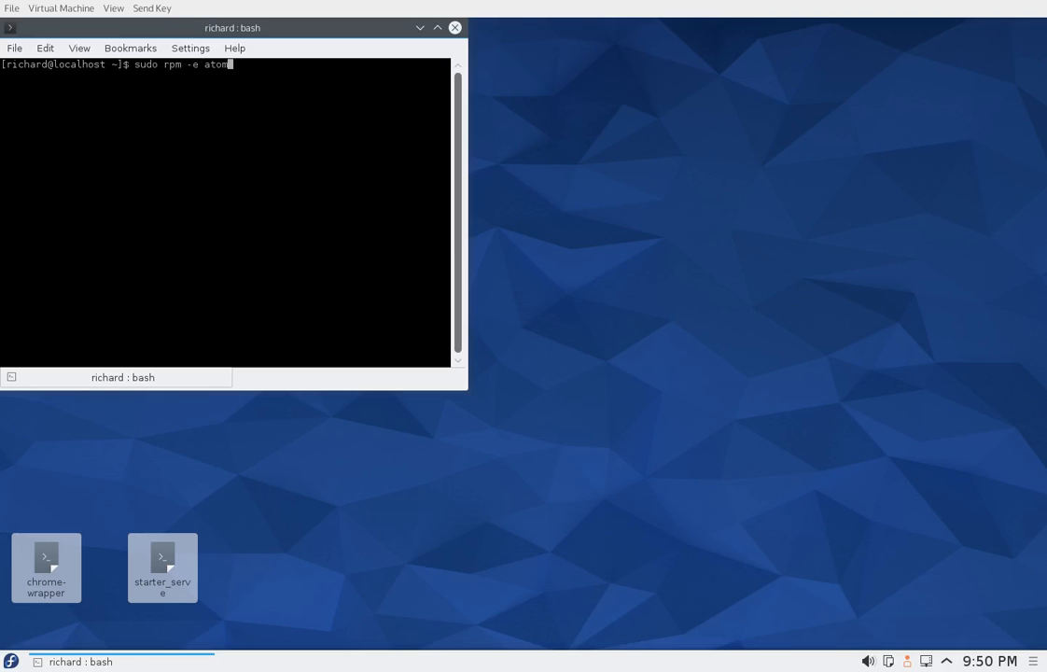
{"action": "key", "text": "Return"}
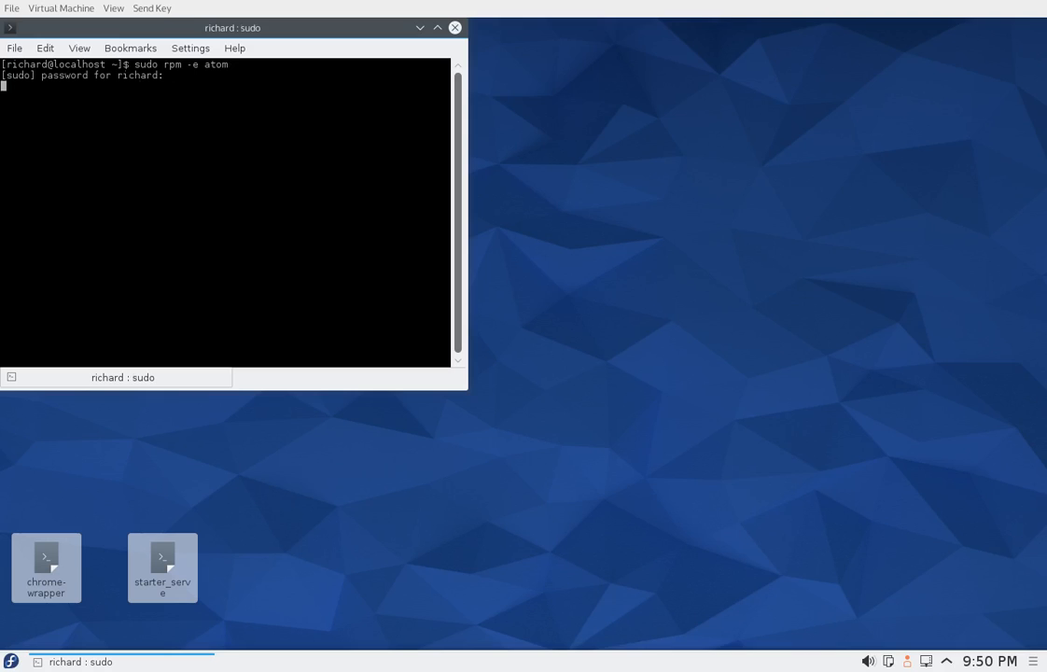
{"action": "key", "text": "Return"}
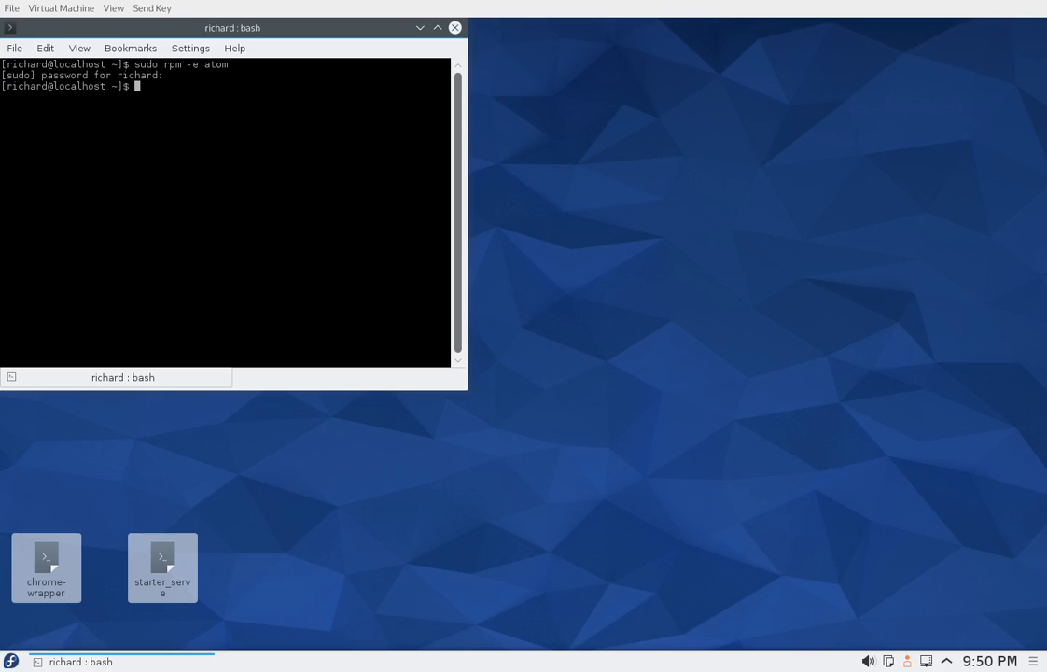
Locate the downloaded atom.x86_64.rpm in the file manager and refocus the terminal.
{"action": "left_click", "coordinate": [10, 660]}
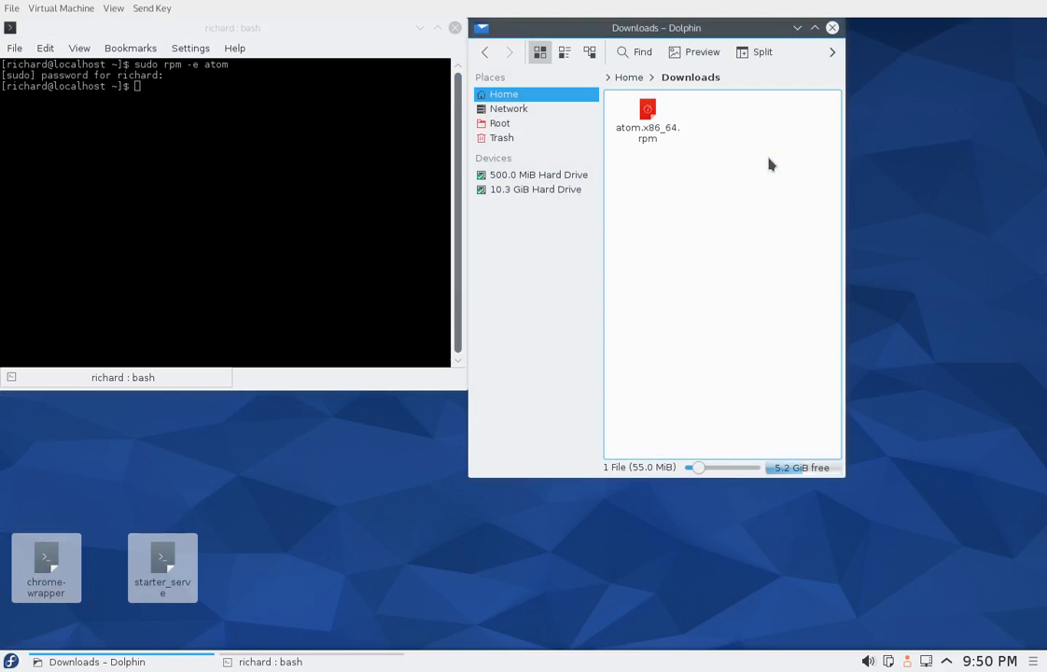
{"action": "left_click", "coordinate": [648, 122]}
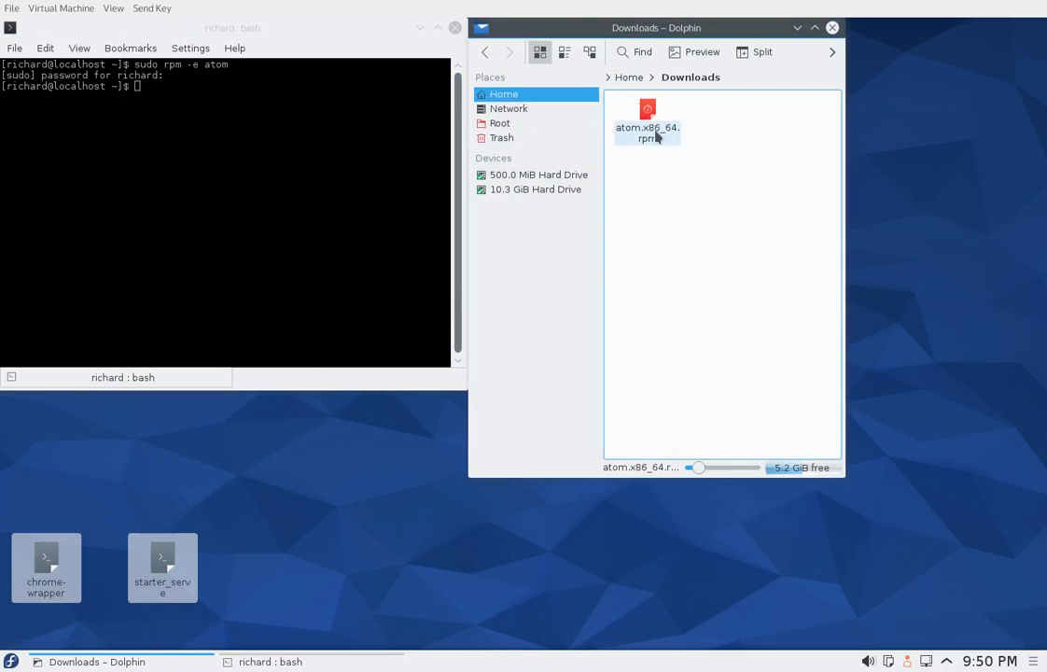
{"action": "left_click", "coordinate": [236, 135]}
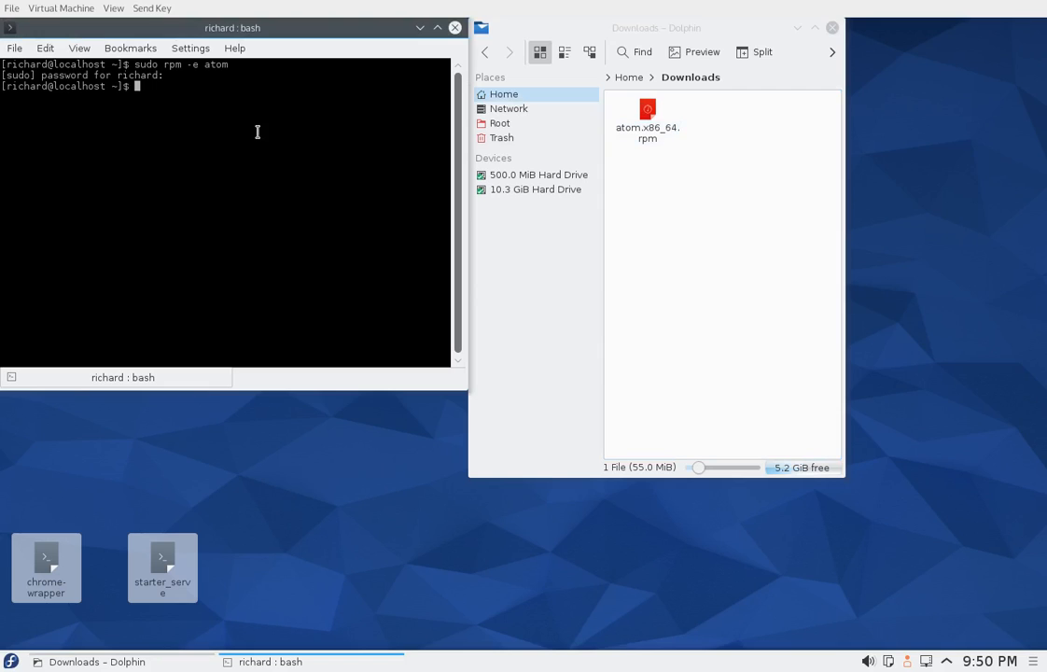
Change to Downloads and run 'sudo rpm -i atom.x86_64.rpm' to reinstall Atom.
{"action": "type", "text": "cd"}
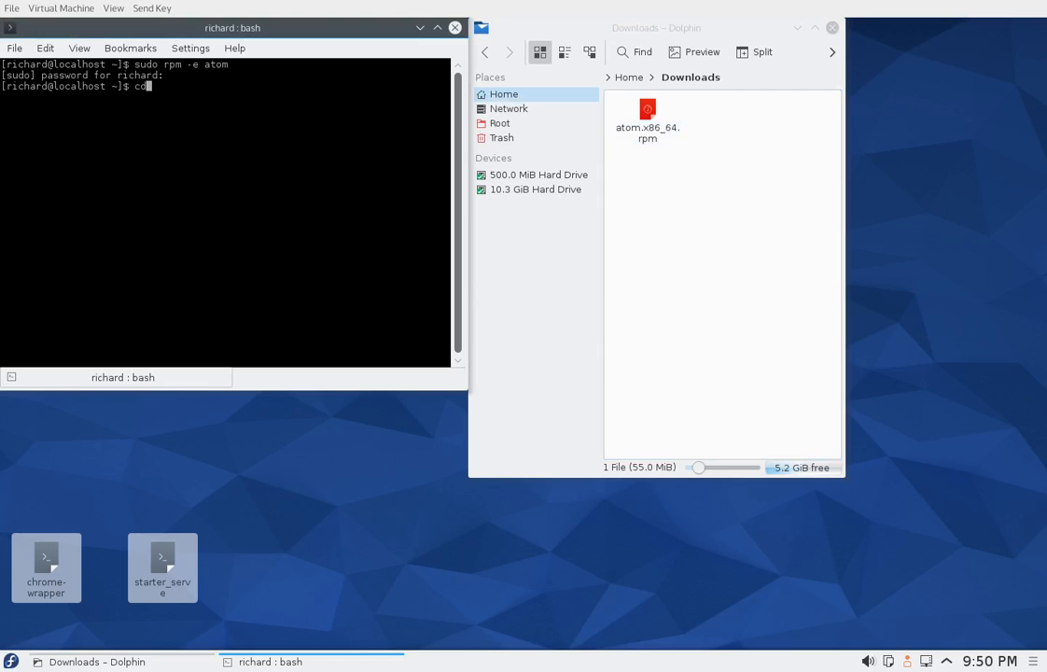
{"action": "type", "text": "Downloads/"}
{"action": "type", "text": "dir"}
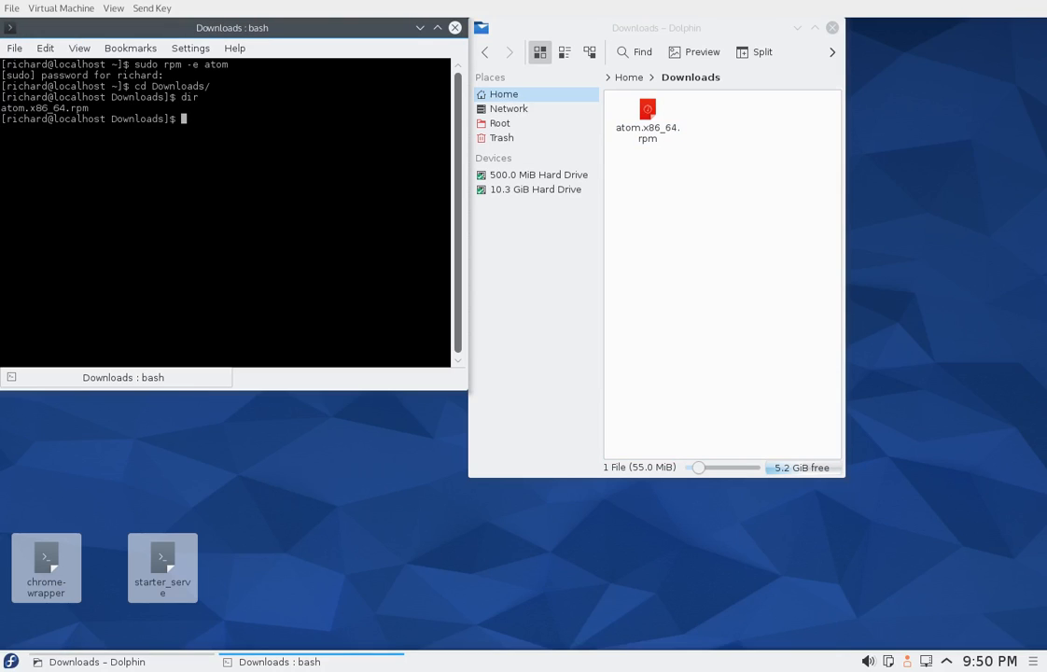
{"action": "type", "text": "sudo rpm"}
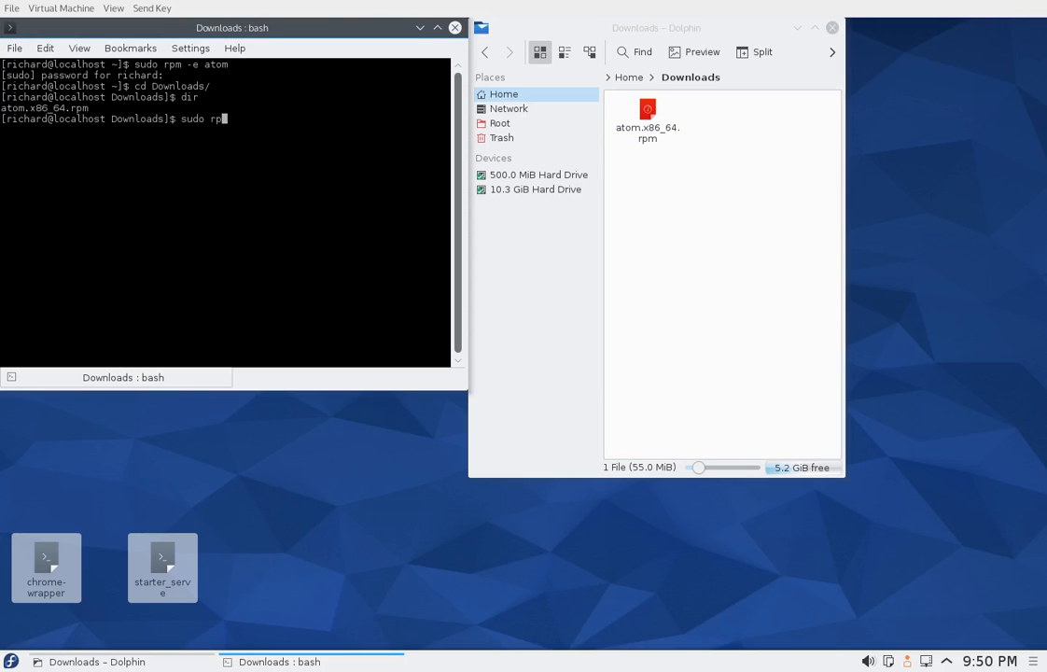
{"action": "type", "text": "m -i"}
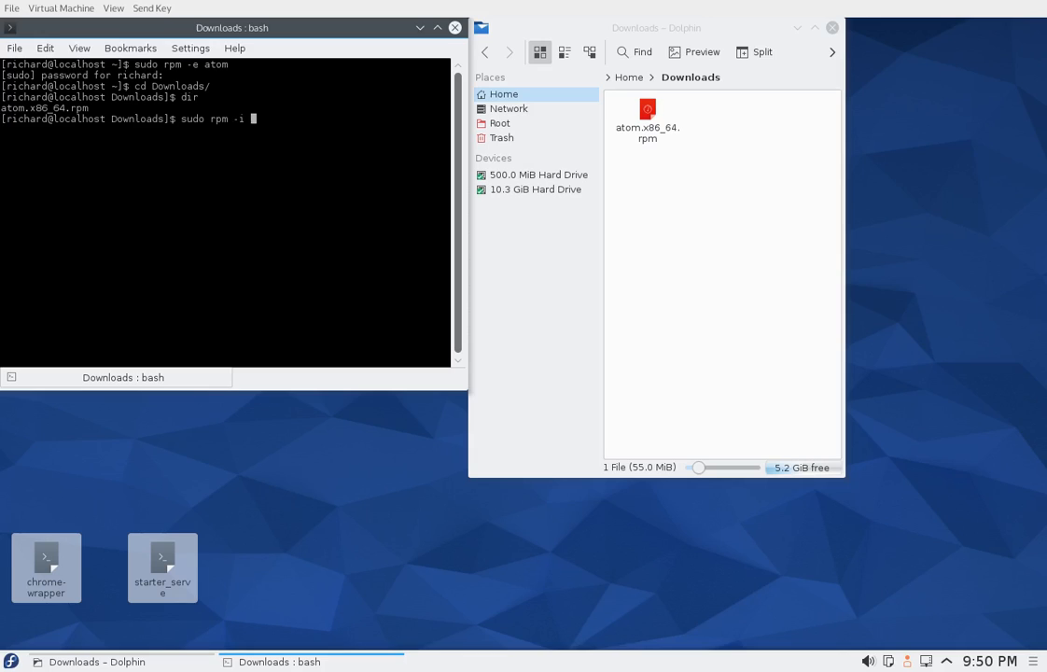
{"action": "type", "text": "atom.x86_64.rpm"}
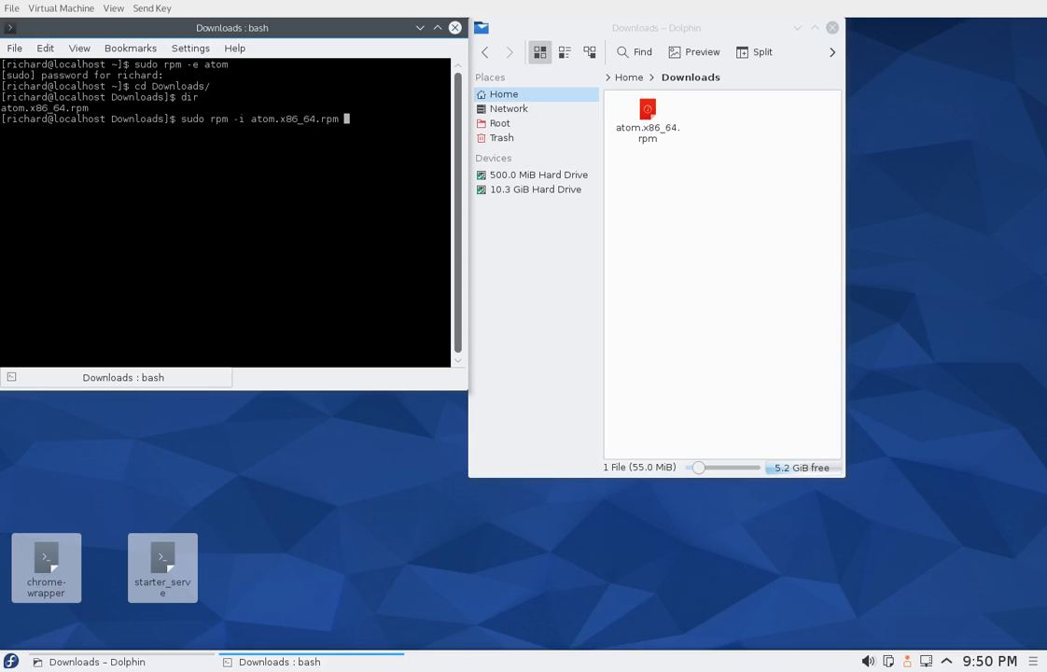
{"action": "key", "text": "Return"}
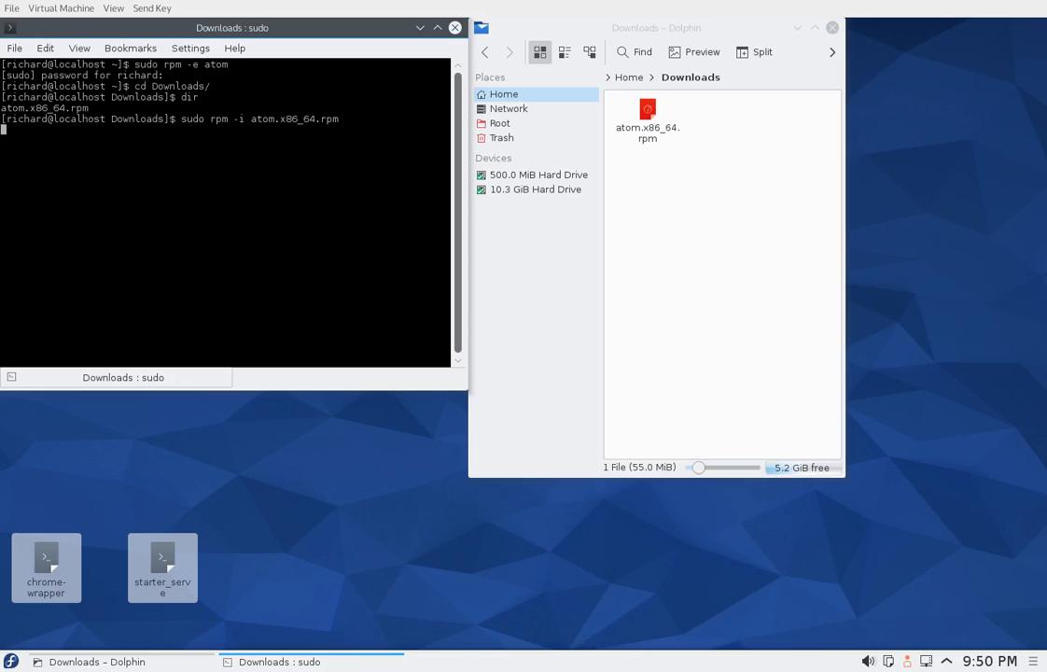
{"action": "mouse_move", "coordinate": [203, 179]}
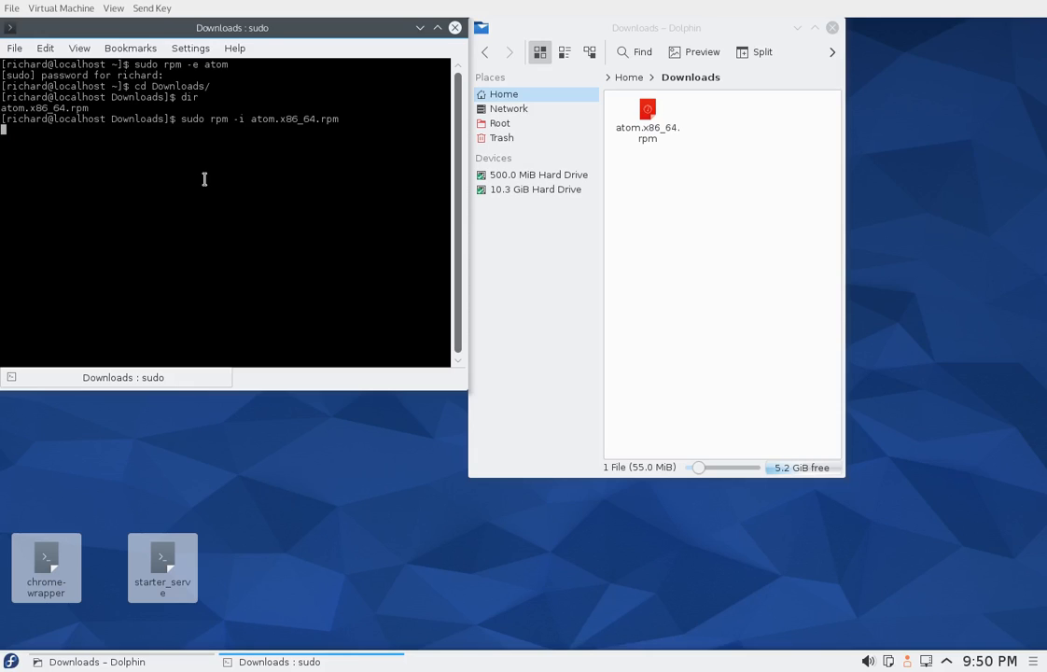
{"action": "key", "text": "Return"}
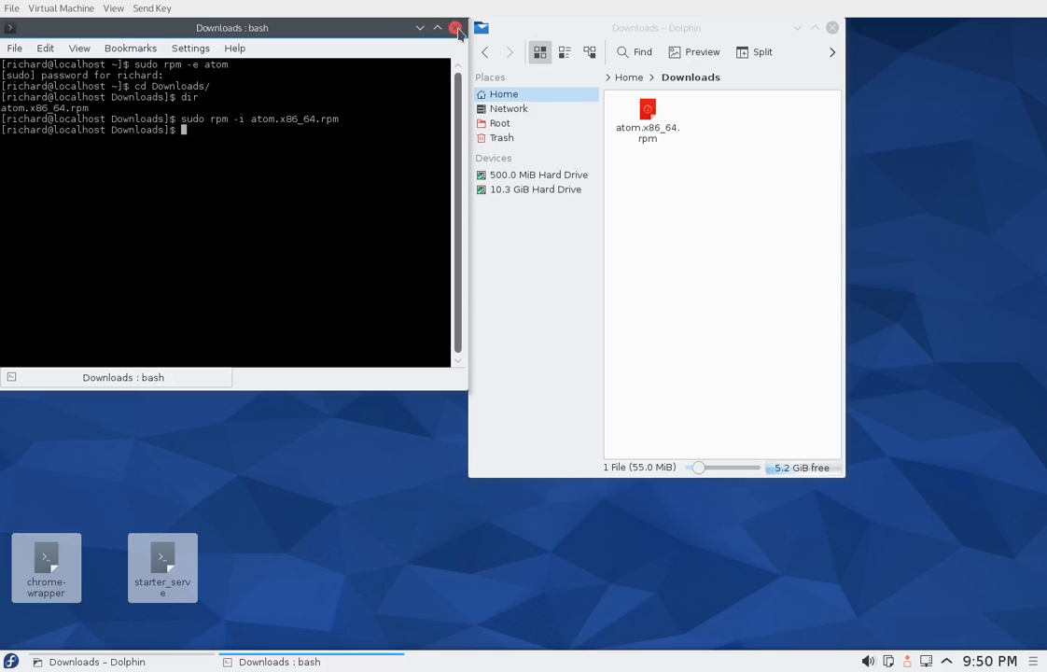
Close Konsole, confirm Atom reports version 1.0.9 and select main.dart in the tree.
{"action": "left_click", "coordinate": [456, 27]}
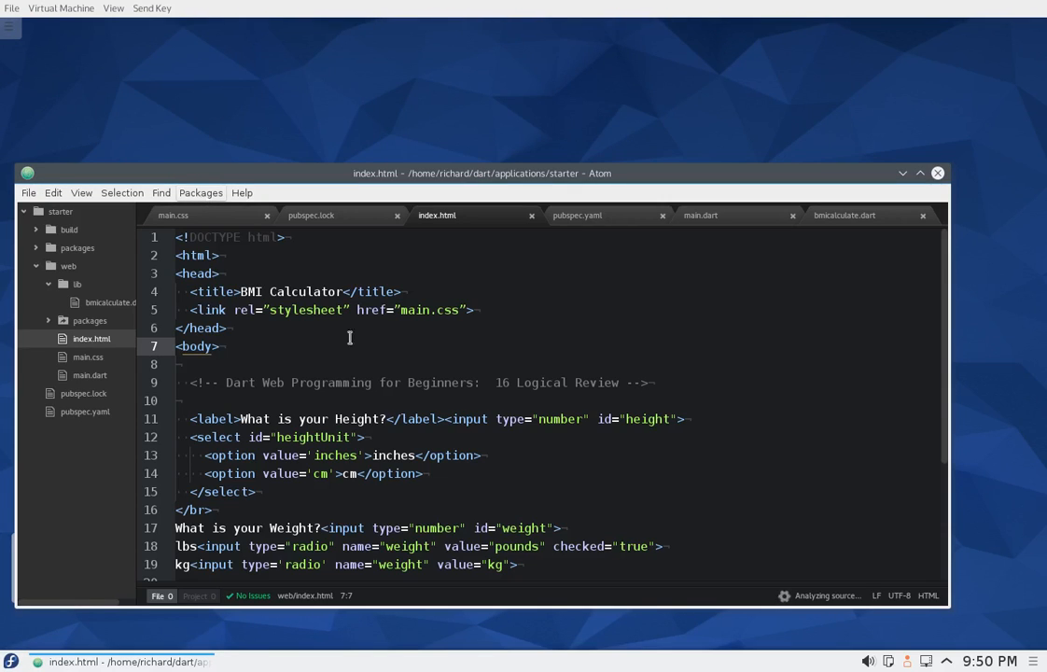
{"action": "left_click", "coordinate": [242, 192]}
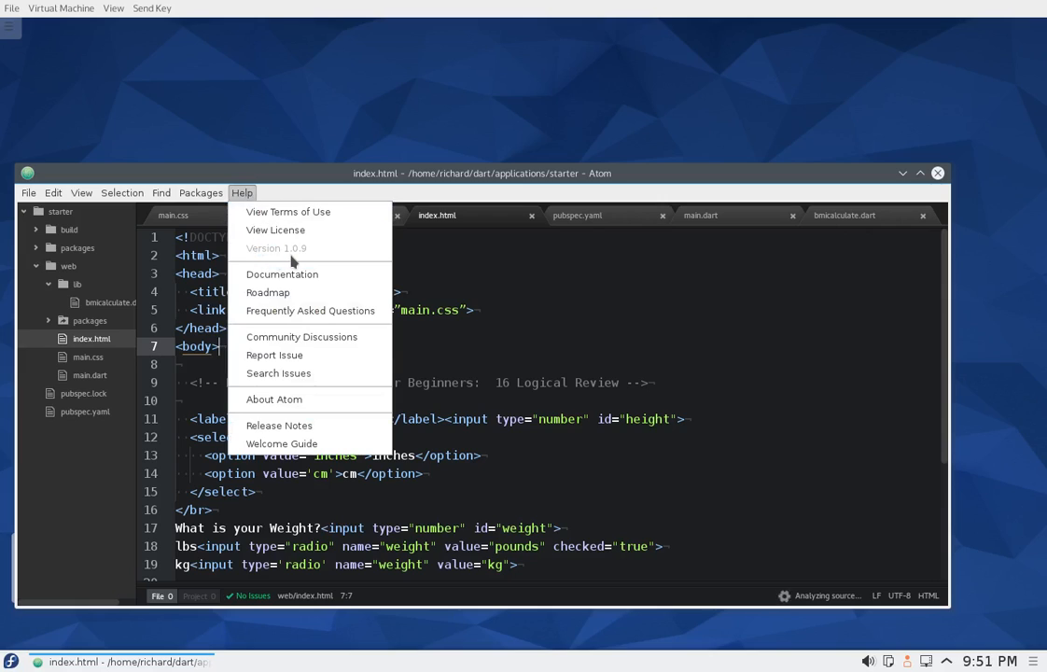
{"action": "mouse_move", "coordinate": [307, 262]}
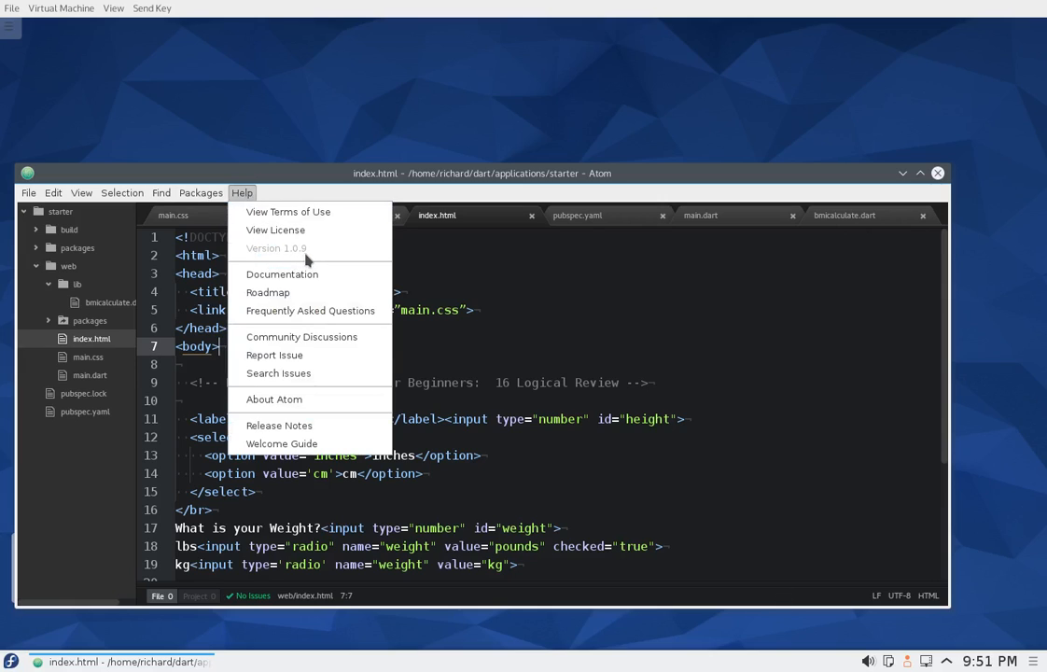
{"action": "mouse_move", "coordinate": [415, 432]}
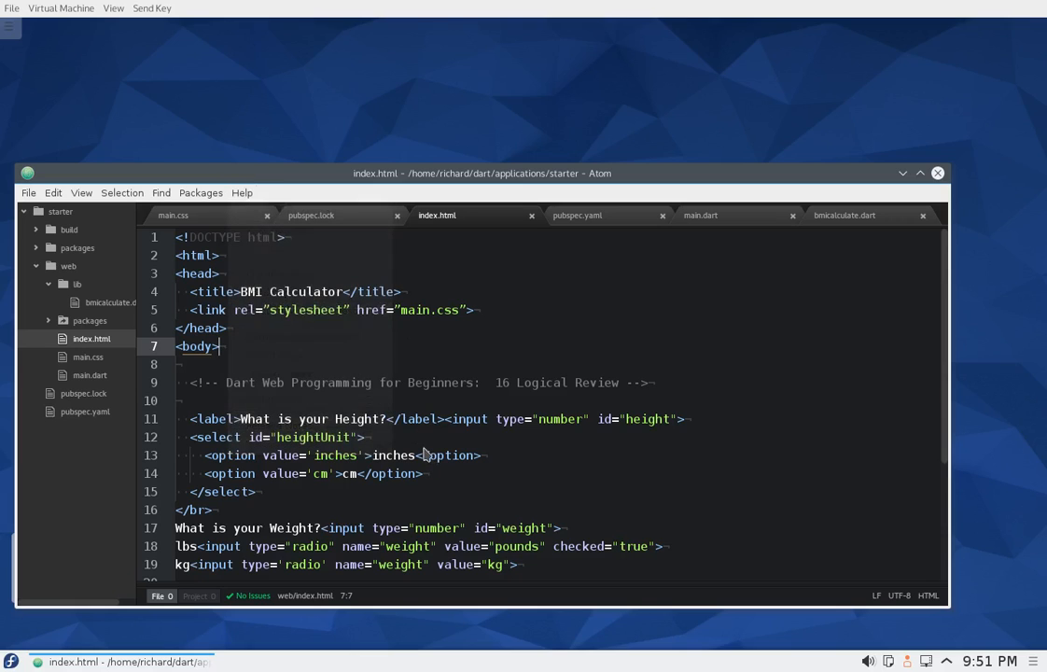
{"action": "left_click", "coordinate": [90, 374]}
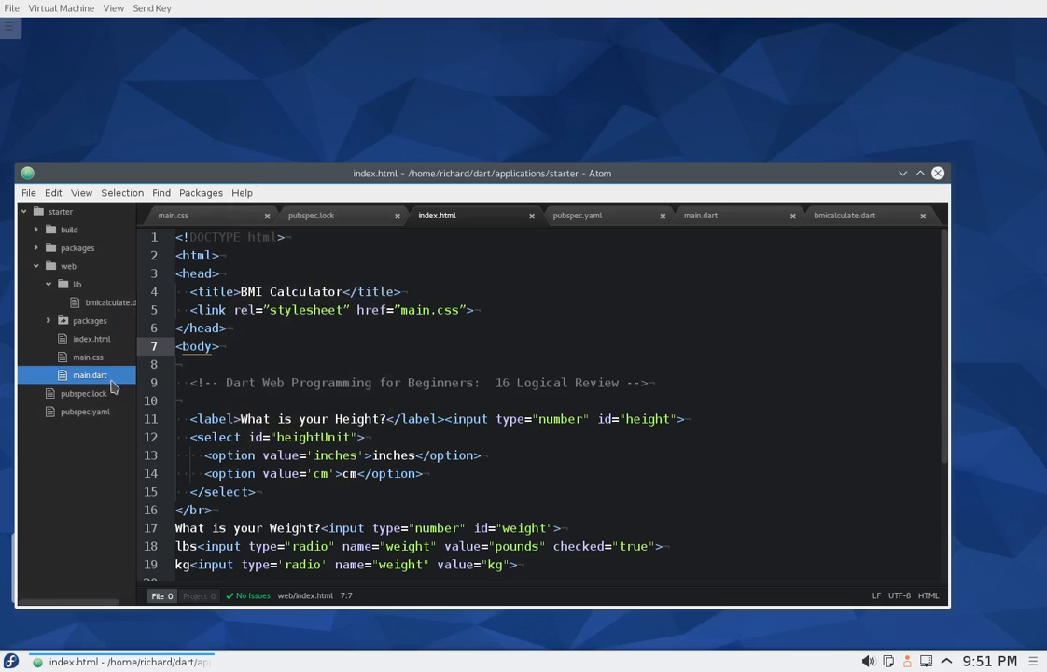
Replace the separate BMI object with result text set directly to new BMI().bmi.
{"action": "left_click", "coordinate": [701, 215]}
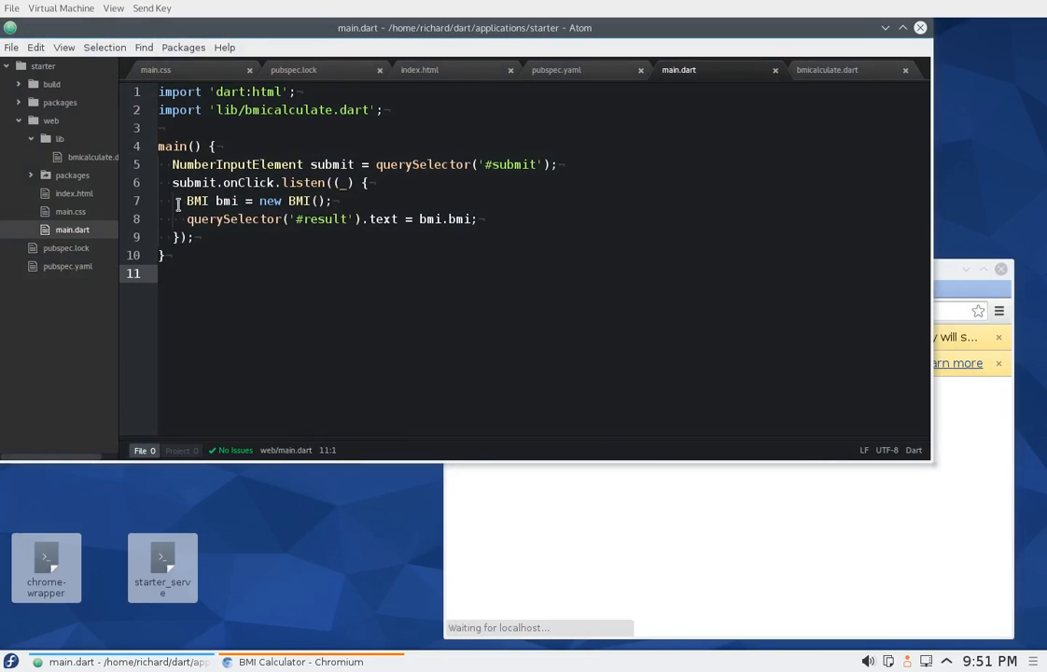
{"action": "left_click", "coordinate": [325, 201]}
{"action": "type", "text": "new"}
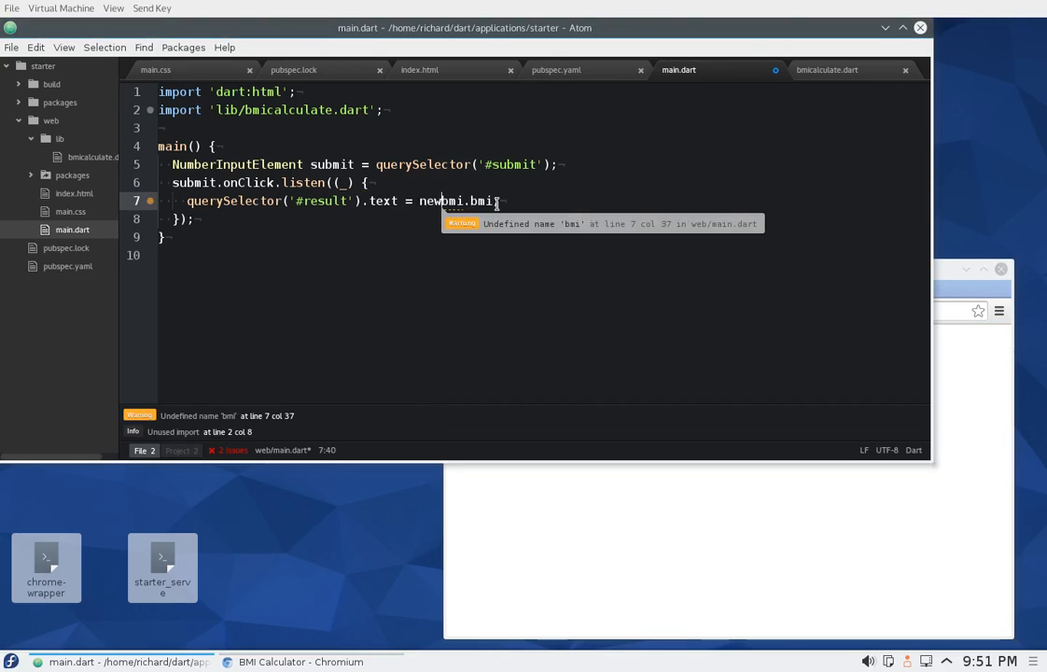
{"action": "type", "text": "BMI"}
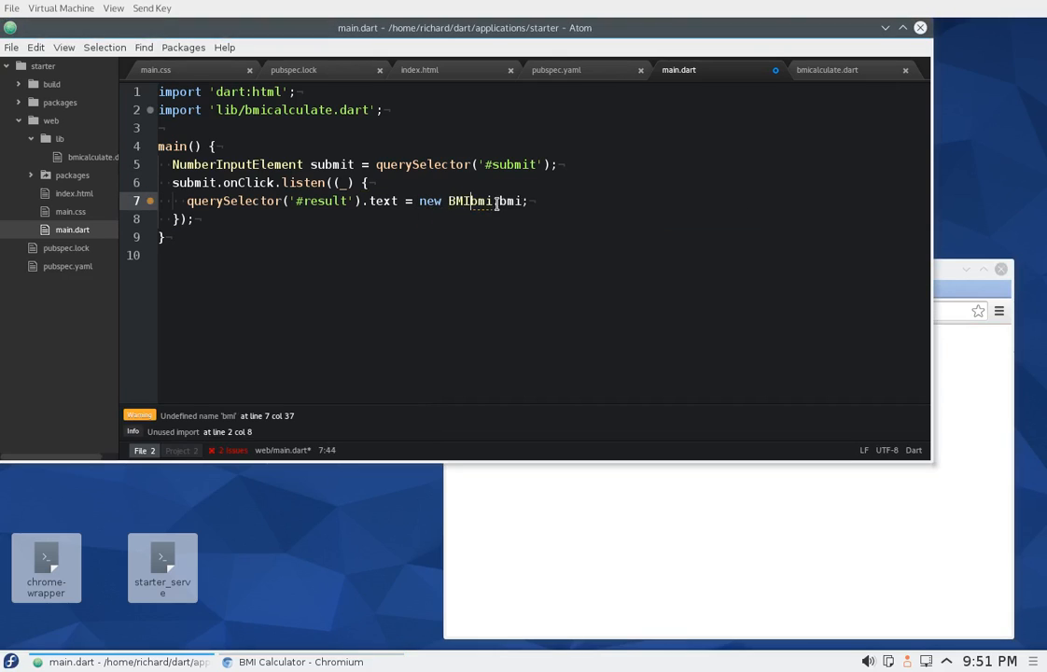
{"action": "type", "text": "()"}
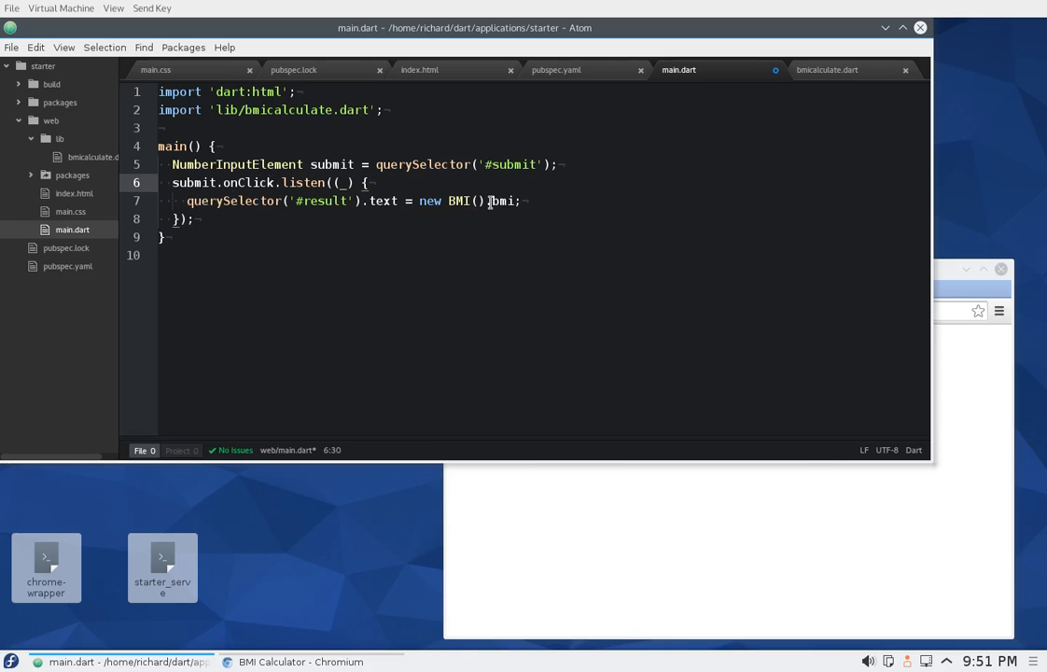
{"action": "left_click", "coordinate": [300, 662]}
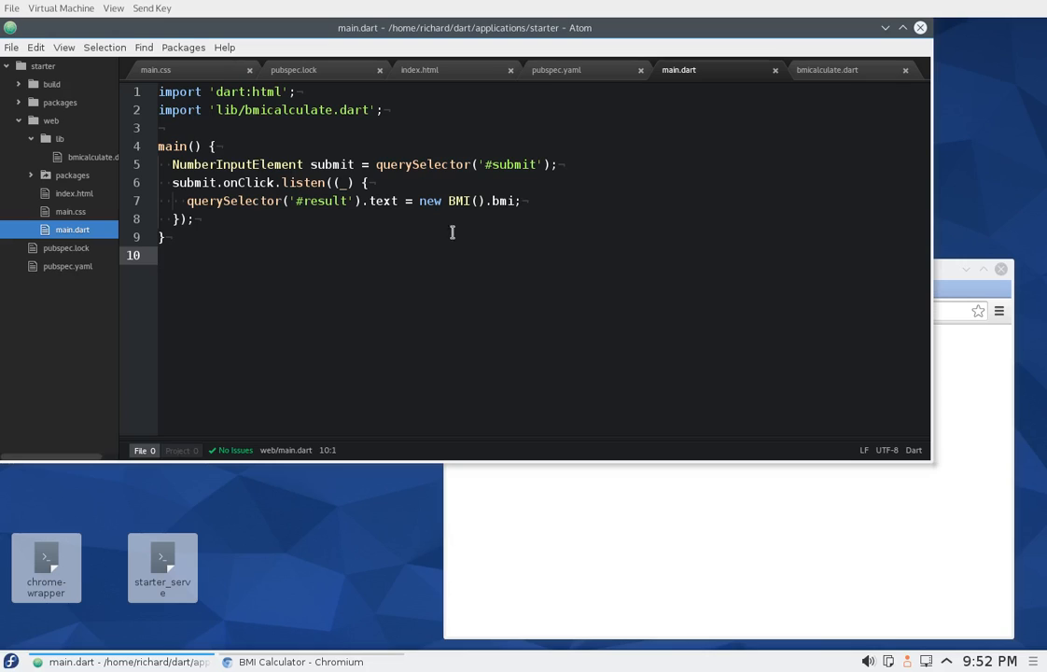
{"action": "mouse_move", "coordinate": [397, 223]}
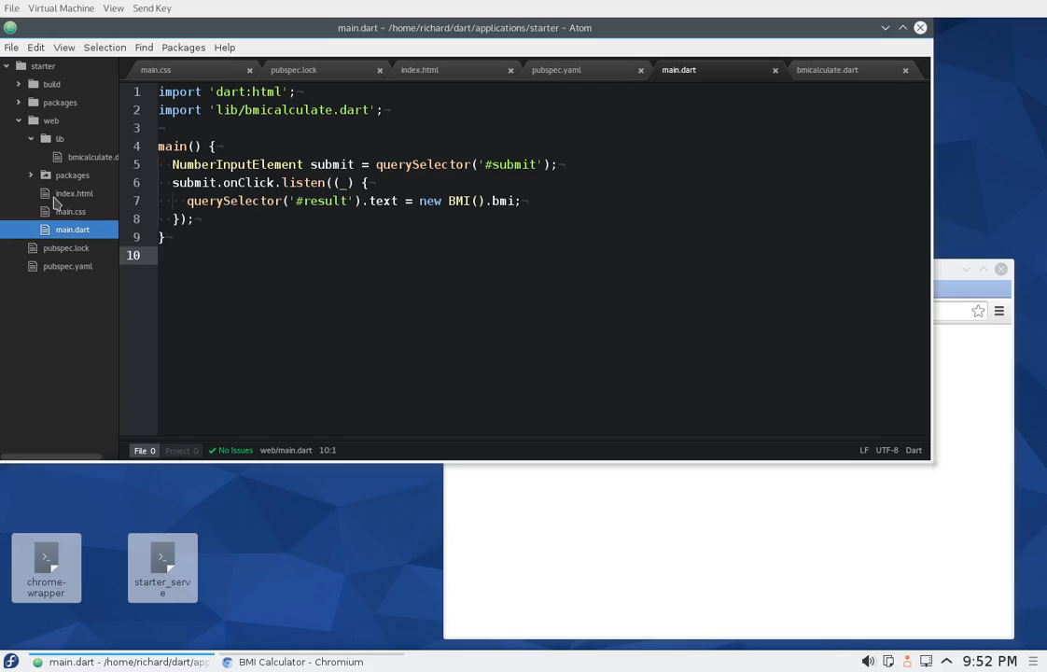
After checking bmicalculate.dart, start an int height line from querySelector('#height').
{"action": "left_click", "coordinate": [93, 157]}
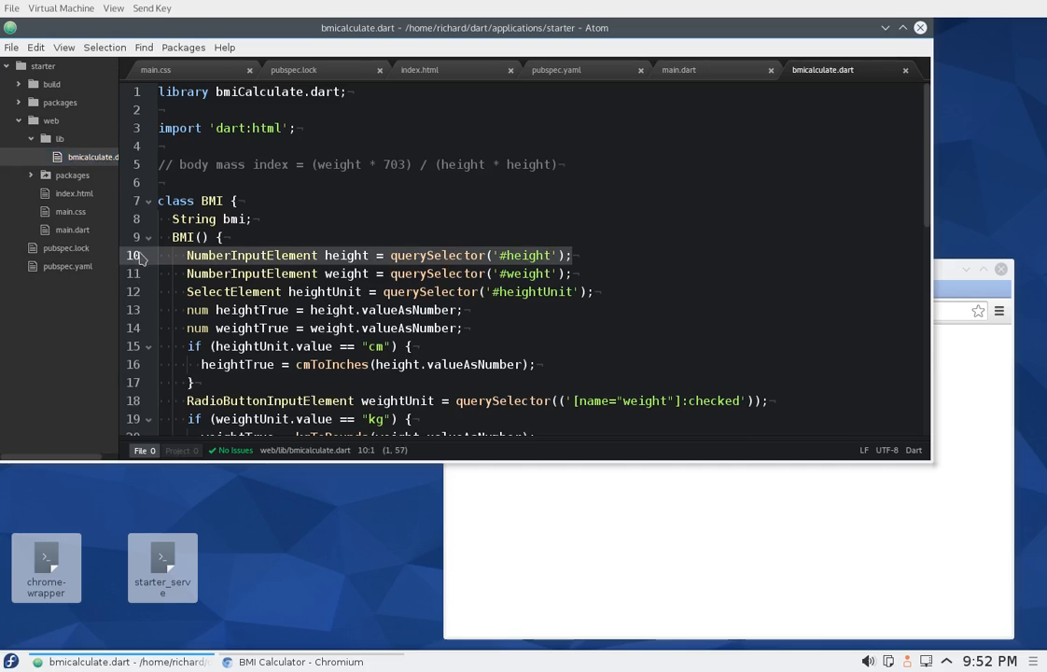
{"action": "left_click", "coordinate": [679, 69]}
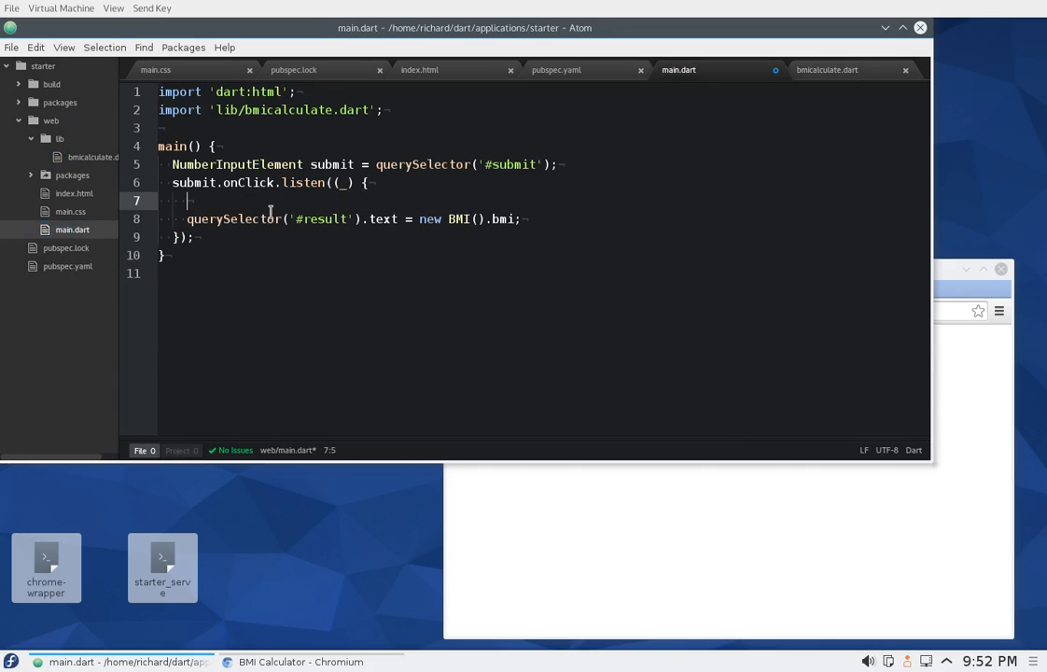
{"action": "type", "text": "NumberInputElement height = querySelector('#height');"}
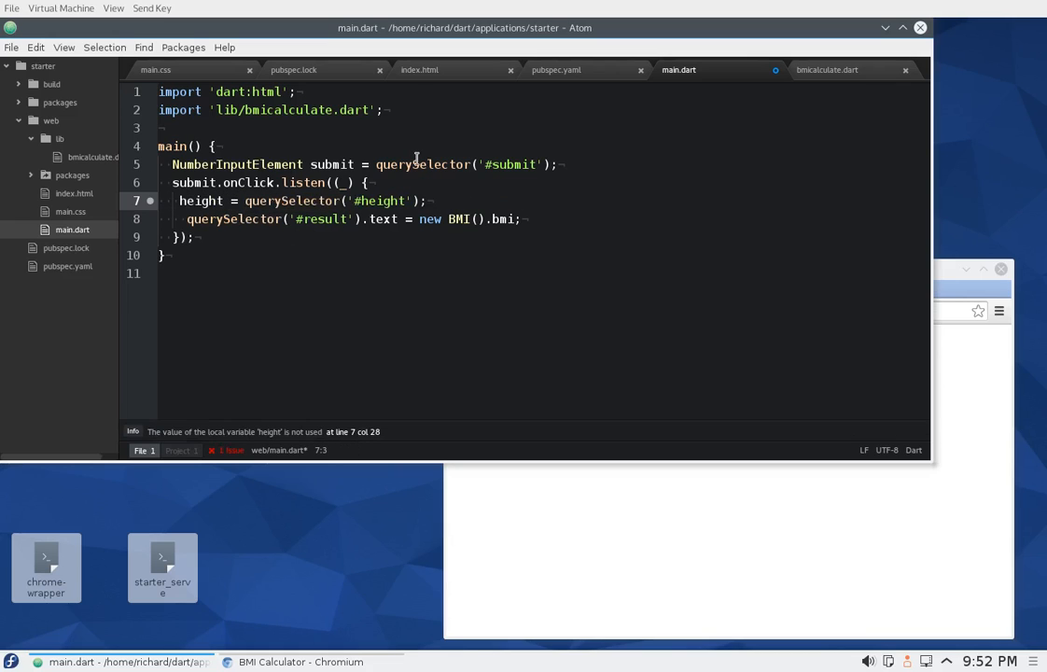
{"action": "type", "text": "int"}
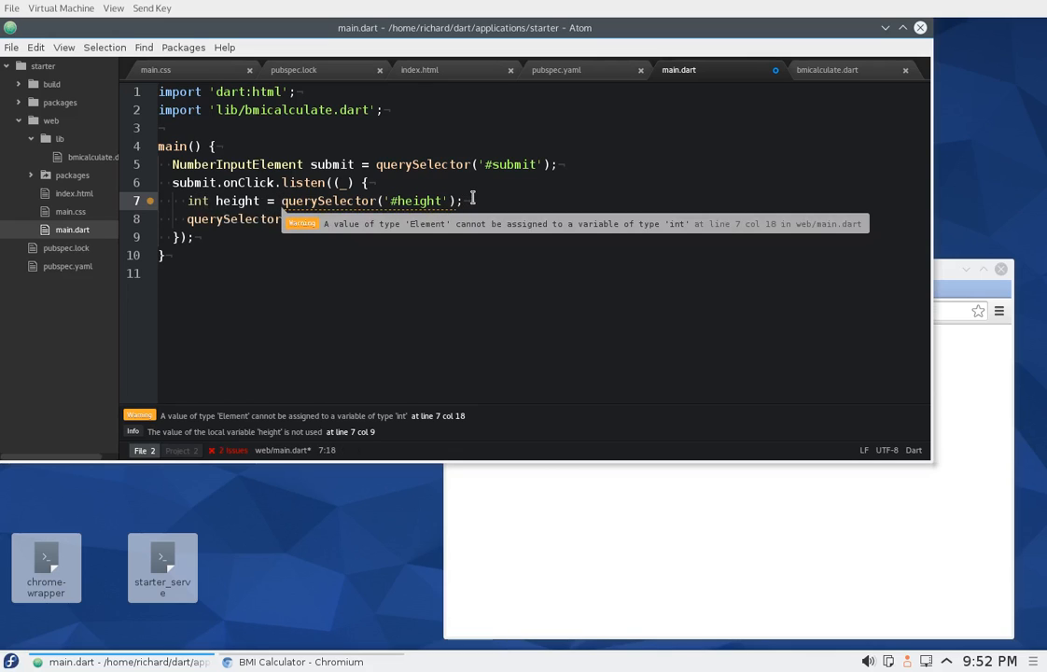
Cast the query as NumberInputElement and read its valueAsNumber into height.
{"action": "type", "text": "("}
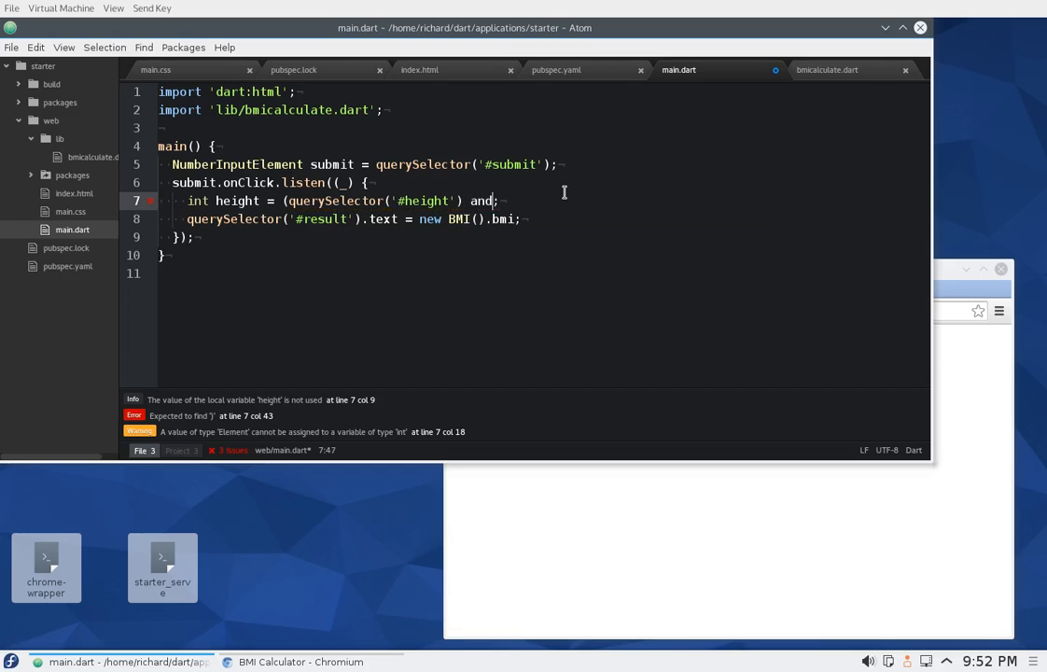
{"action": "type", "text": "as NumberInputElement"}
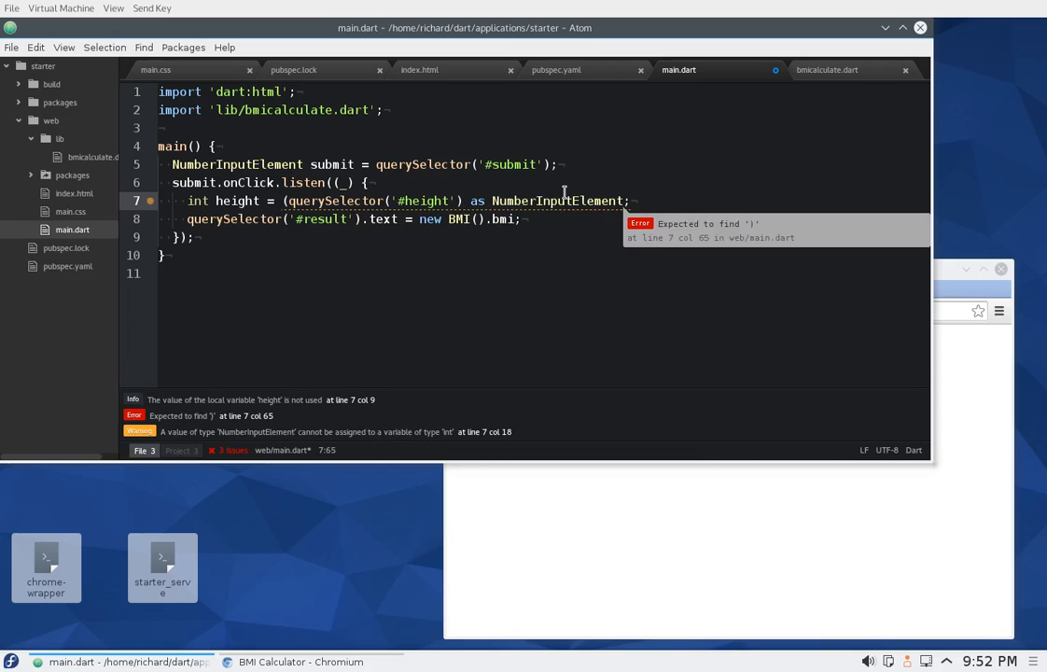
{"action": "type", "text": ".val"}
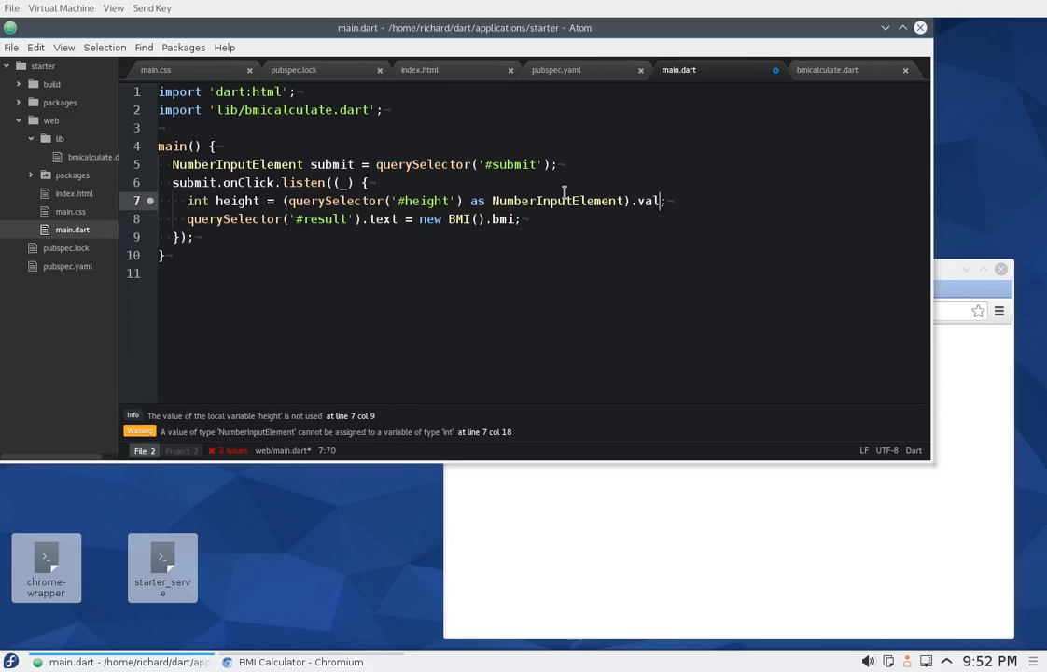
{"action": "type", "text": "ueAsNumber"}
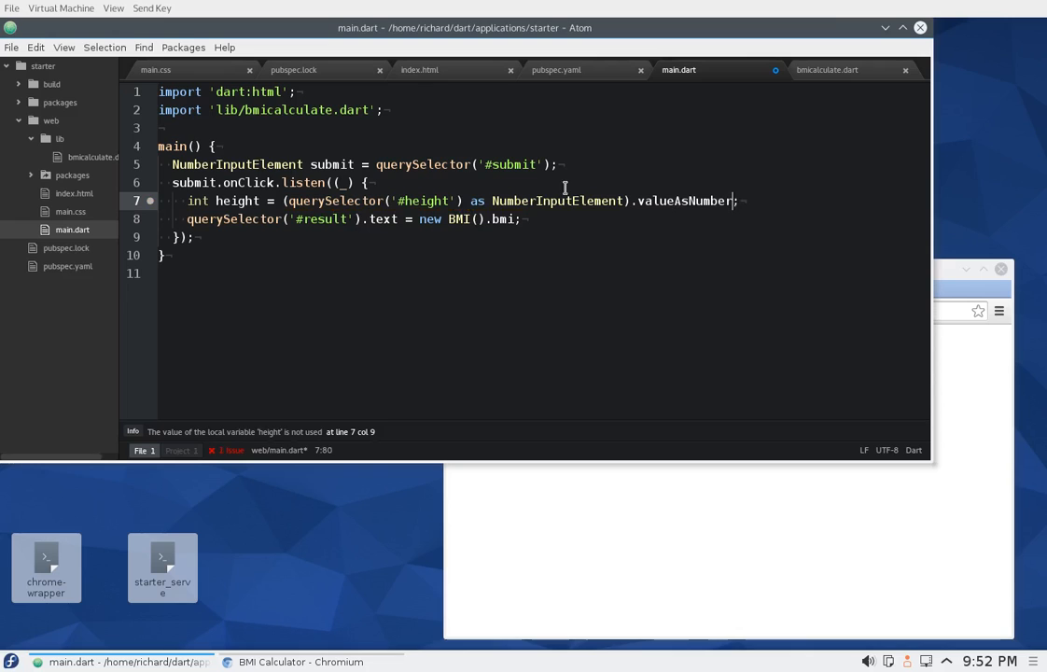
{"action": "left_click", "coordinate": [194, 237]}
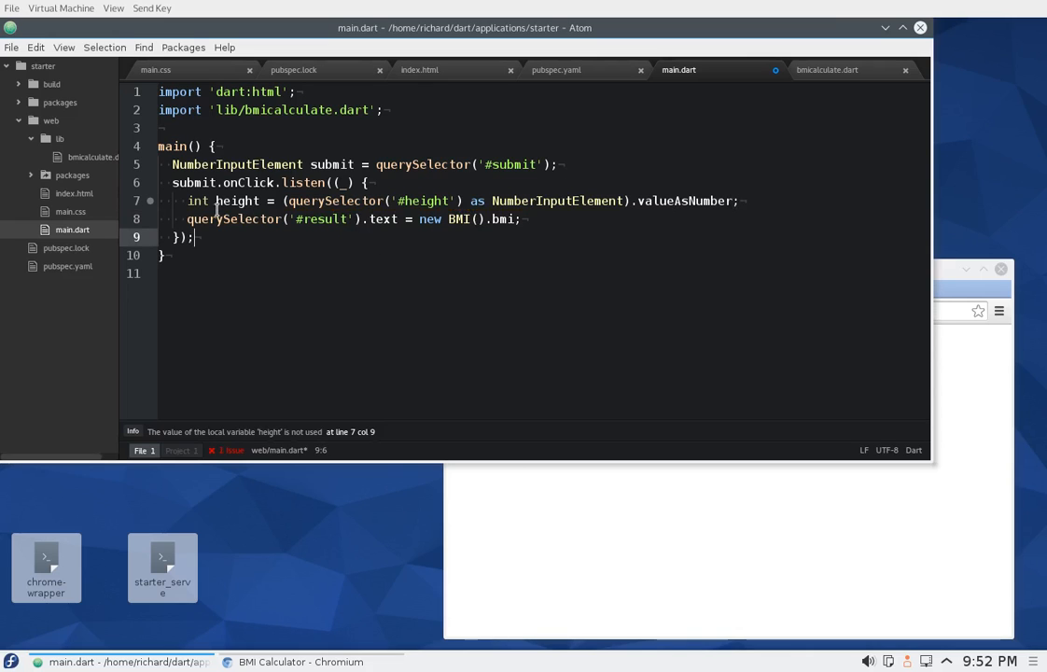
{"action": "left_click", "coordinate": [740, 201]}
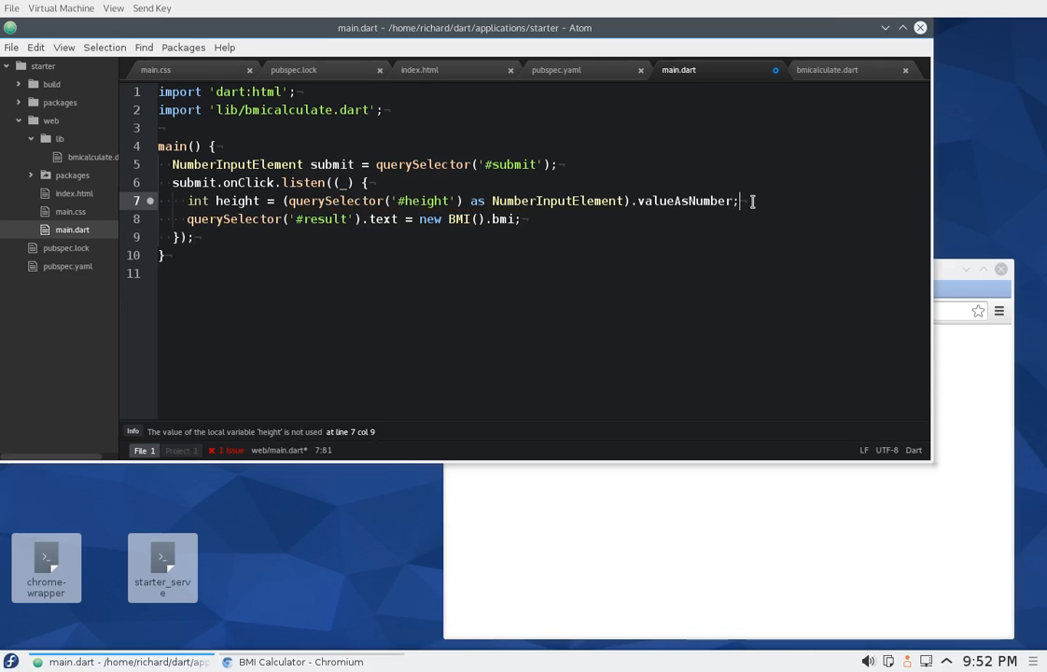
Add NumberInputElement a = querySelector('#height'); below the height line.
{"action": "key", "text": "Return"}
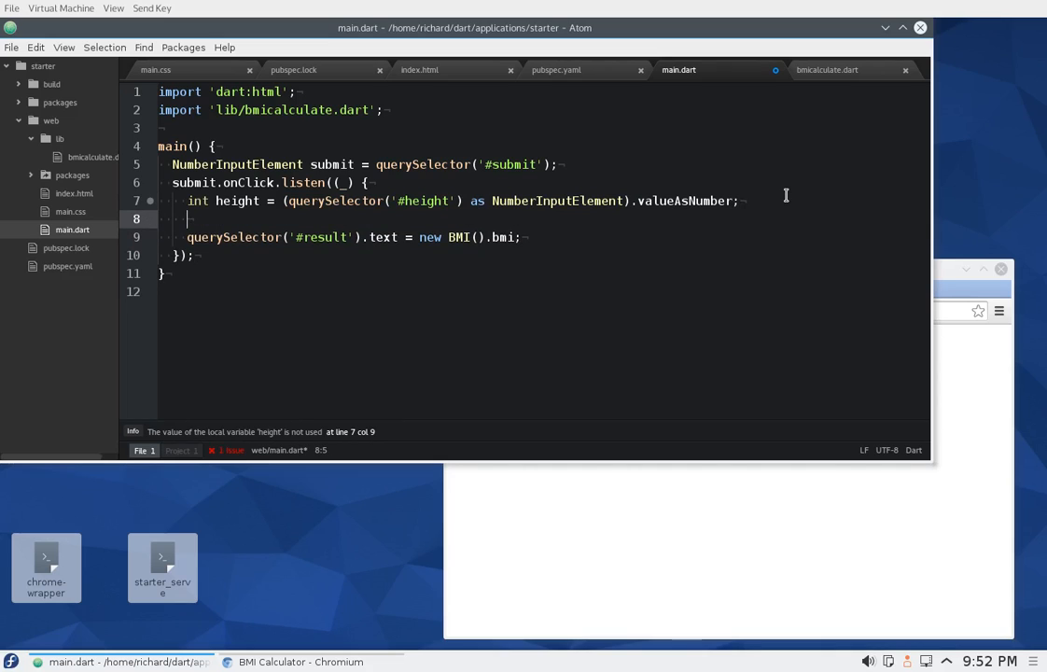
{"action": "type", "text": "Nu"}
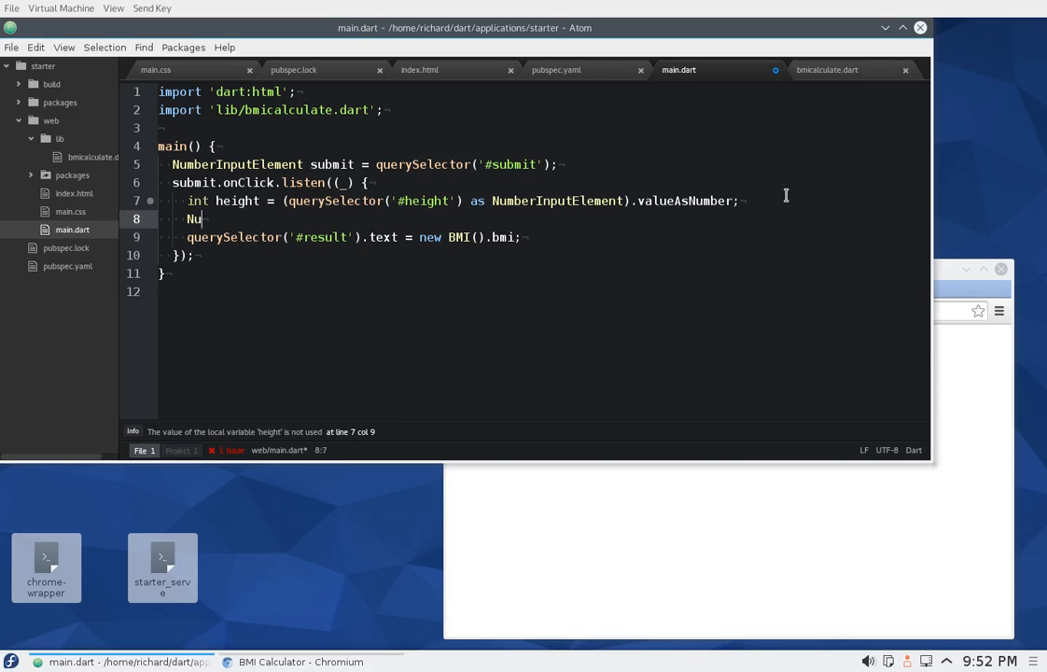
{"action": "type", "text": "mberInputElement"}
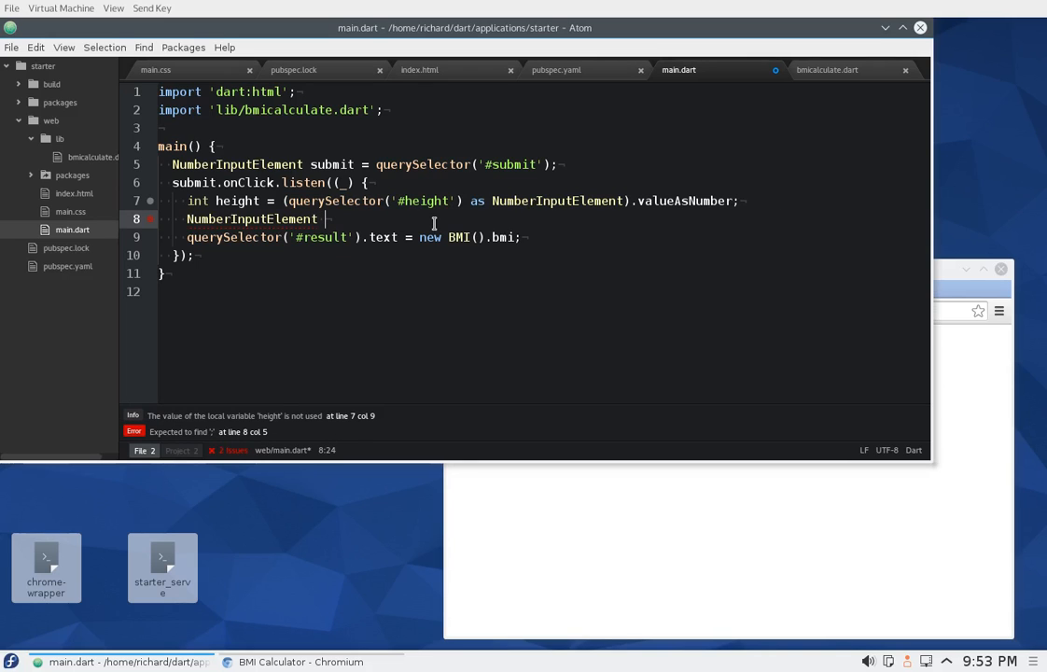
{"action": "type", "text": "a ="}
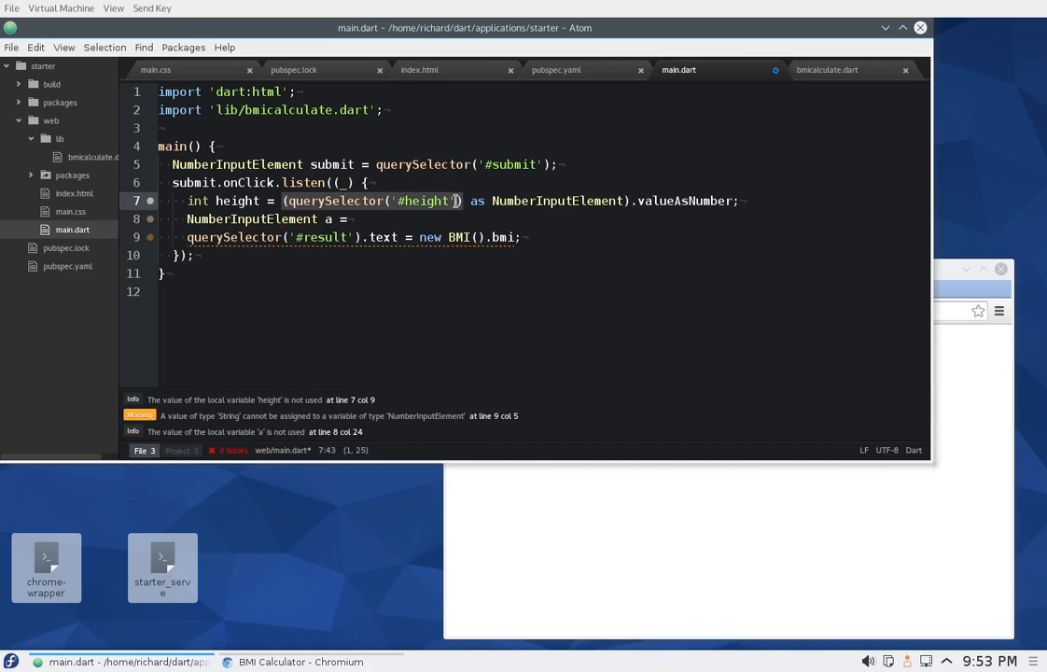
{"action": "type", "text": "(querySelector('#height');"}
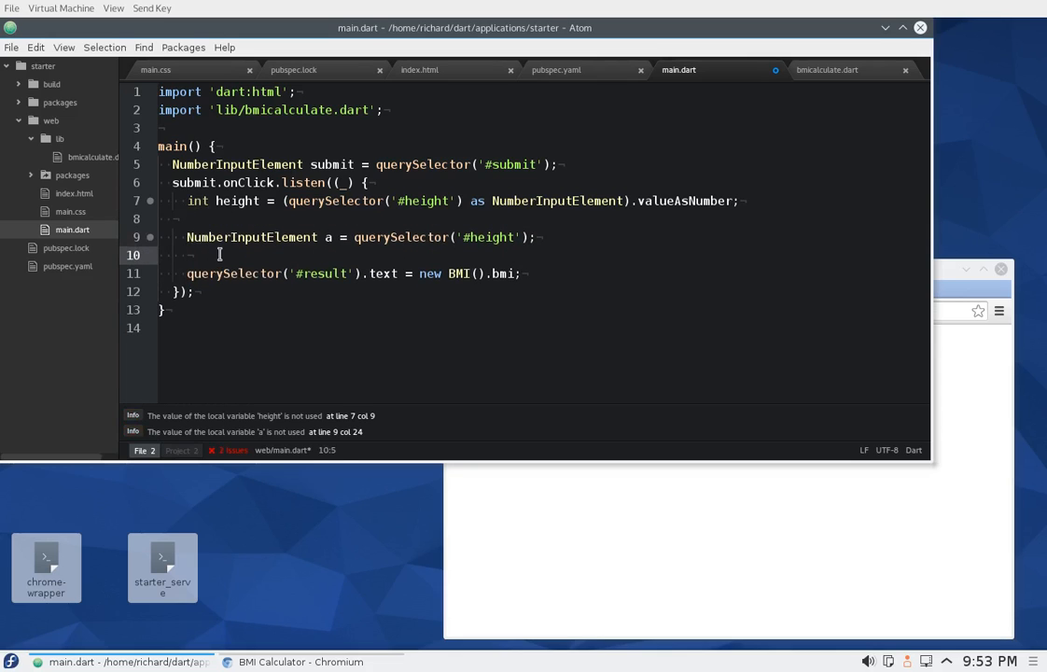
Add String b = a.value; reading the height field as text.
{"action": "type", "text": "String"}
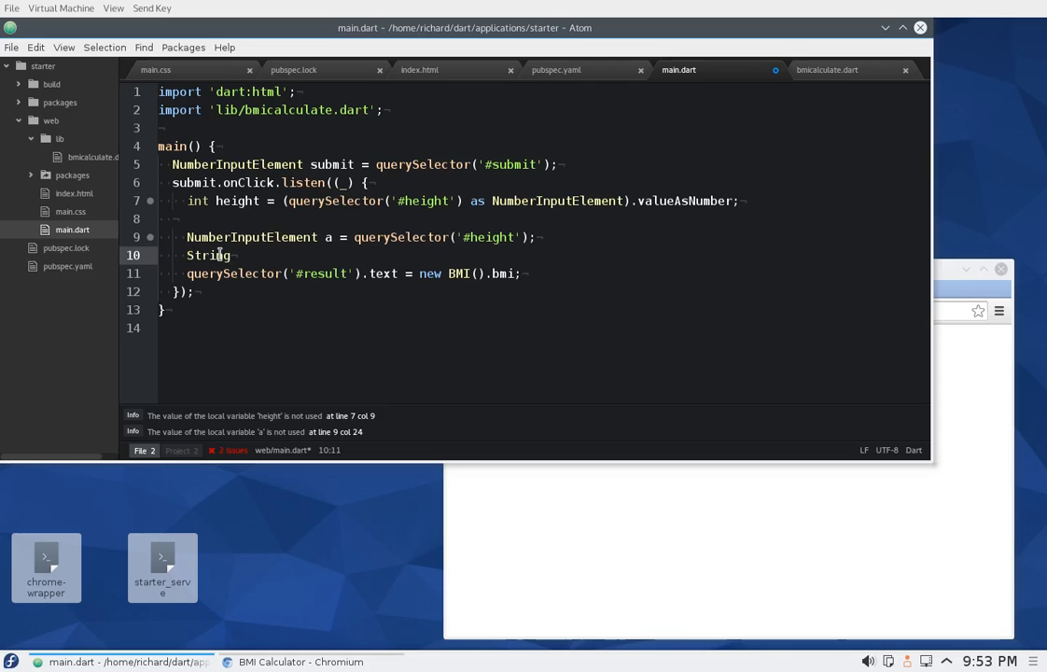
{"action": "type", "text": "b ="}
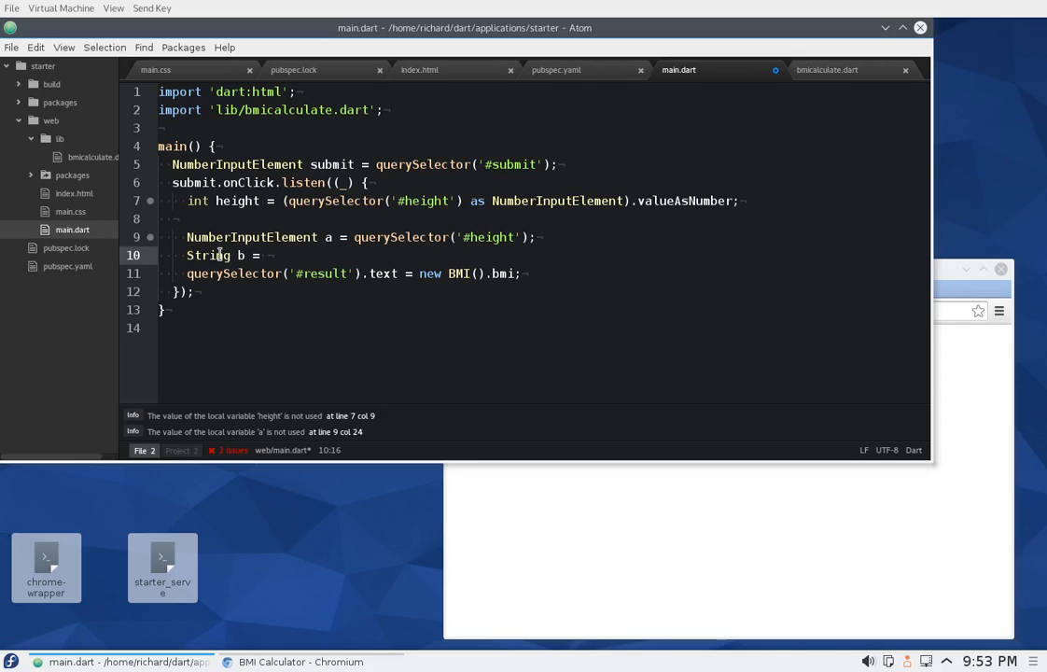
{"action": "type", "text": "q"}
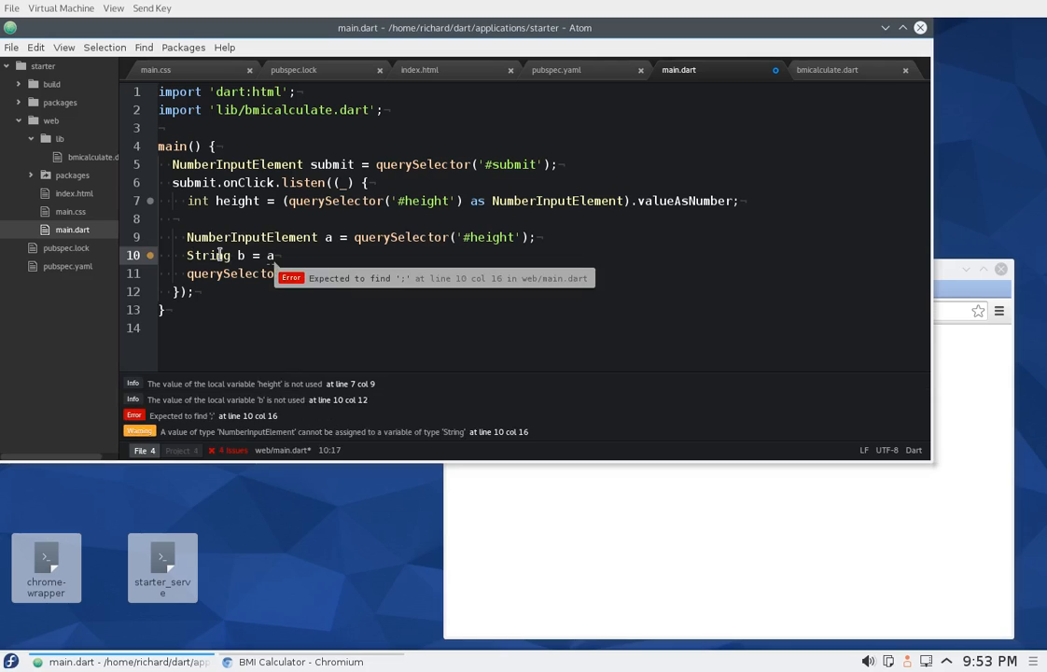
{"action": "type", "text": ".vlu"}
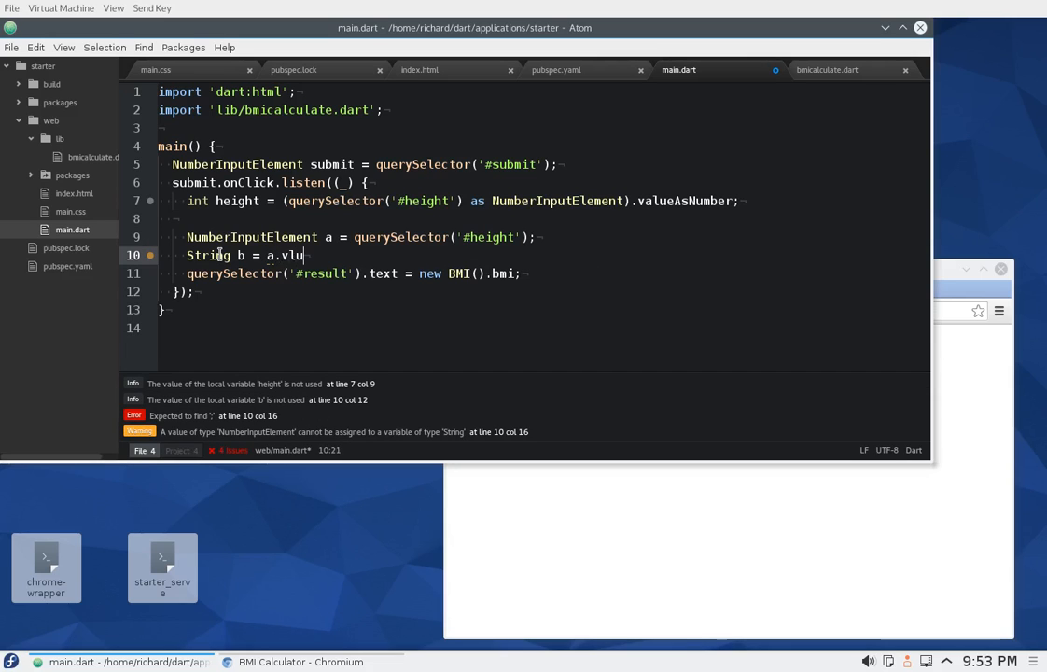
{"action": "type", "text": "alue;"}
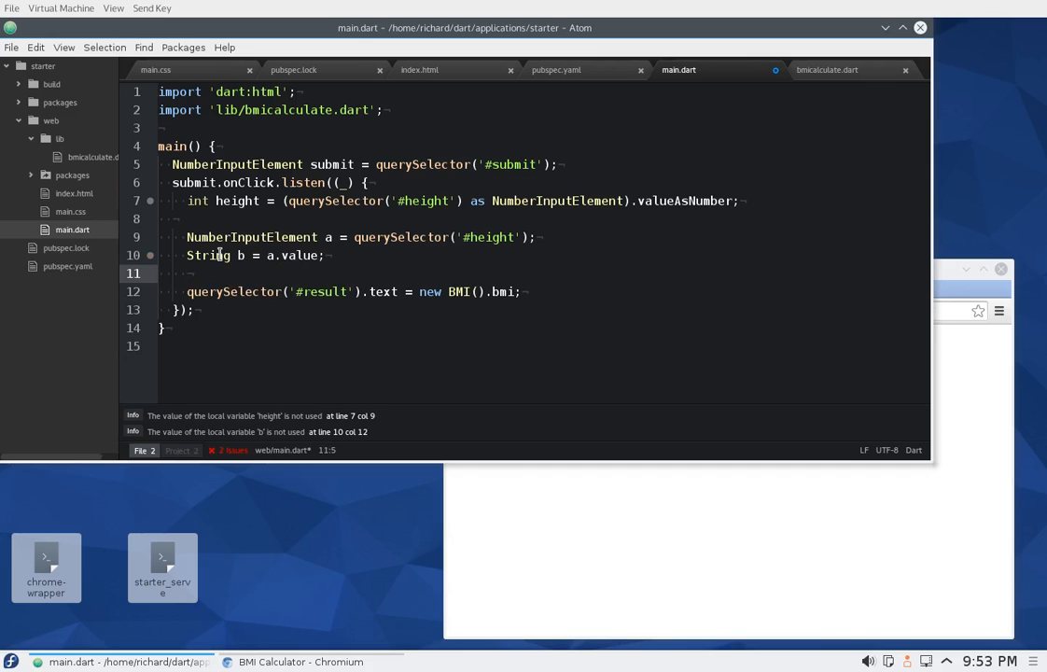
Add int c = int.parse(b); converting the text to an integer.
{"action": "type", "text": "int c"}
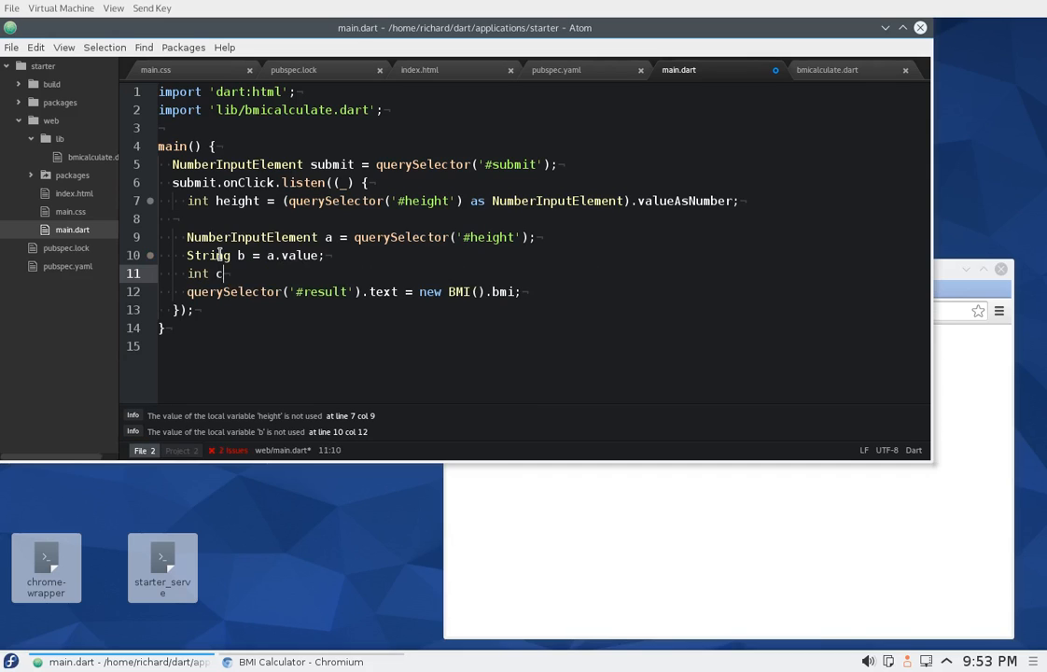
{"action": "type", "text": "="}
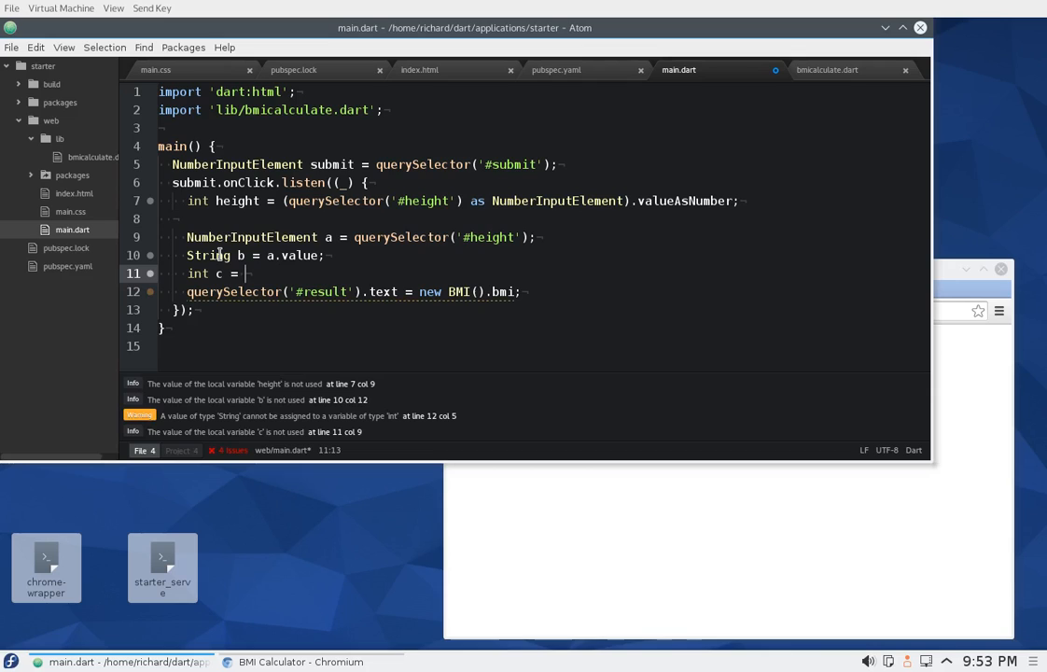
{"action": "type", "text": "b."}
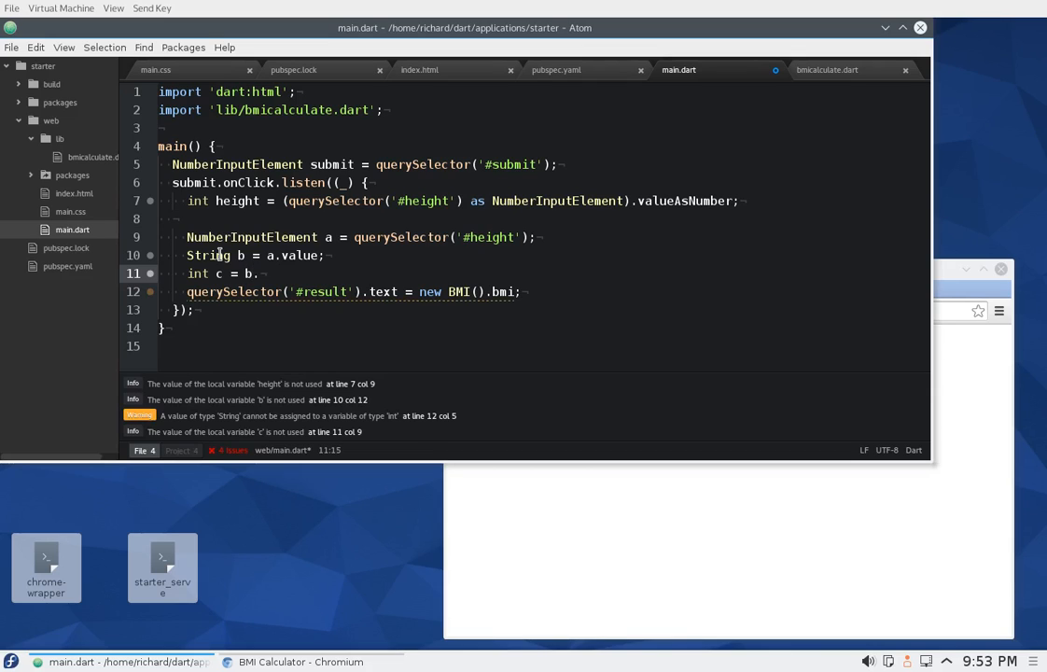
{"action": "type", "text": "i"}
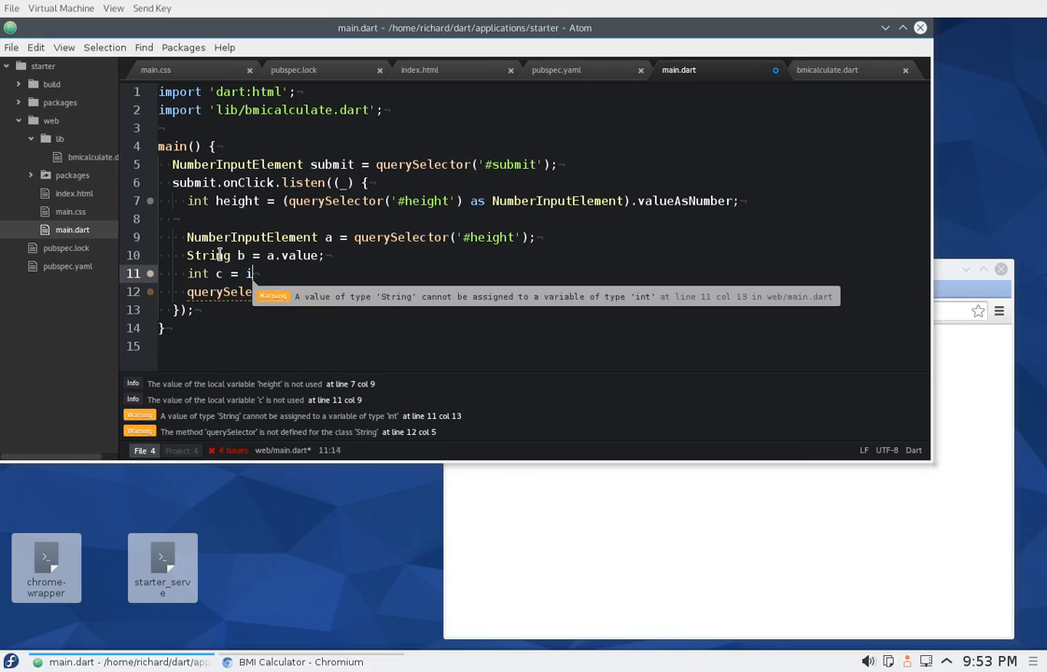
{"action": "type", "text": "nt.pars"}
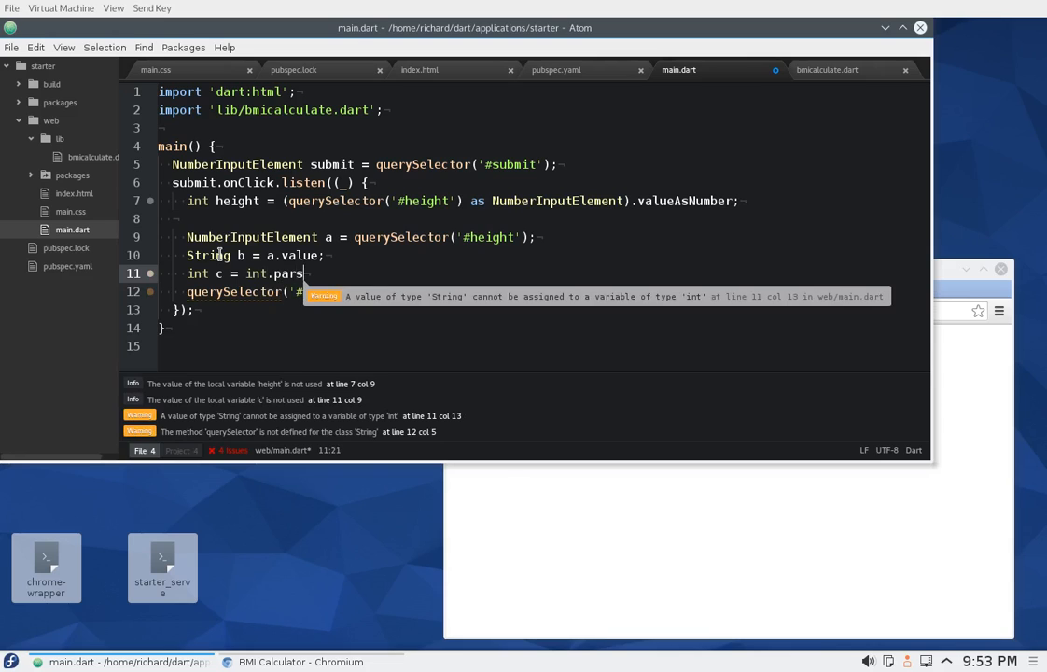
{"action": "type", "text": "e()"}
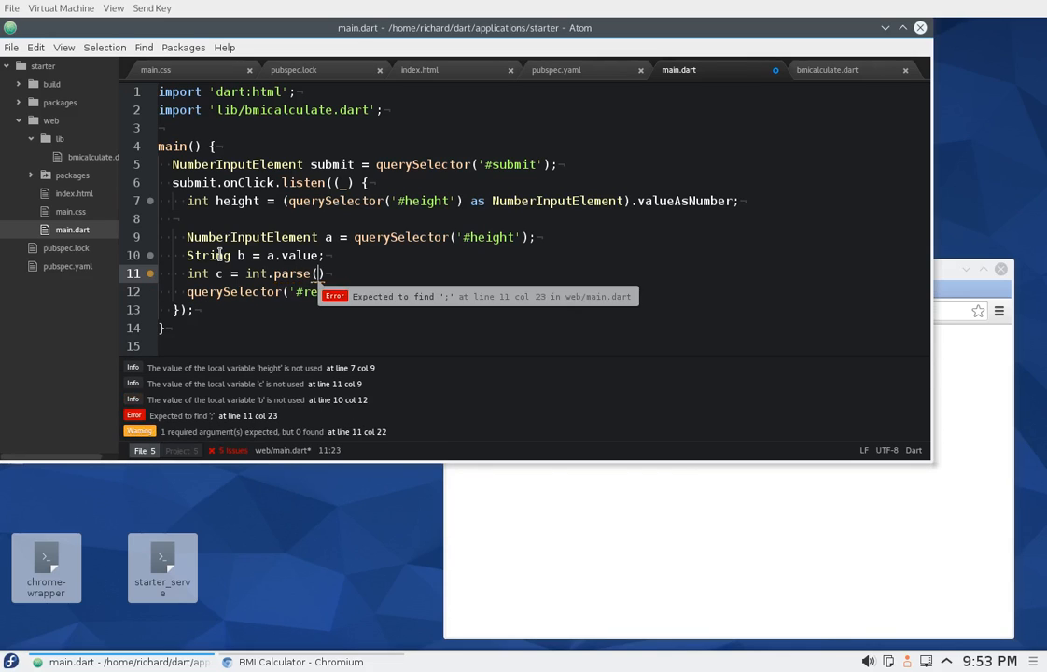
{"action": "type", "text": "b"}
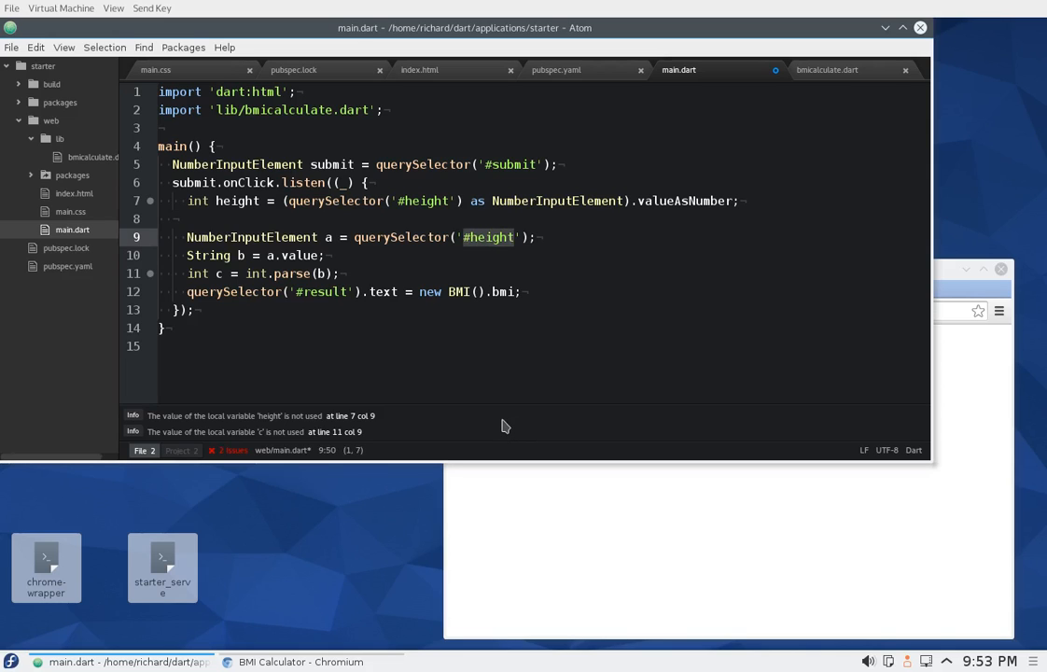
Replace the new BMI().bmi result expression with the interpolated string "${c+5}".
{"action": "left_click", "coordinate": [458, 291]}
{"action": "type", "text": "\""}
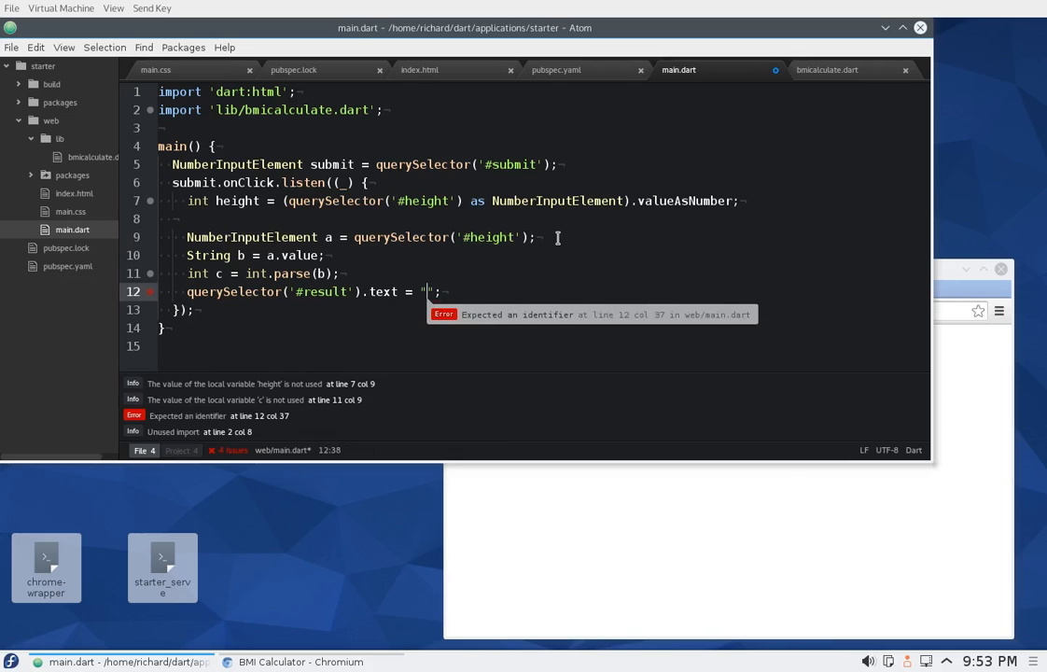
{"action": "type", "text": "$"}
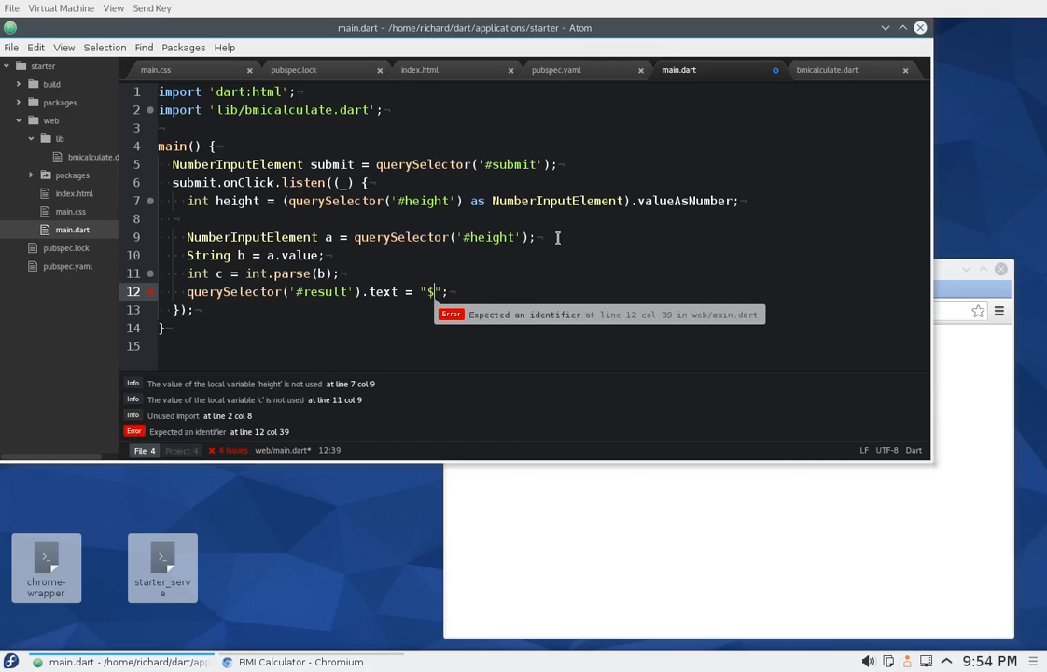
{"action": "type", "text": "{}"}
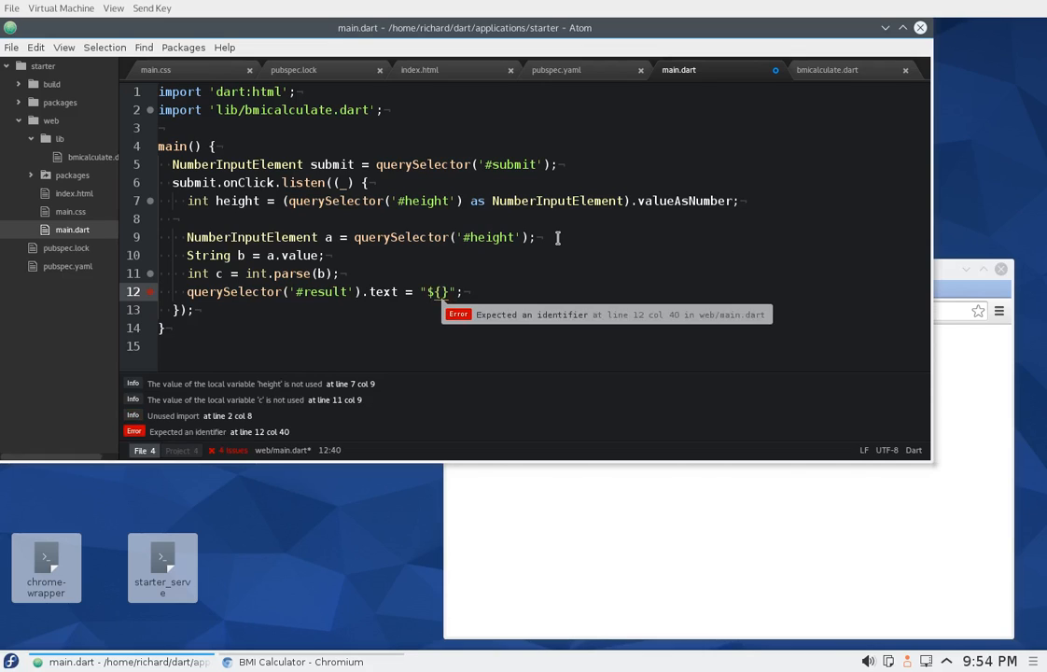
{"action": "type", "text": "c+"}
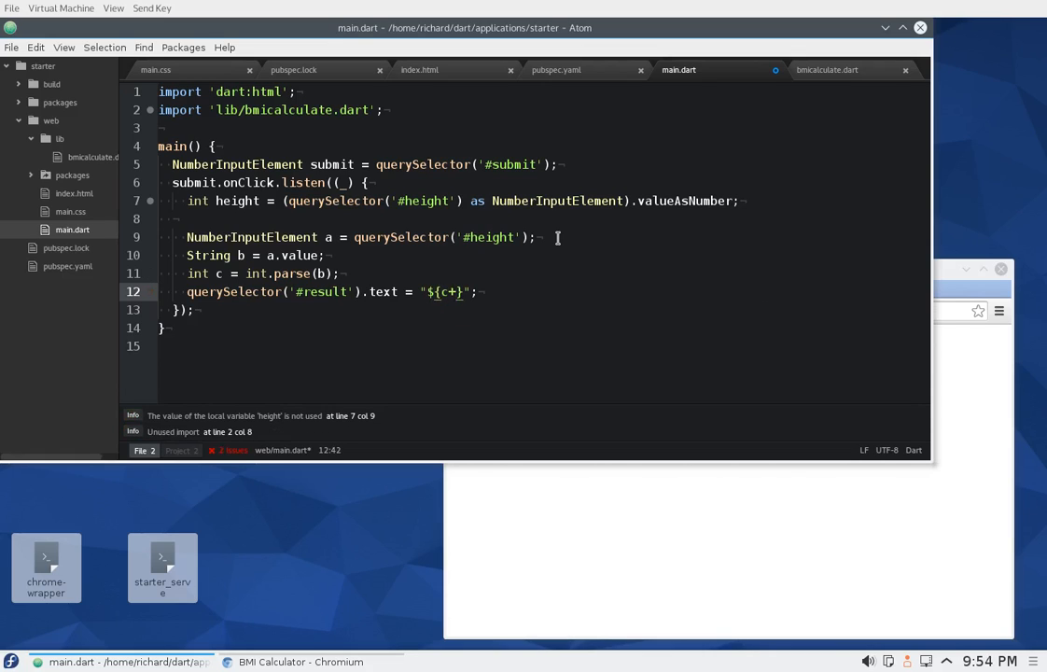
{"action": "type", "text": "5"}
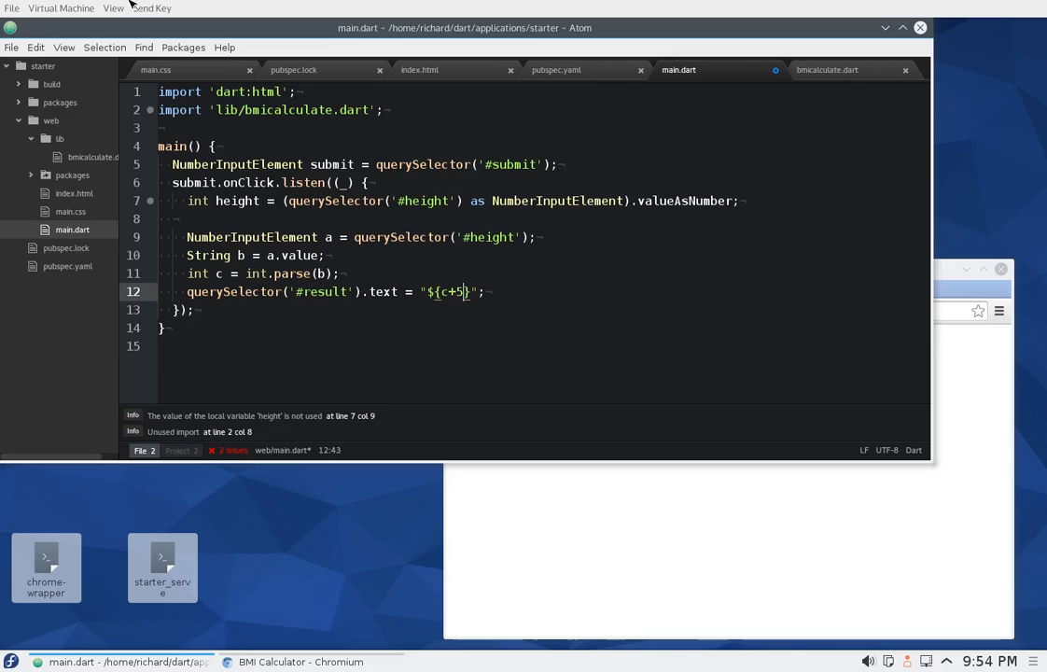
{"action": "left_click", "coordinate": [11, 47]}
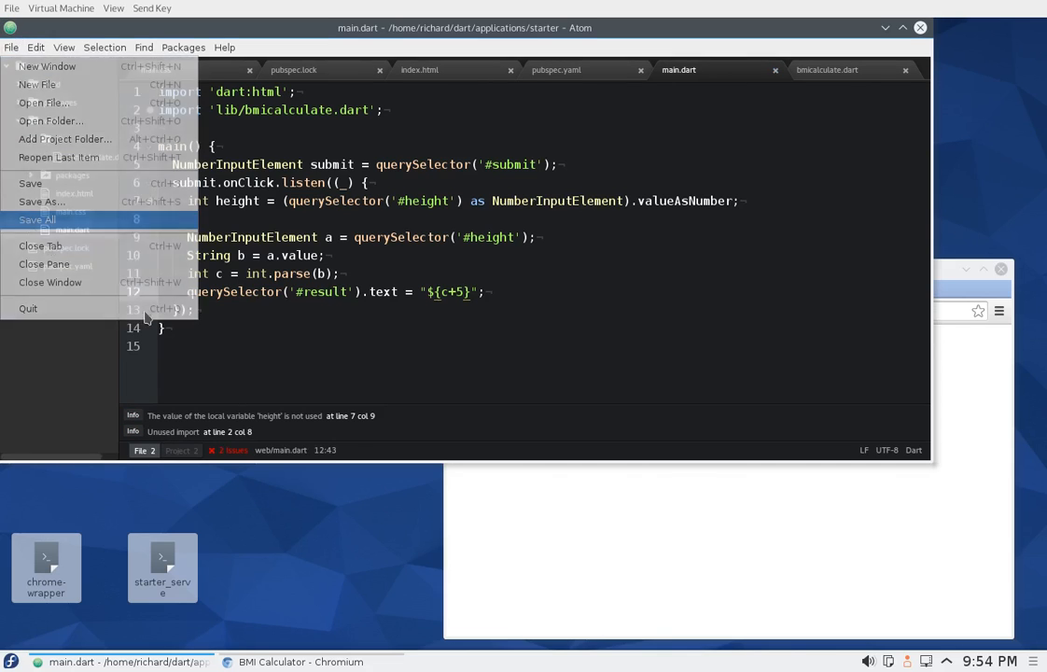
Save all files, then submit a height of 55 on the Chromium BMI page.
{"action": "left_click", "coordinate": [38, 219]}
{"action": "type", "text": "55"}
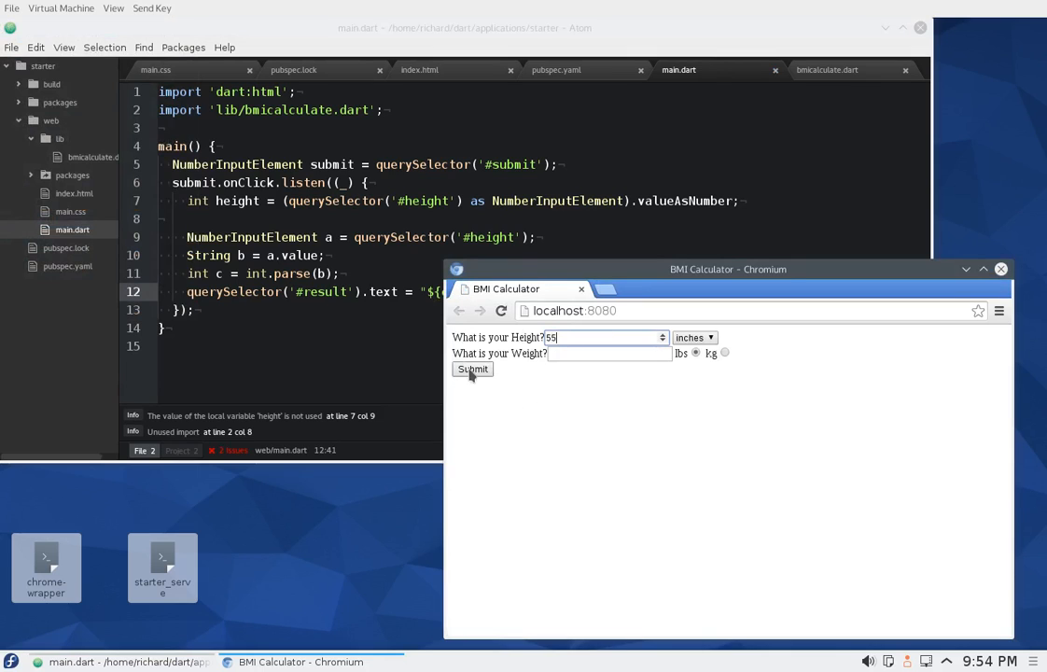
{"action": "left_click", "coordinate": [472, 369]}
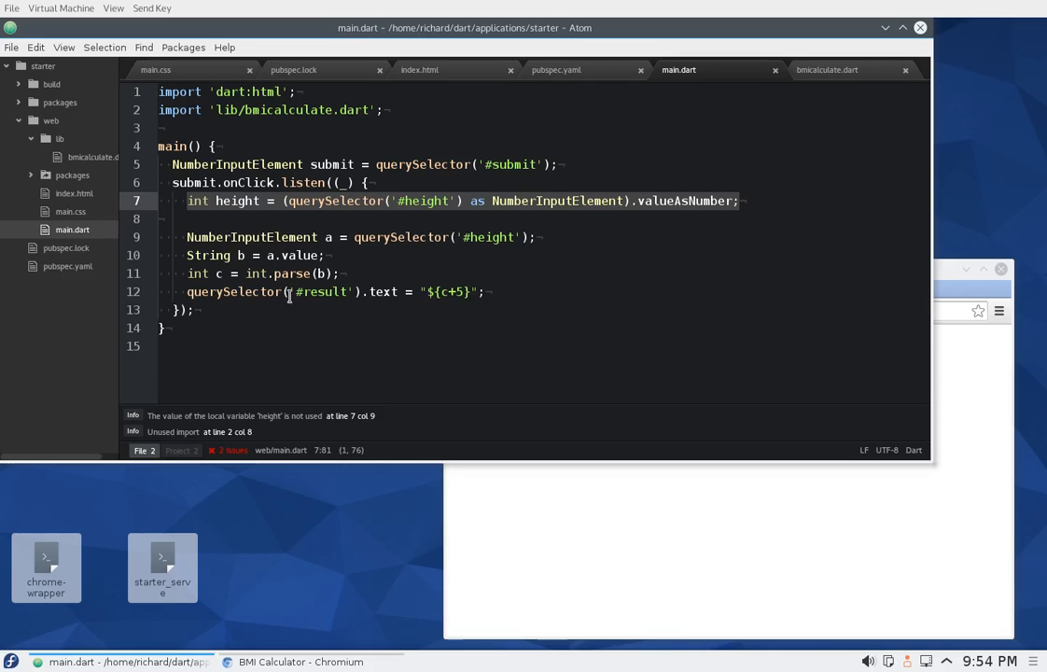
Review the height, c+5 and int.parse lines, then change the result text to "$height" and save.
{"action": "left_click", "coordinate": [485, 291]}
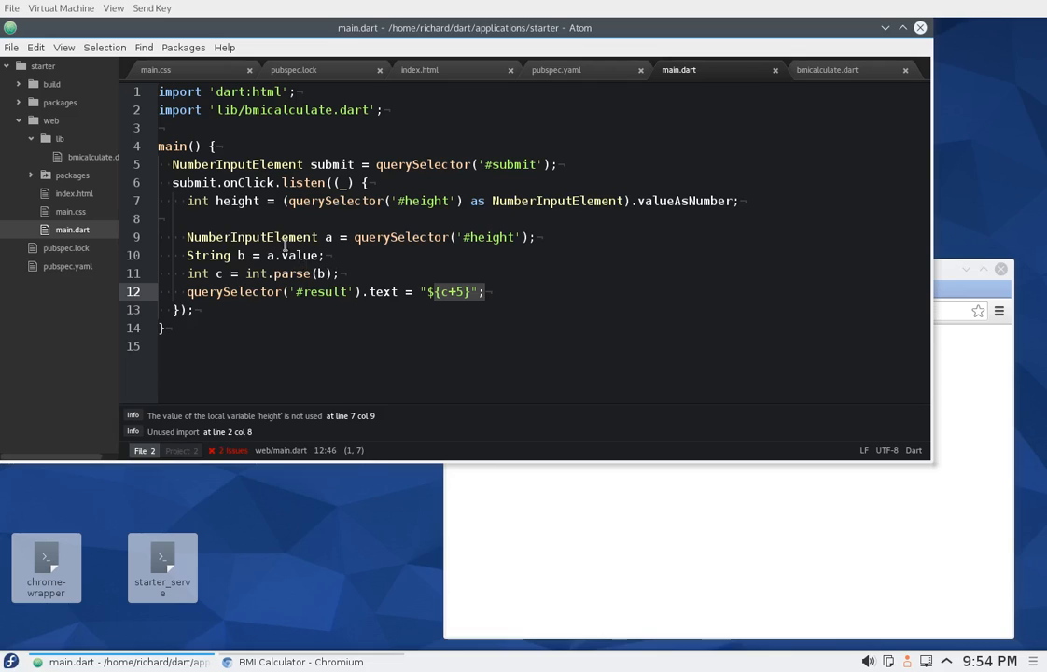
{"action": "left_click", "coordinate": [187, 255]}
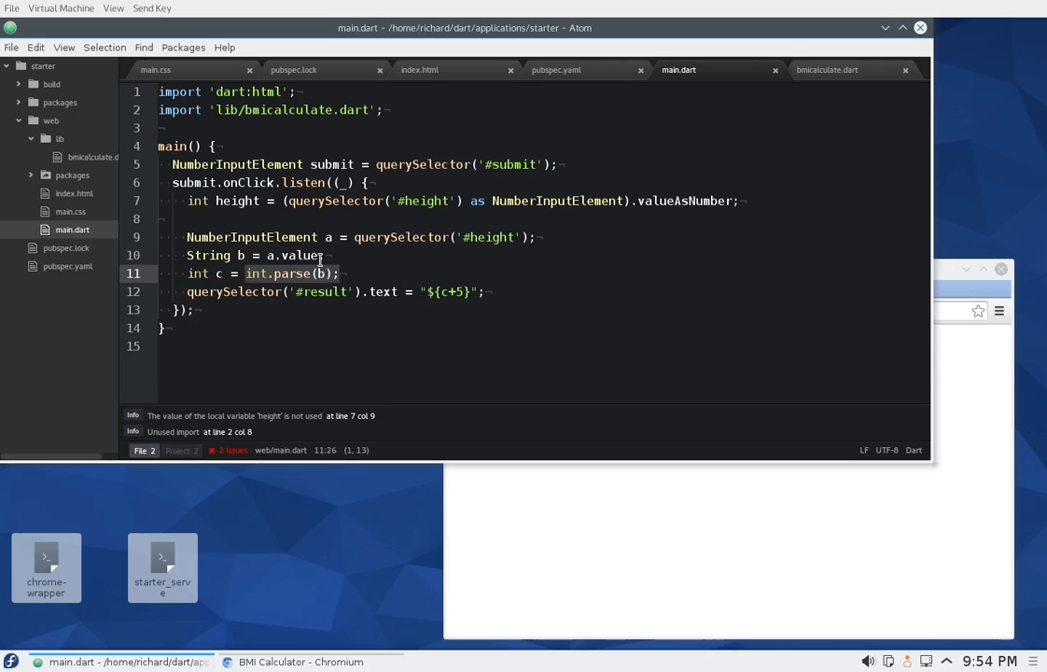
{"action": "left_click", "coordinate": [669, 201]}
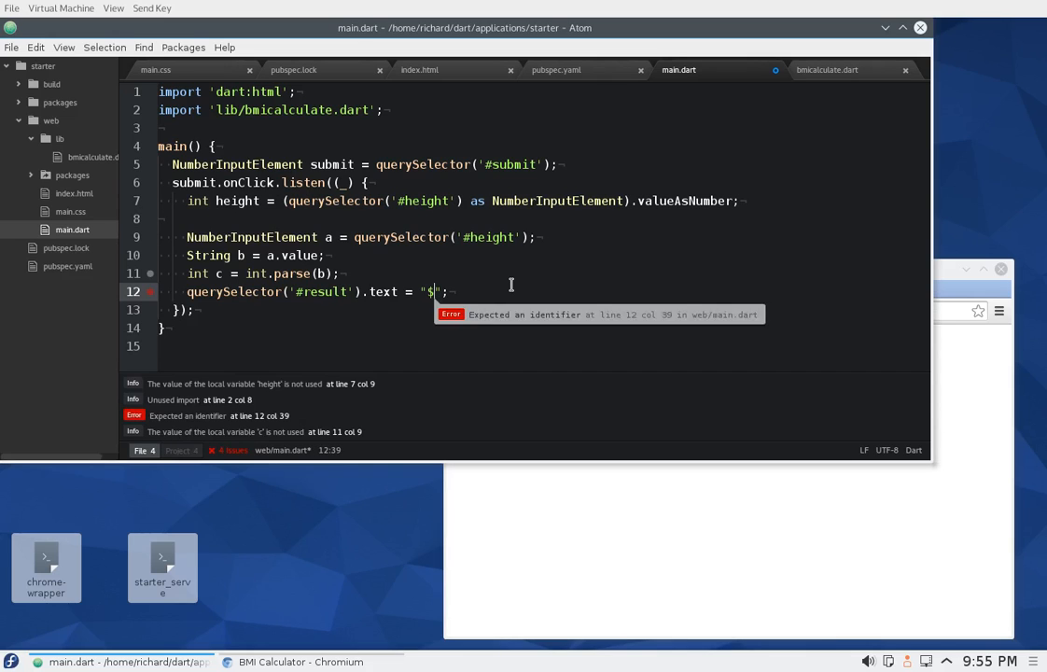
{"action": "type", "text": "height"}
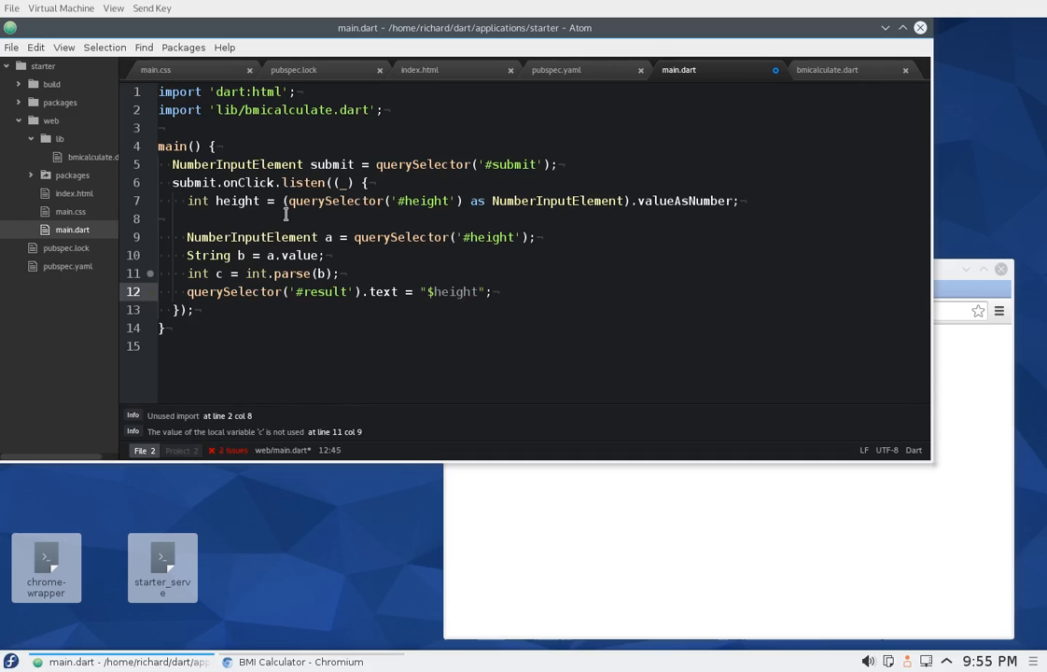
{"action": "left_click", "coordinate": [11, 47]}
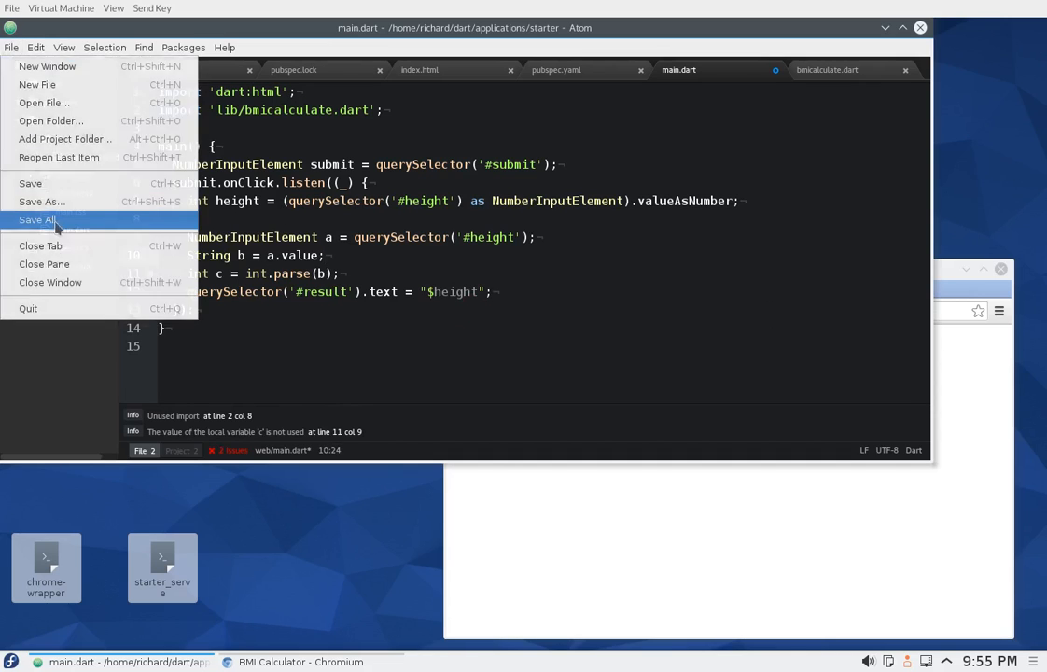
Reload the BMI Calculator, submit height 444 to get 444.0, then enter uuu as the height.
{"action": "left_click", "coordinate": [38, 219]}
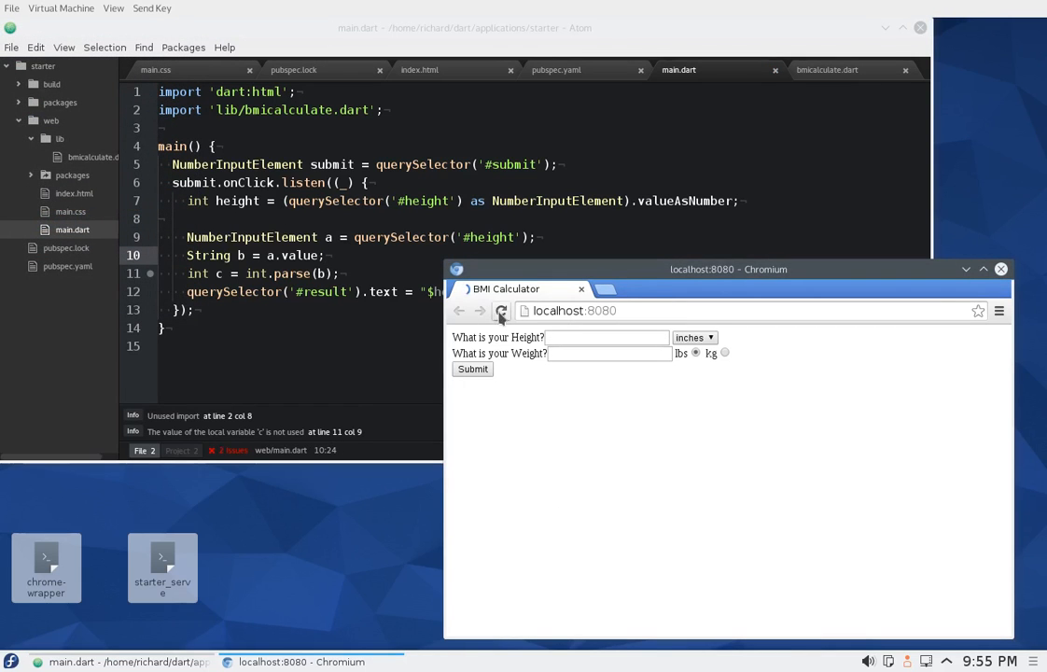
{"action": "left_click", "coordinate": [501, 311]}
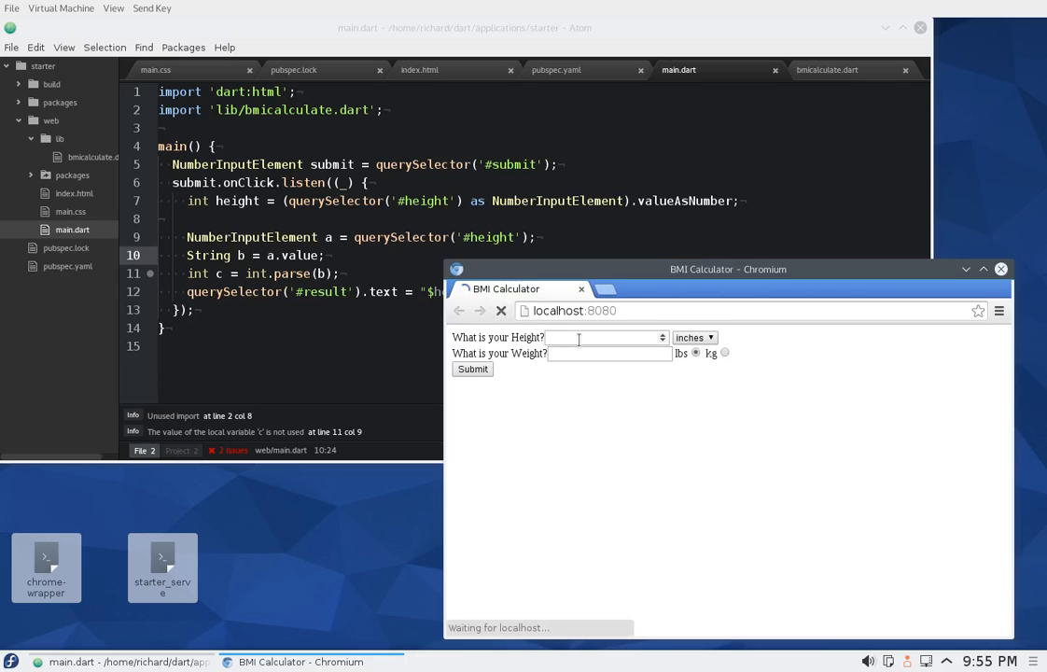
{"action": "type", "text": "444"}
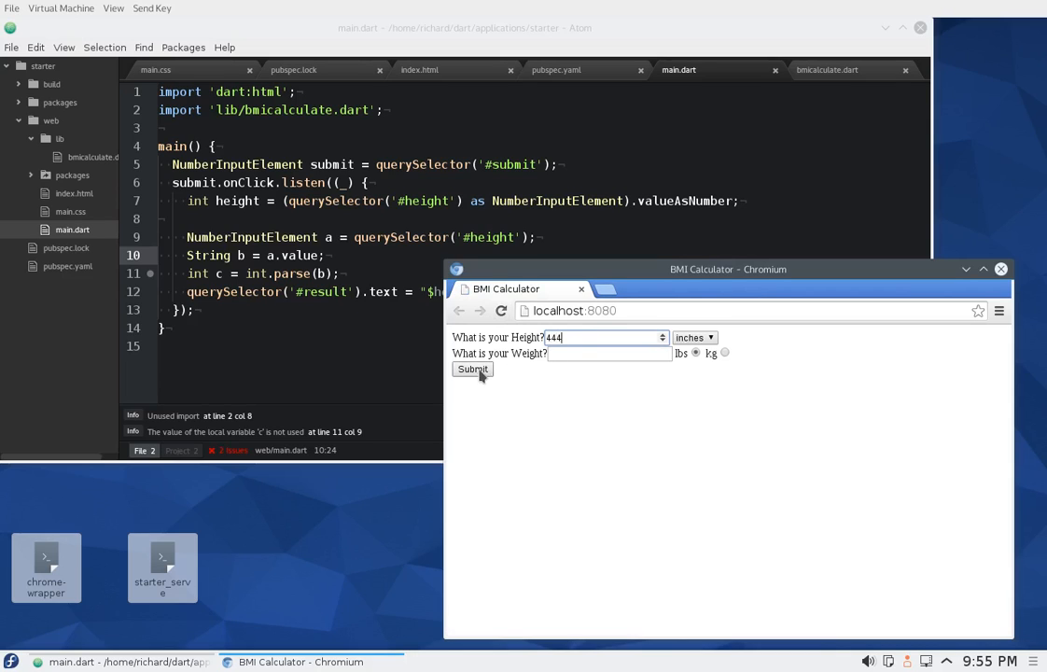
{"action": "left_click", "coordinate": [472, 368]}
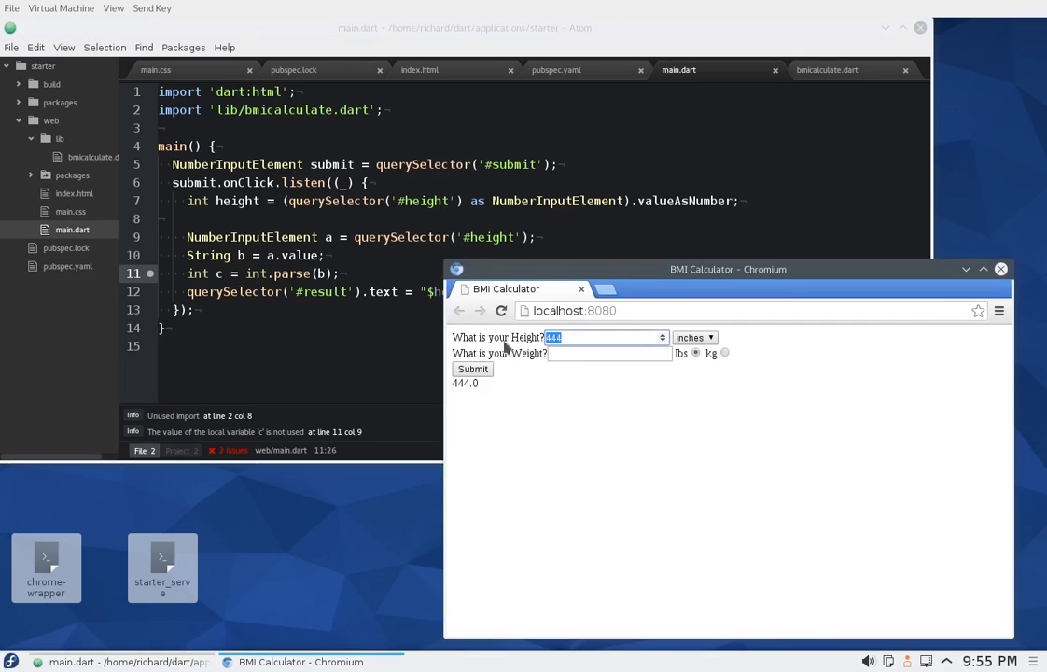
{"action": "type", "text": "uuu"}
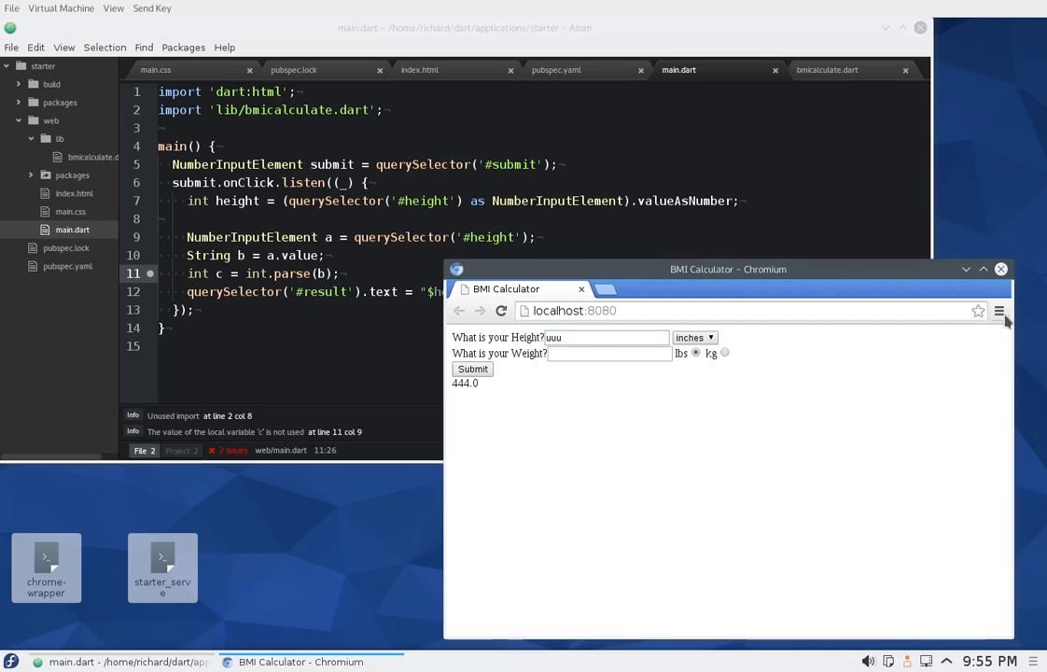
Open Chromium's developer tools to view the FormatException Invalid number console errors.
{"action": "left_click", "coordinate": [999, 311]}
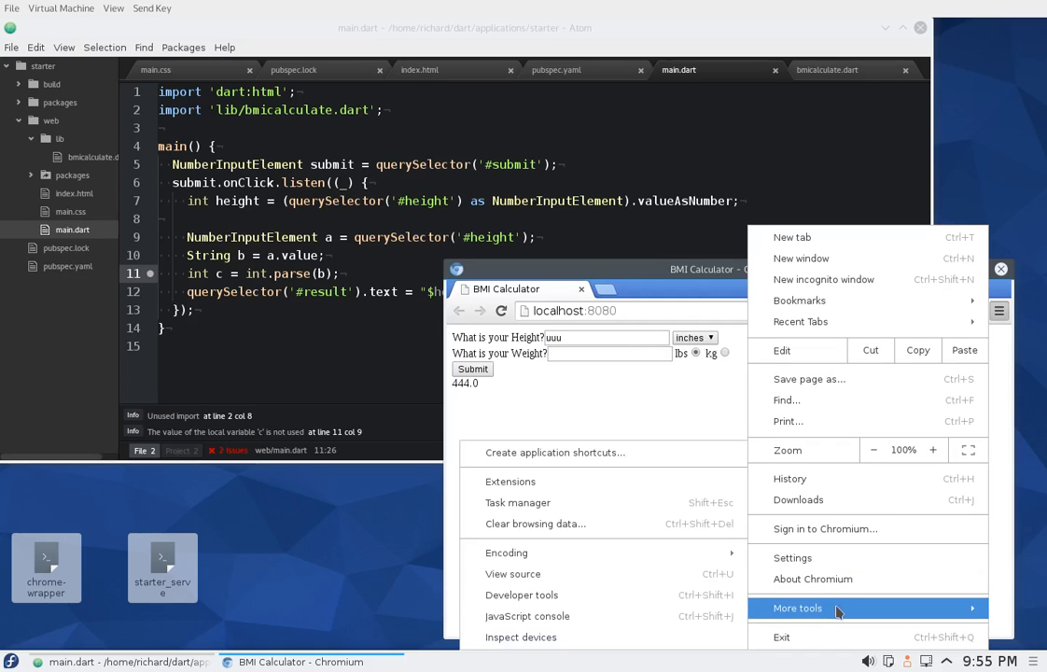
{"action": "left_click", "coordinate": [522, 594]}
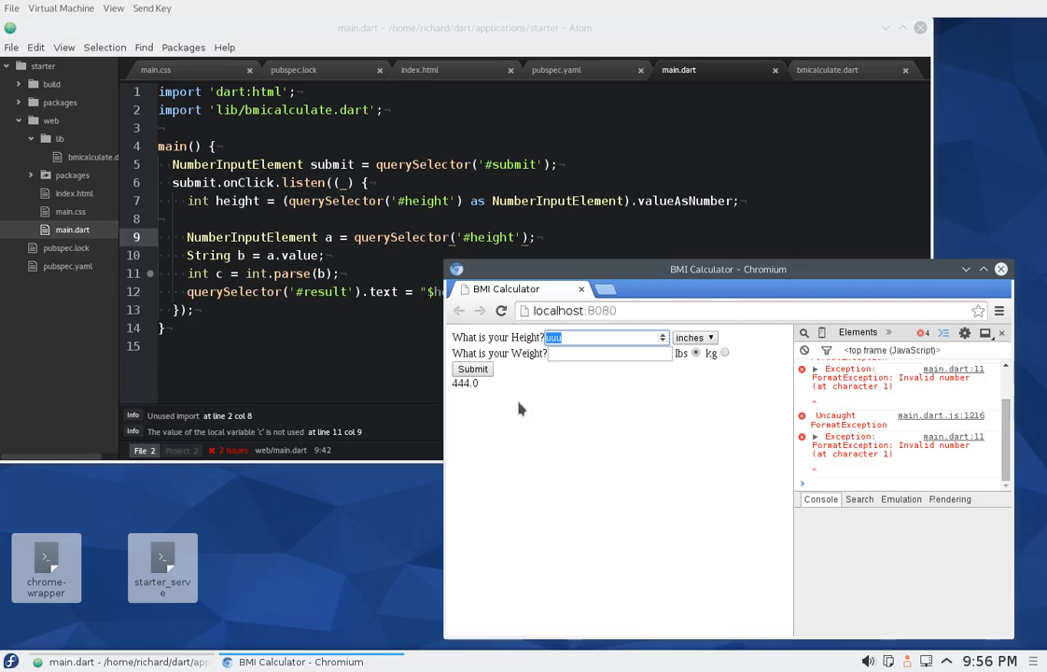
{"action": "mouse_move", "coordinate": [665, 347]}
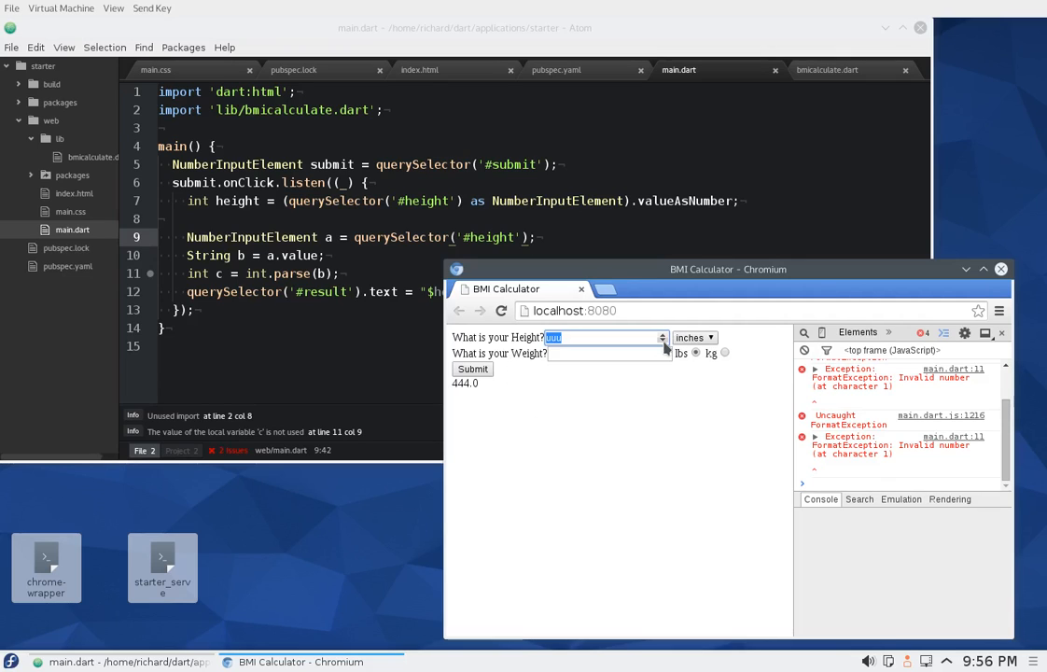
{"action": "mouse_move", "coordinate": [695, 376]}
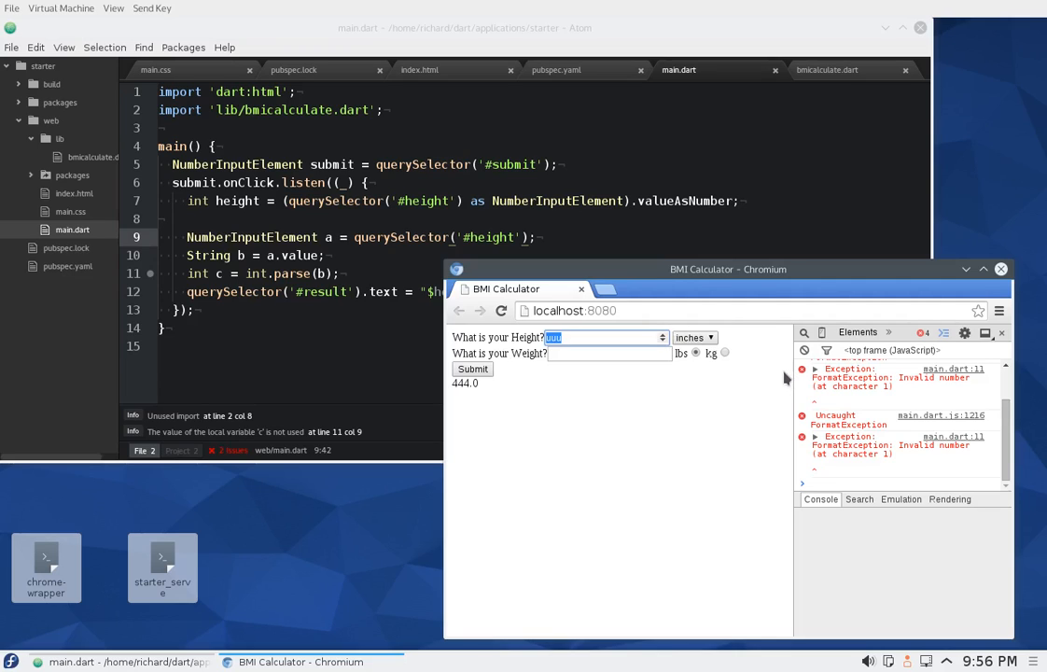
{"action": "mouse_move", "coordinate": [763, 352]}
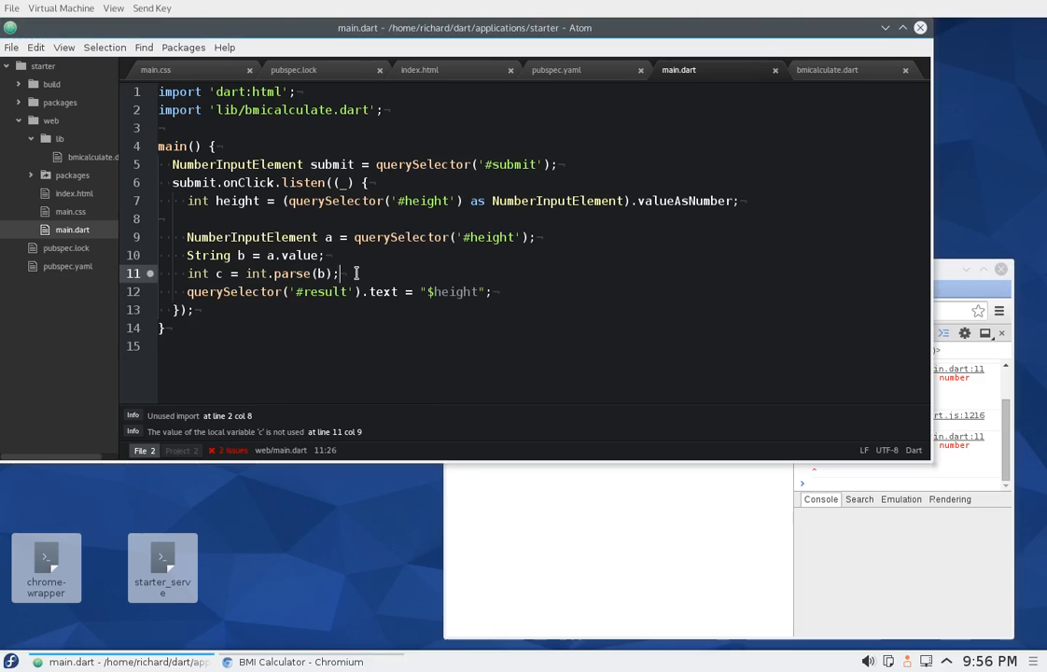
{"action": "mouse_move", "coordinate": [224, 274]}
{"action": "type", "text": "ry"}
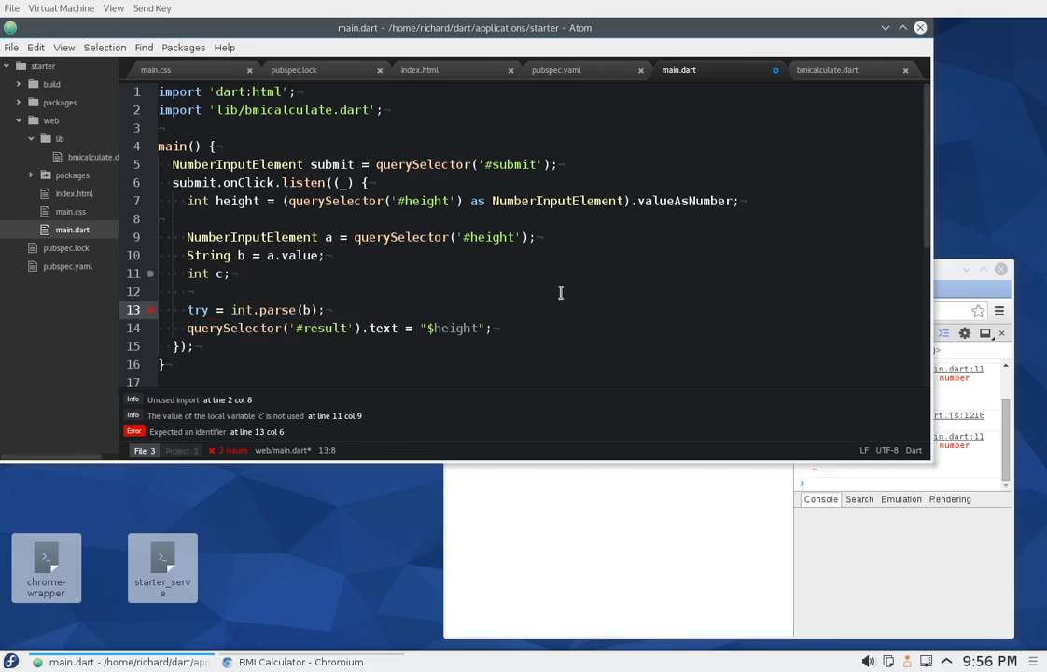
Wrap c = int.parse(b) in a try block with an empty on FormatException handler.
{"action": "type", "text": "{c"}
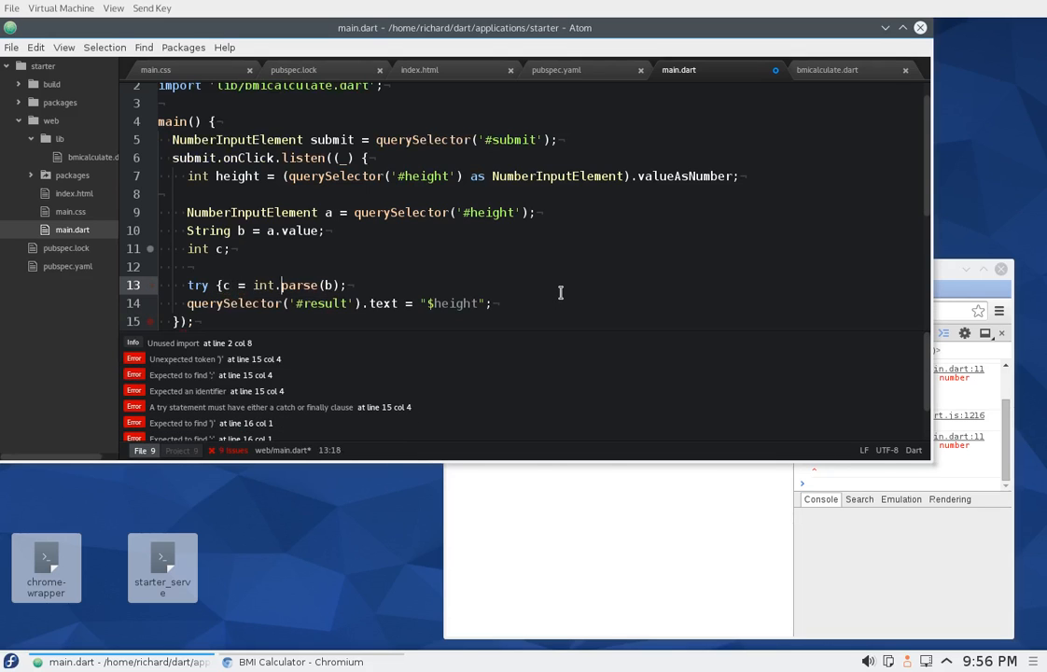
{"action": "left_click", "coordinate": [350, 285]}
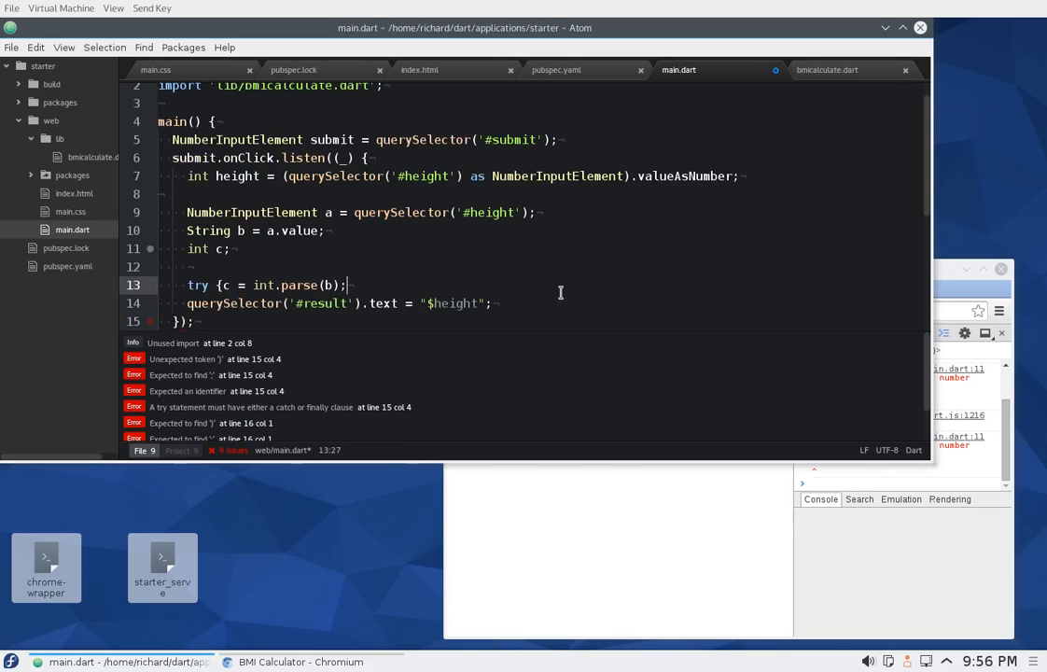
{"action": "key", "text": "enter"}
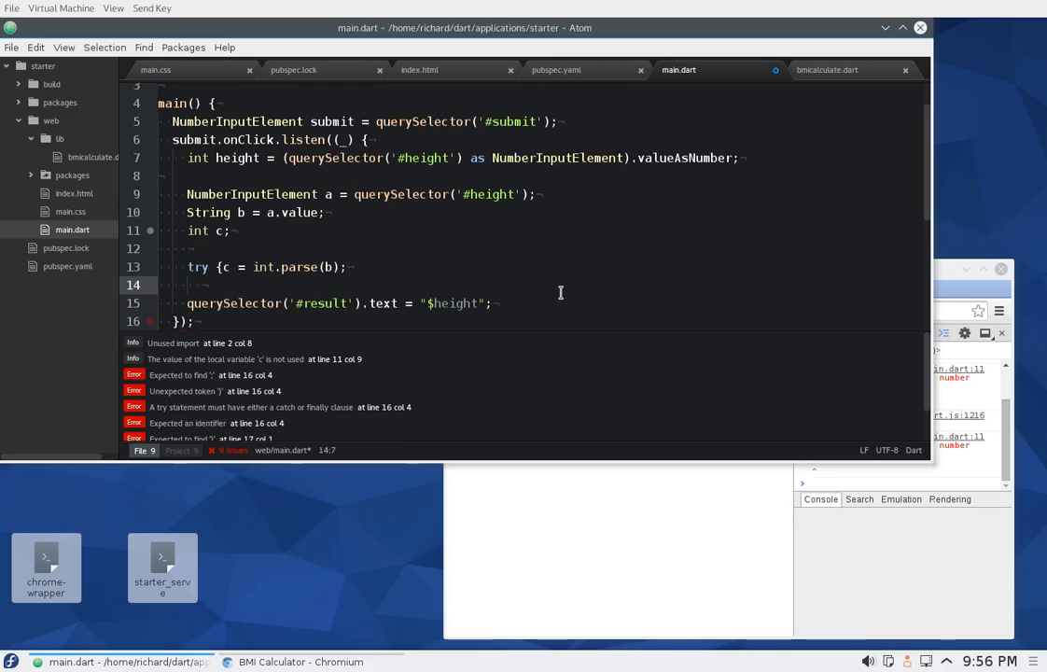
{"action": "type", "text": "} on F"}
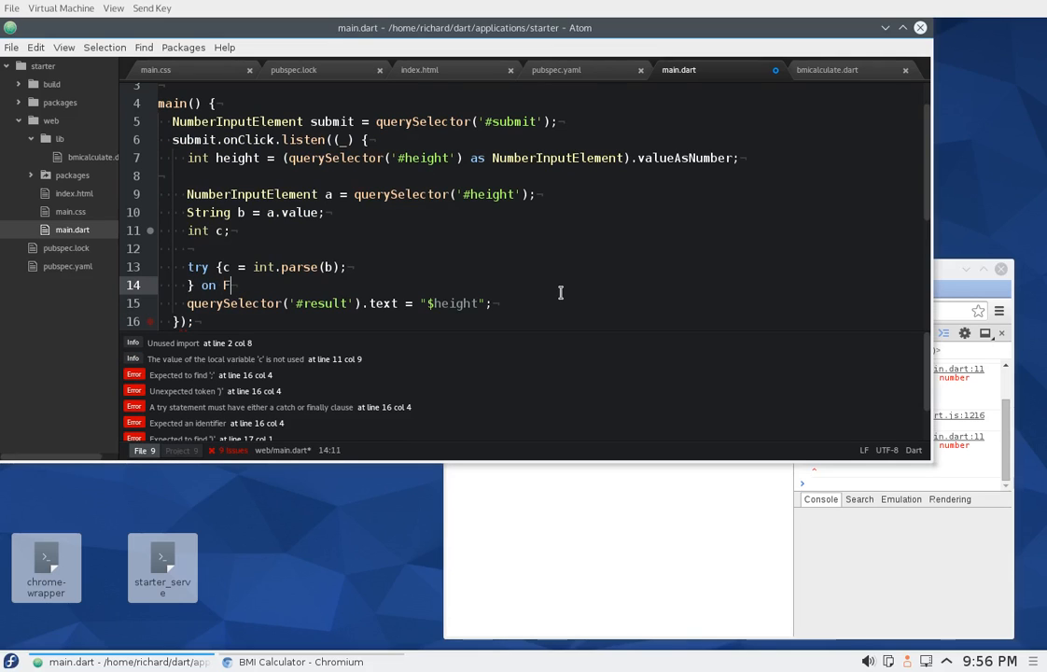
{"action": "type", "text": "ormatException"}
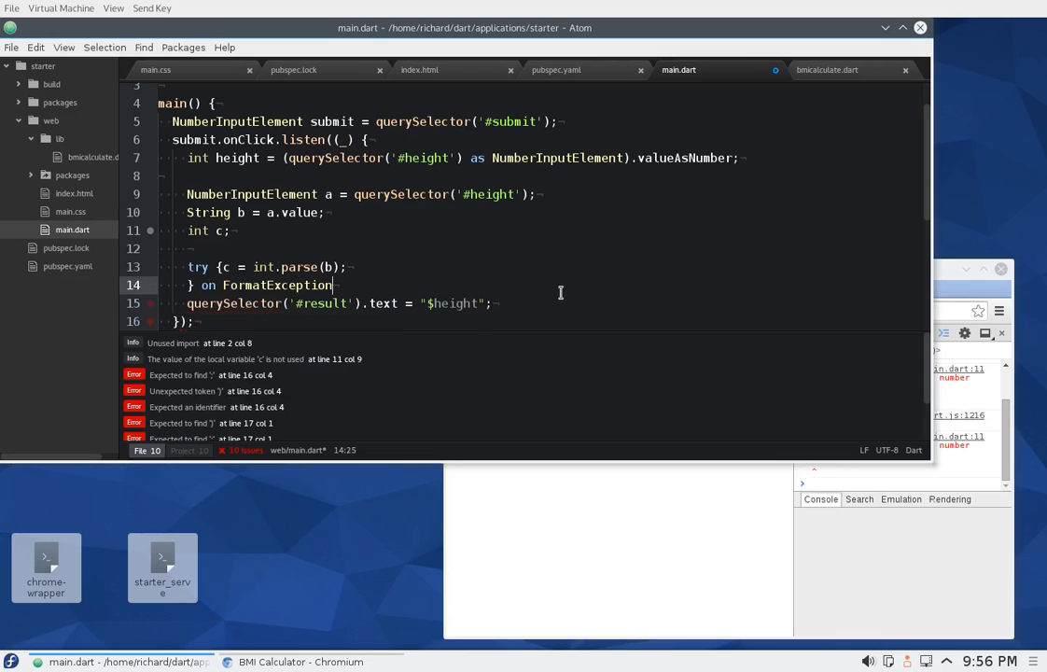
{"action": "type", "text": "{}"}
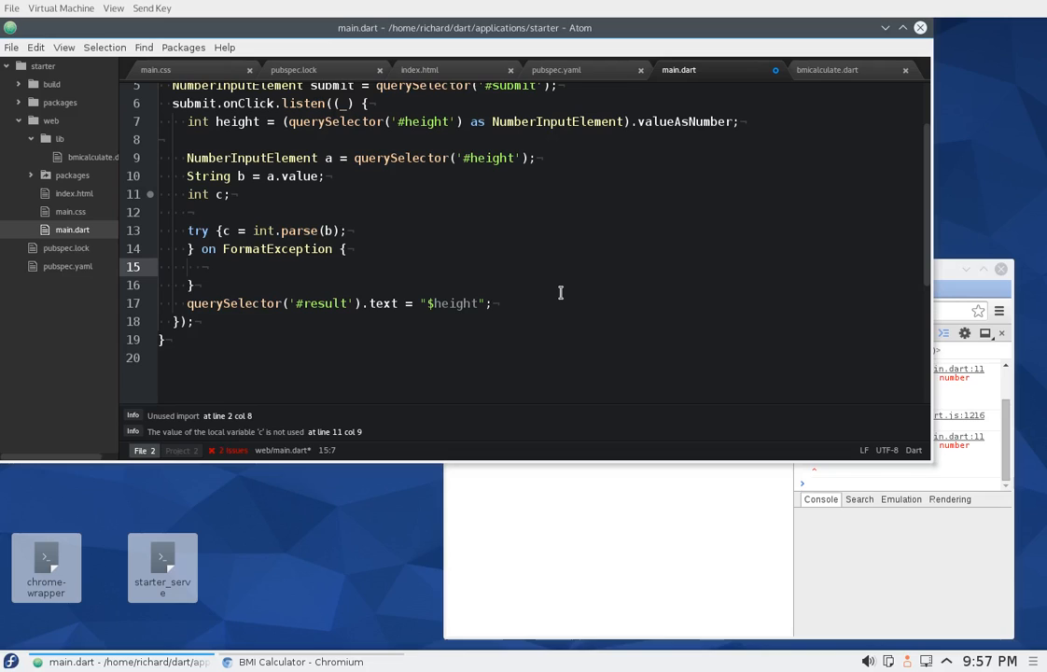
Fill the FormatException handler with window.alert("Please enter a number as the height");.
{"action": "type", "text": "window"}
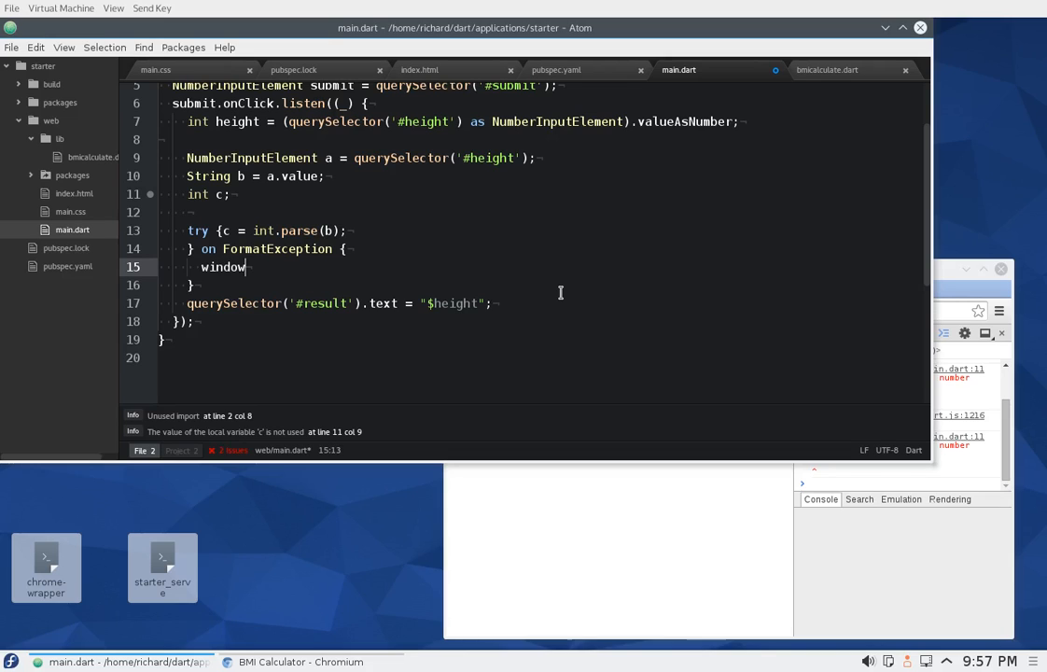
{"action": "type", "text": ".aler"}
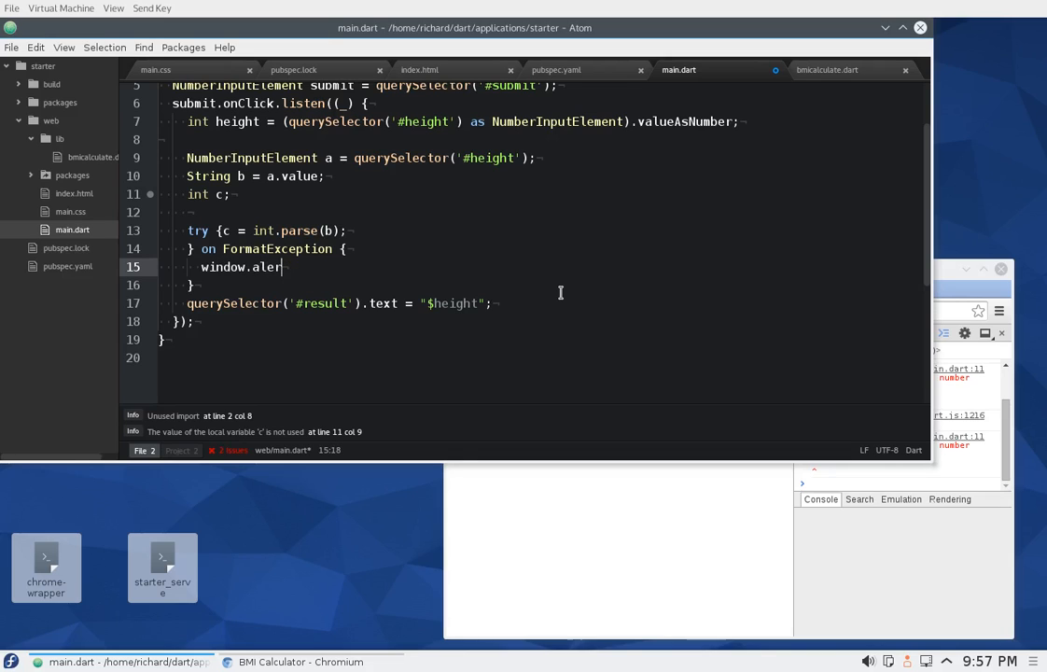
{"action": "type", "text": "(\"\")"}
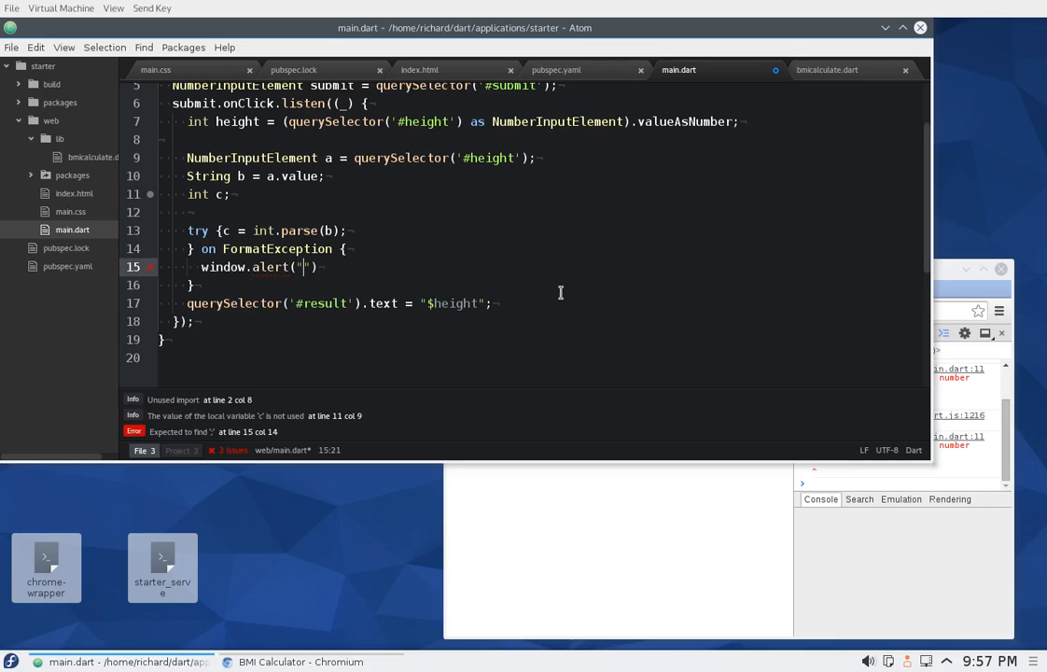
{"action": "type", "text": "Please"}
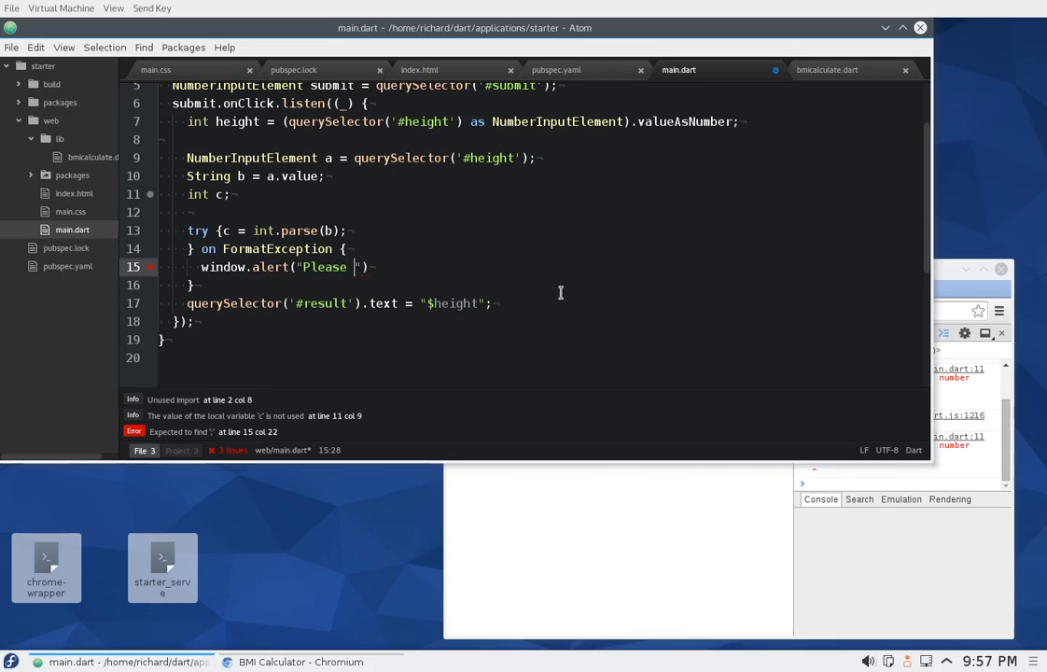
{"action": "type", "text": "enter a number as the h"}
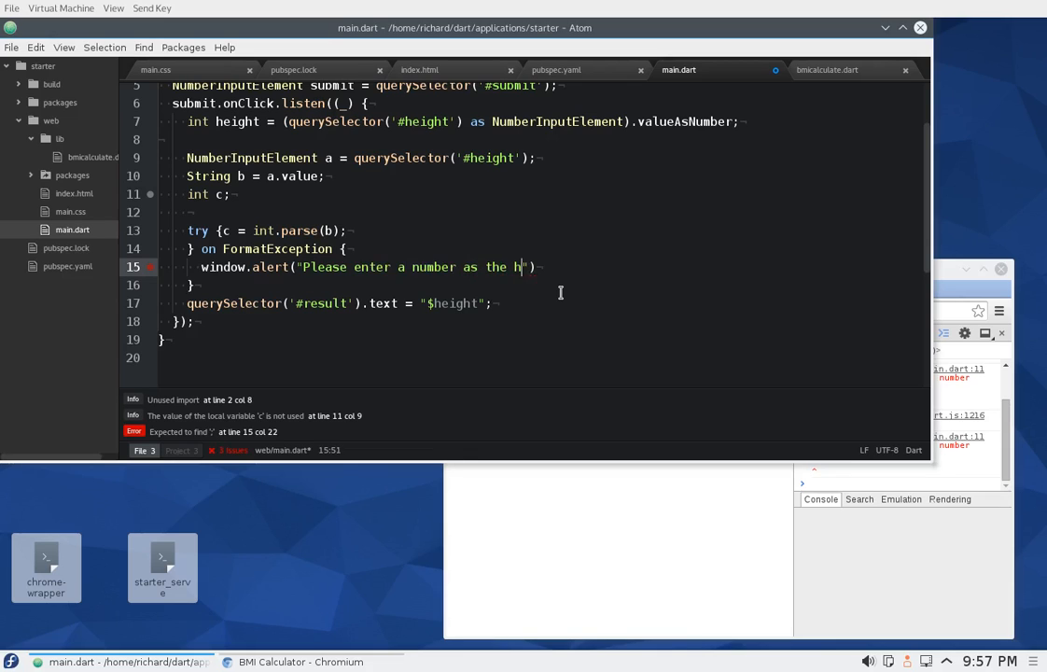
{"action": "type", "text": "eight"}
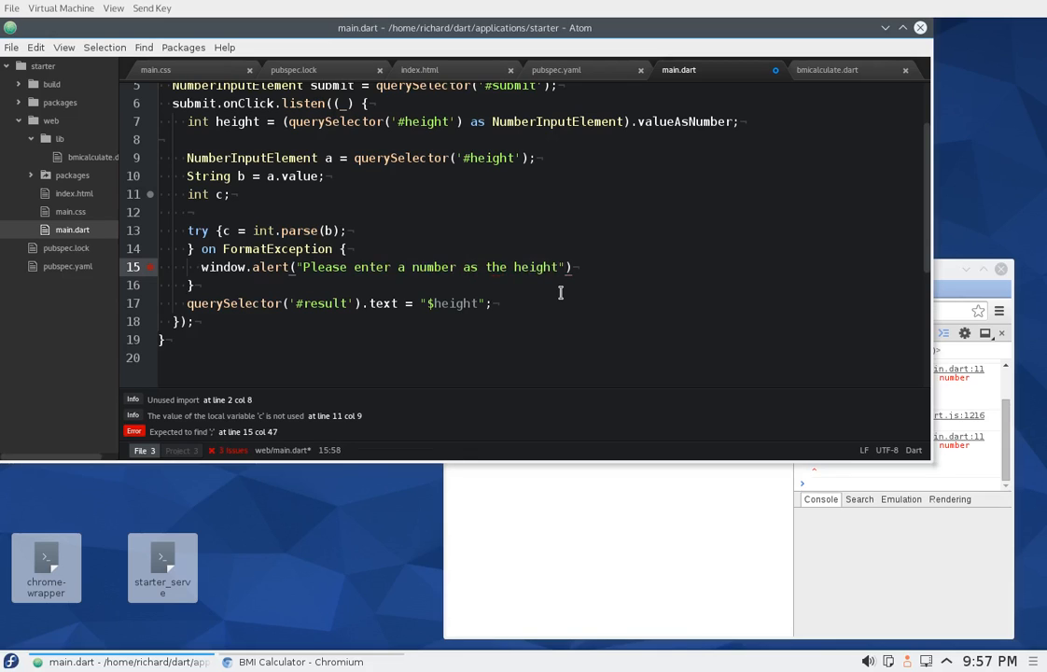
{"action": "type", "text": ";"}
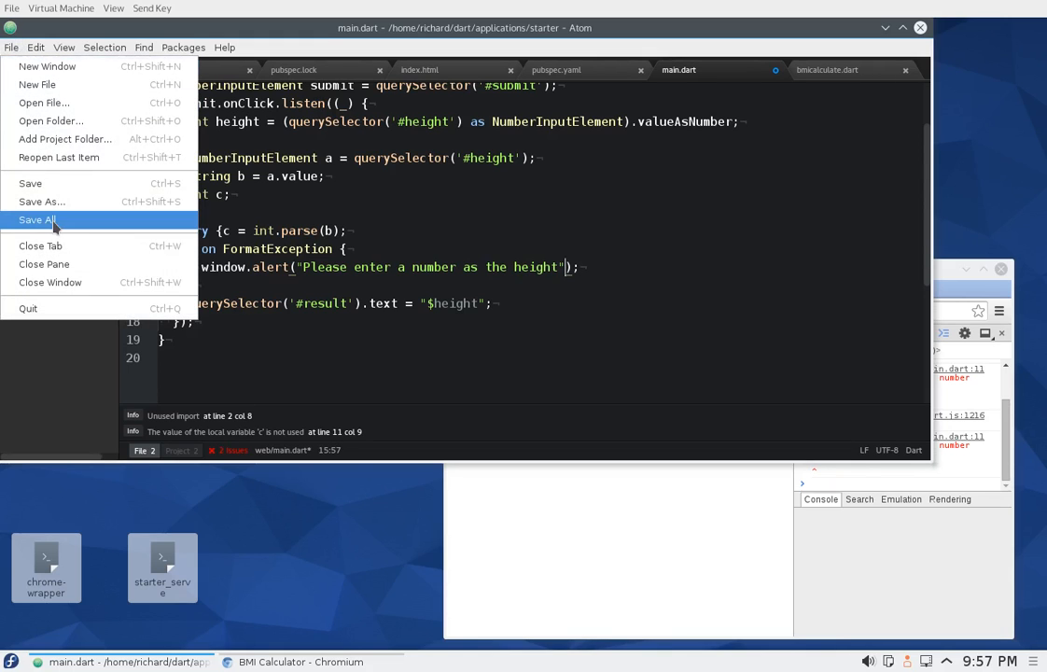
Save the files, submit a non-numeric height to trigger the alert, dismiss it and return to main.dart.
{"action": "left_click", "coordinate": [37, 219]}
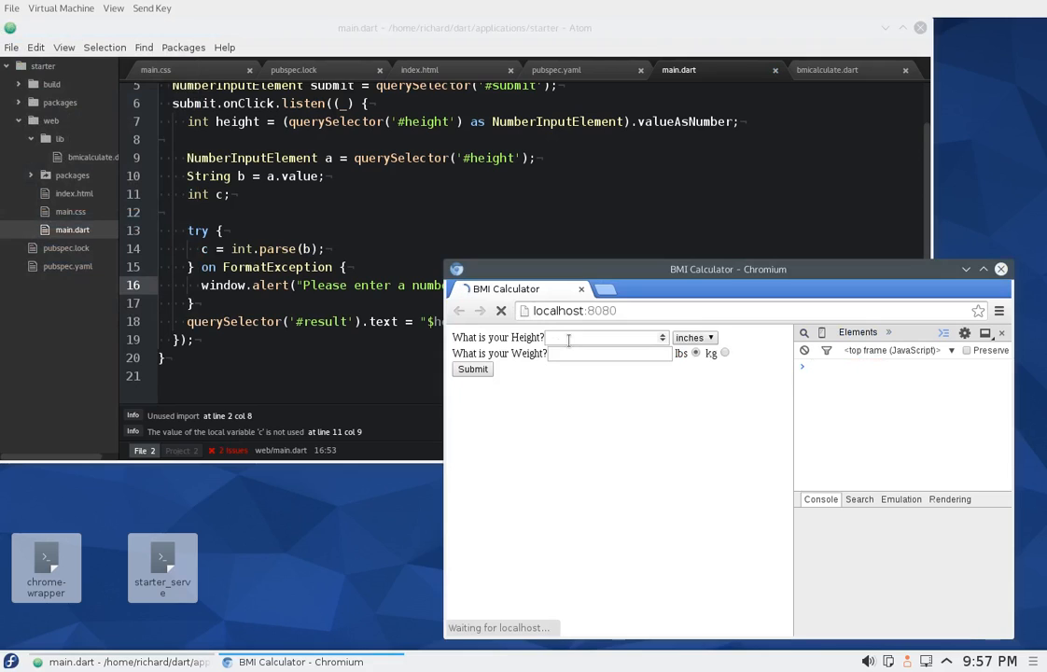
{"action": "type", "text": "44"}
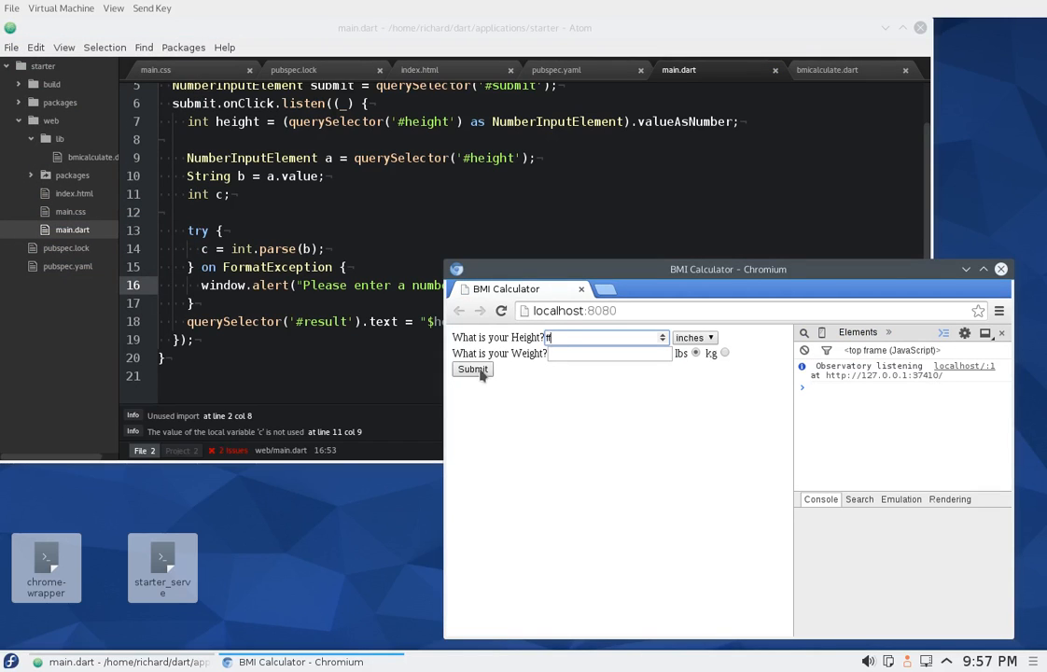
{"action": "left_click", "coordinate": [472, 369]}
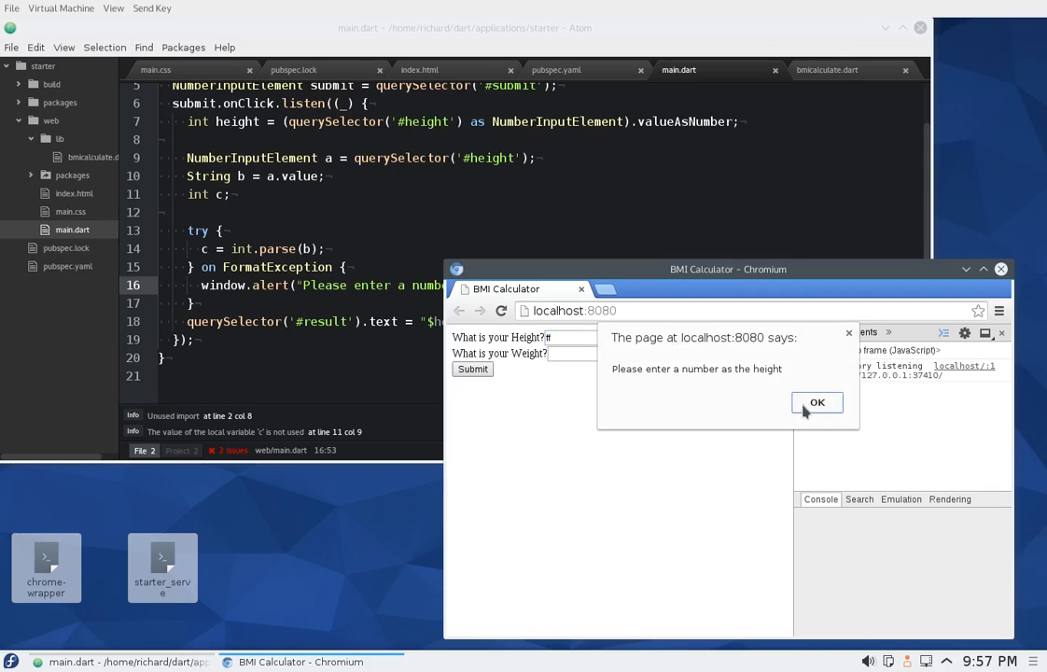
{"action": "left_click", "coordinate": [817, 401]}
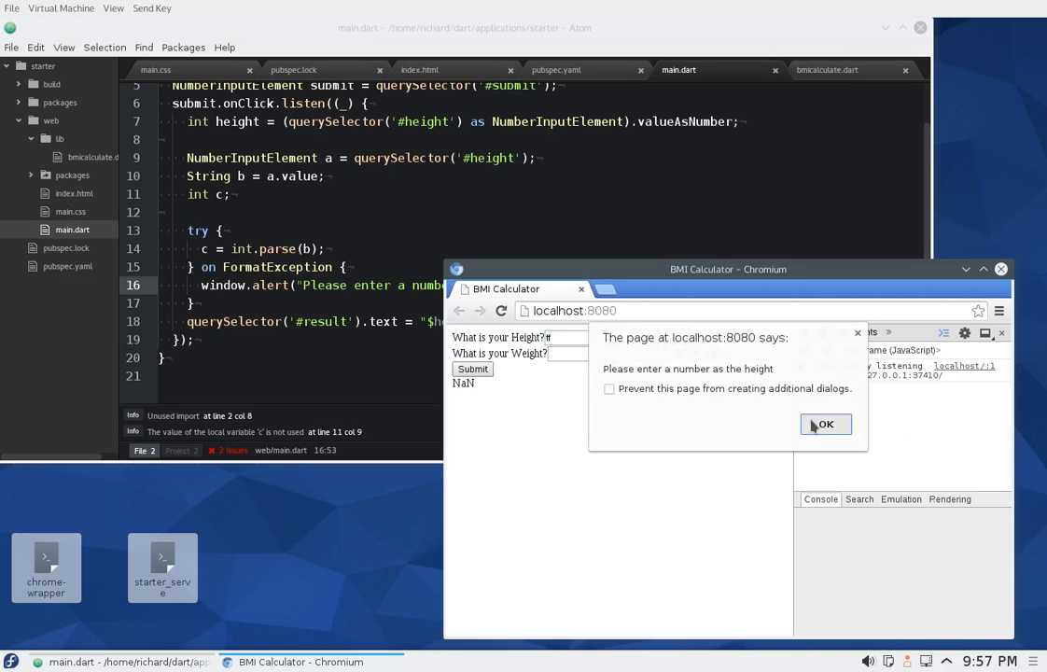
{"action": "left_click", "coordinate": [826, 425]}
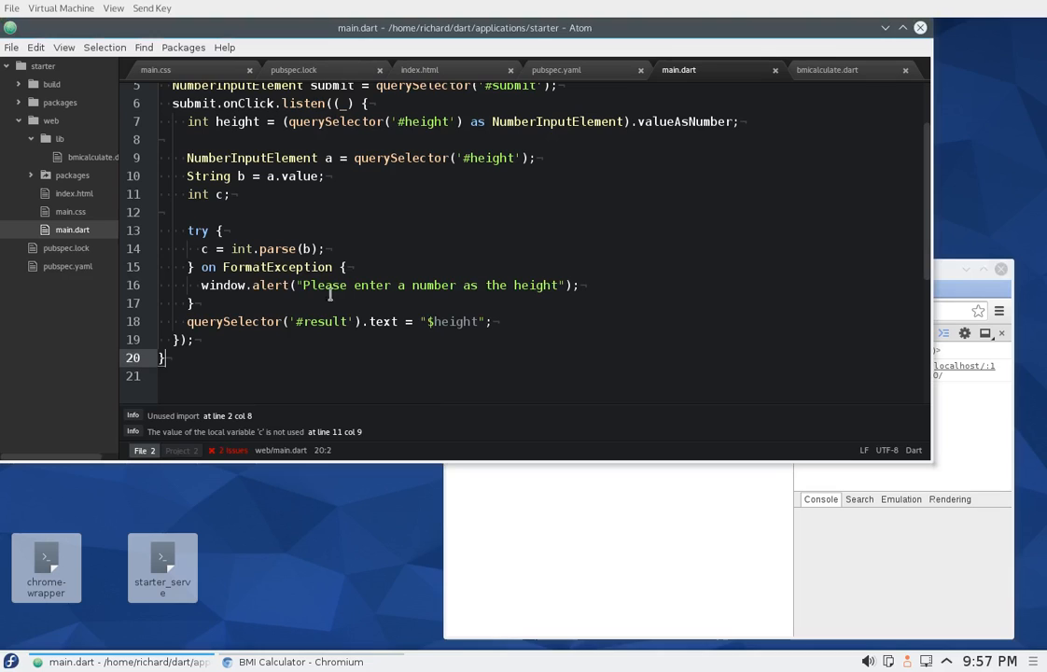
Delete the try/on FormatException lines, leaving int c = int.parse(b); on line 11.
{"action": "left_click", "coordinate": [245, 267]}
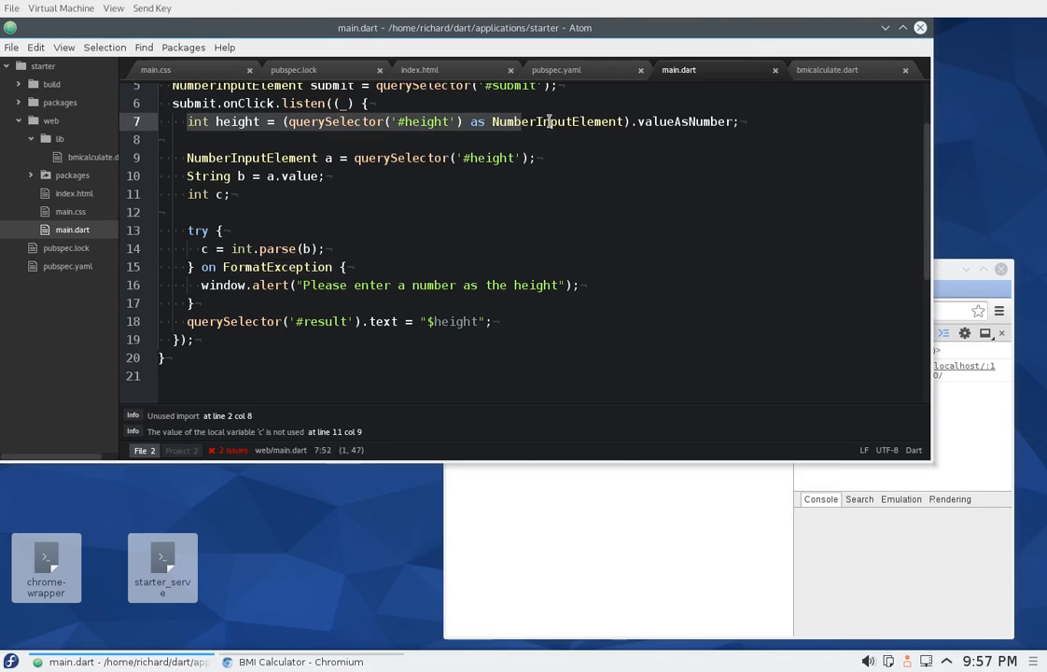
{"action": "left_click", "coordinate": [733, 121]}
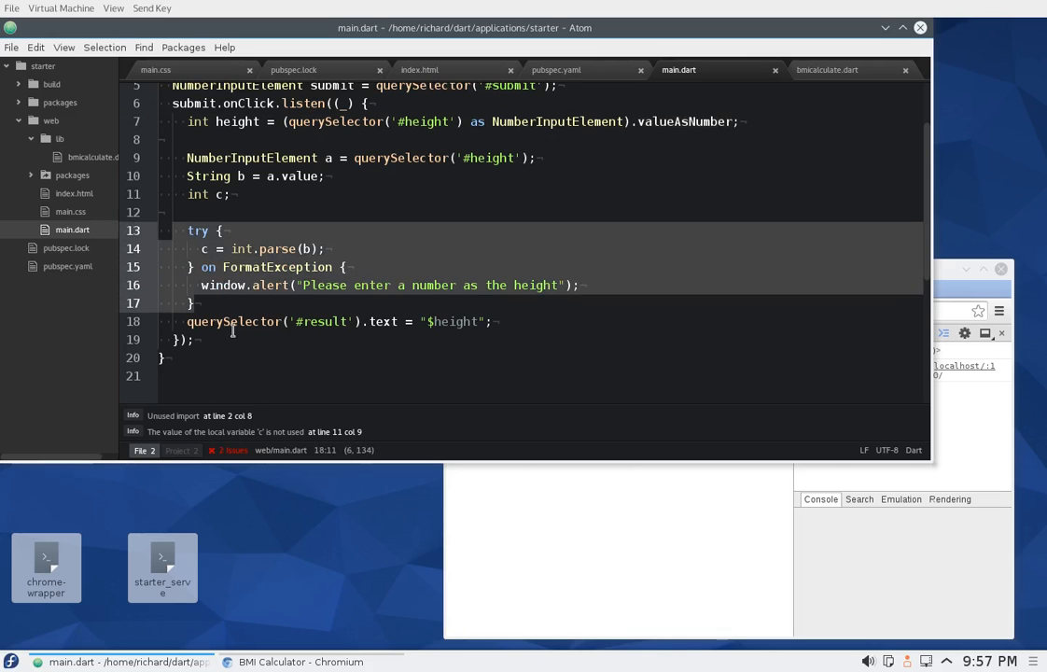
{"action": "left_click", "coordinate": [237, 340]}
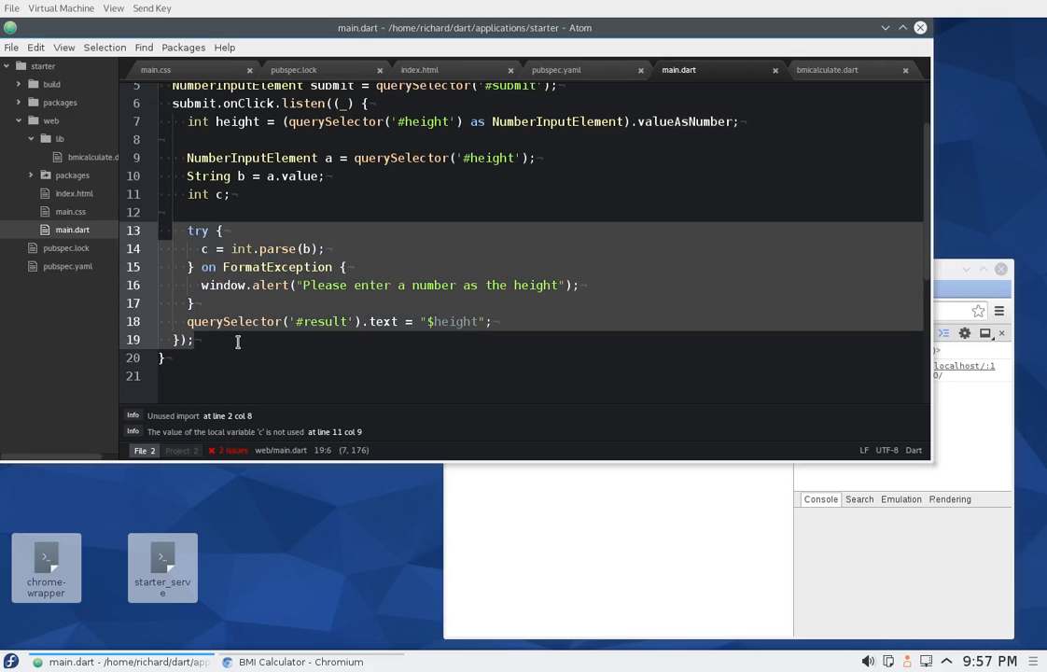
{"action": "left_click", "coordinate": [227, 285]}
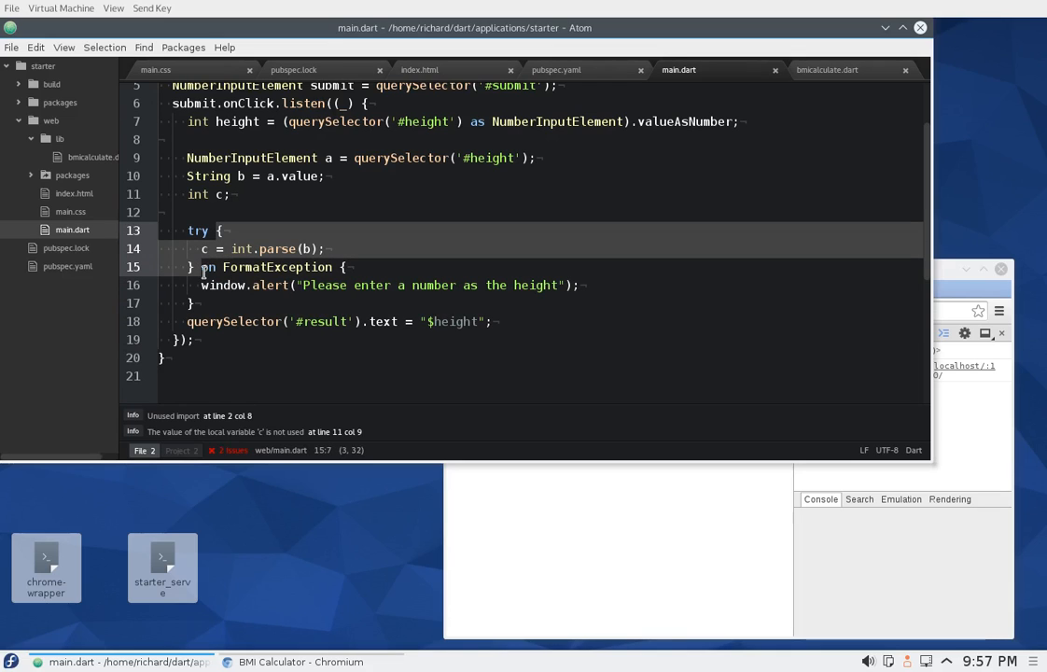
{"action": "left_click", "coordinate": [256, 249]}
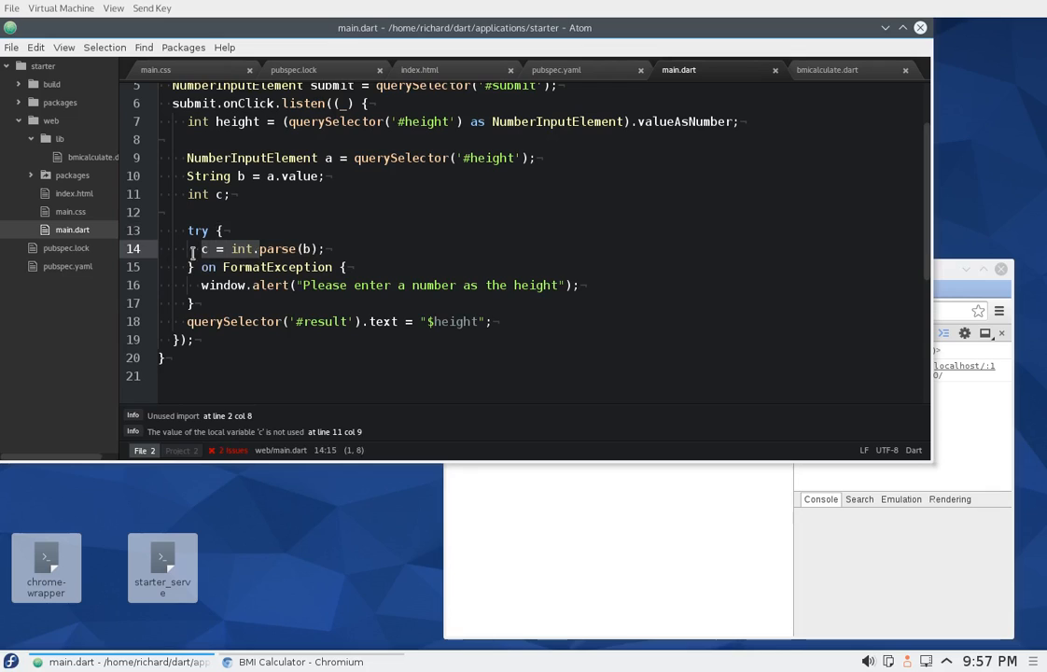
{"action": "left_click", "coordinate": [196, 248]}
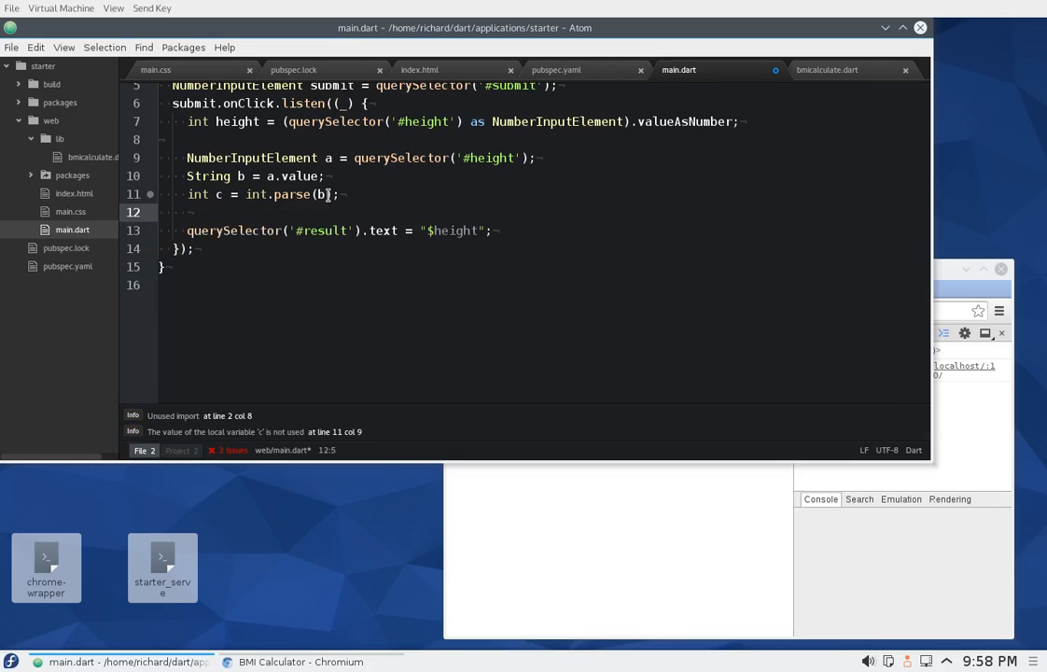
Change the height parse to int.parse(b, onError: (data) => 0).
{"action": "left_click", "coordinate": [326, 195]}
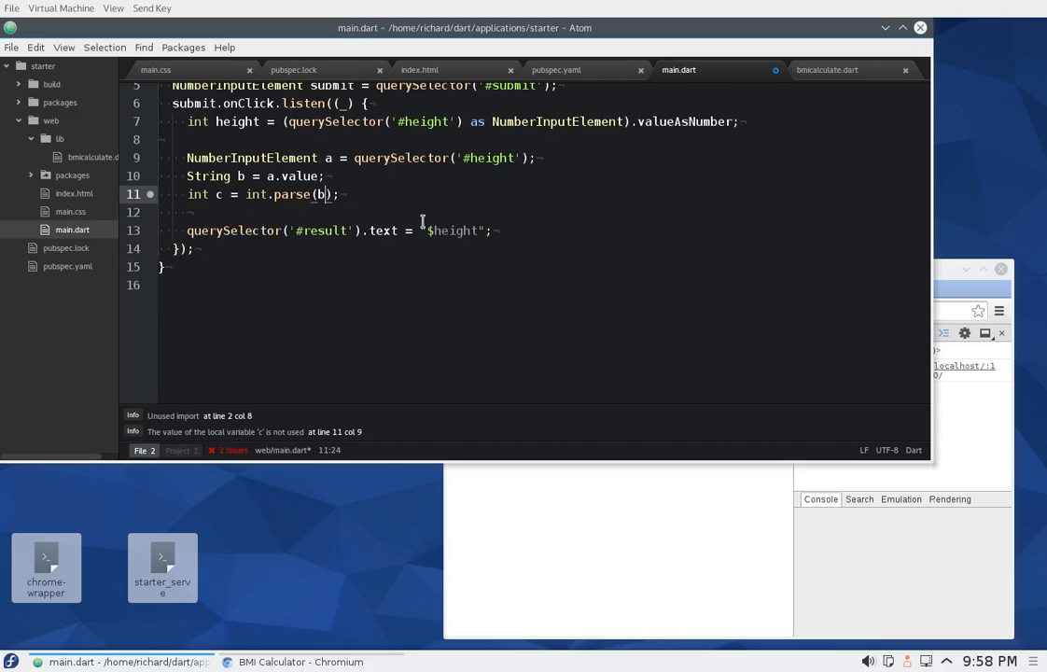
{"action": "key", "text": "BackSpace"}
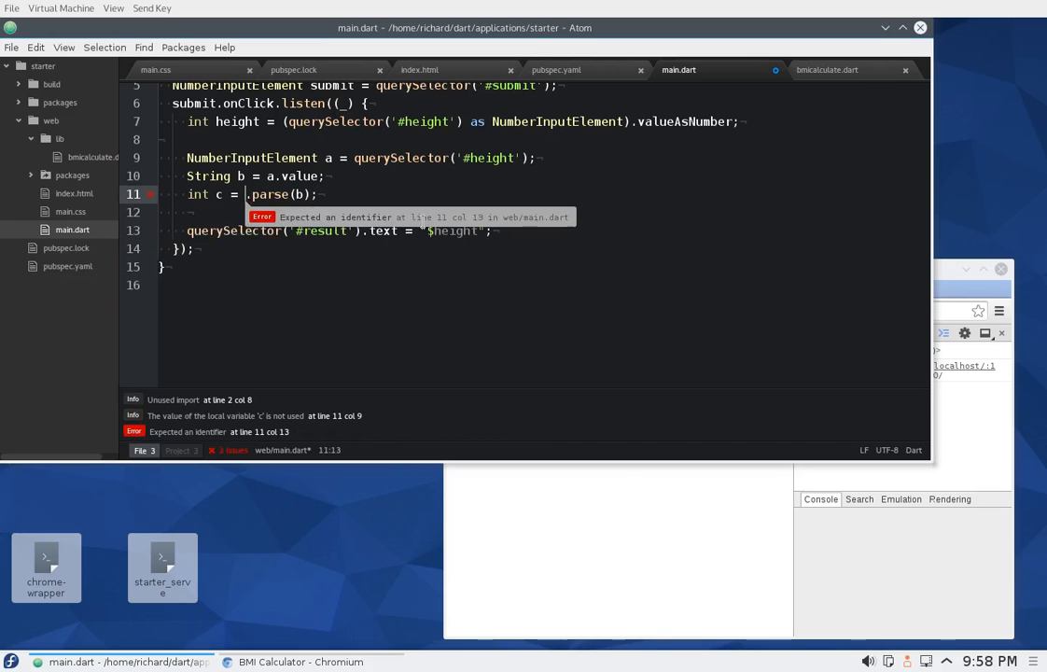
{"action": "type", "text": "d"}
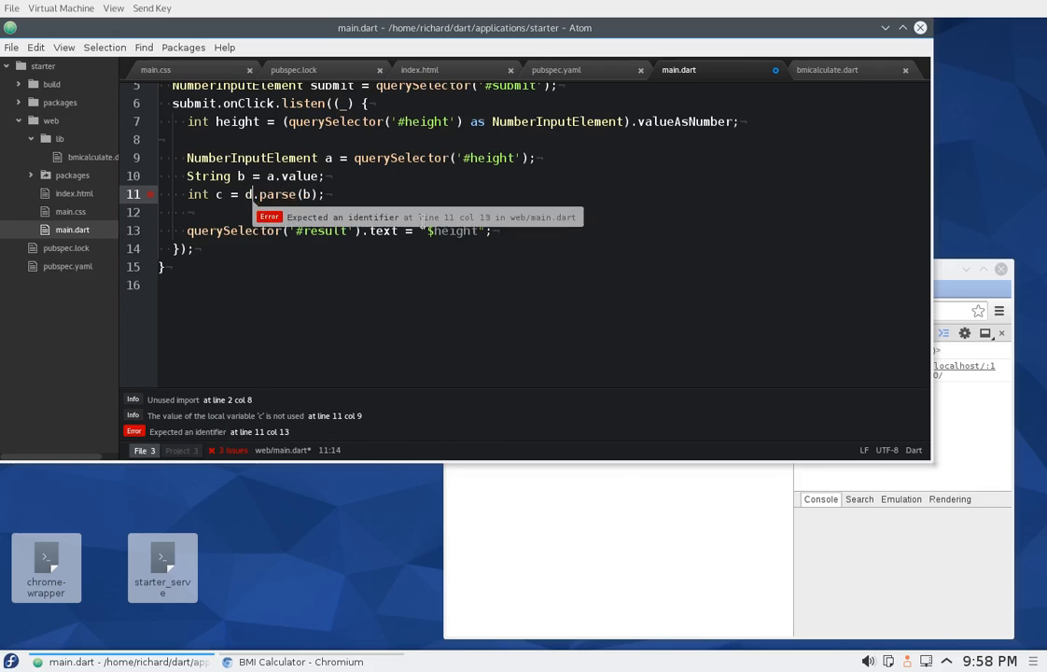
{"action": "type", "text": "int"}
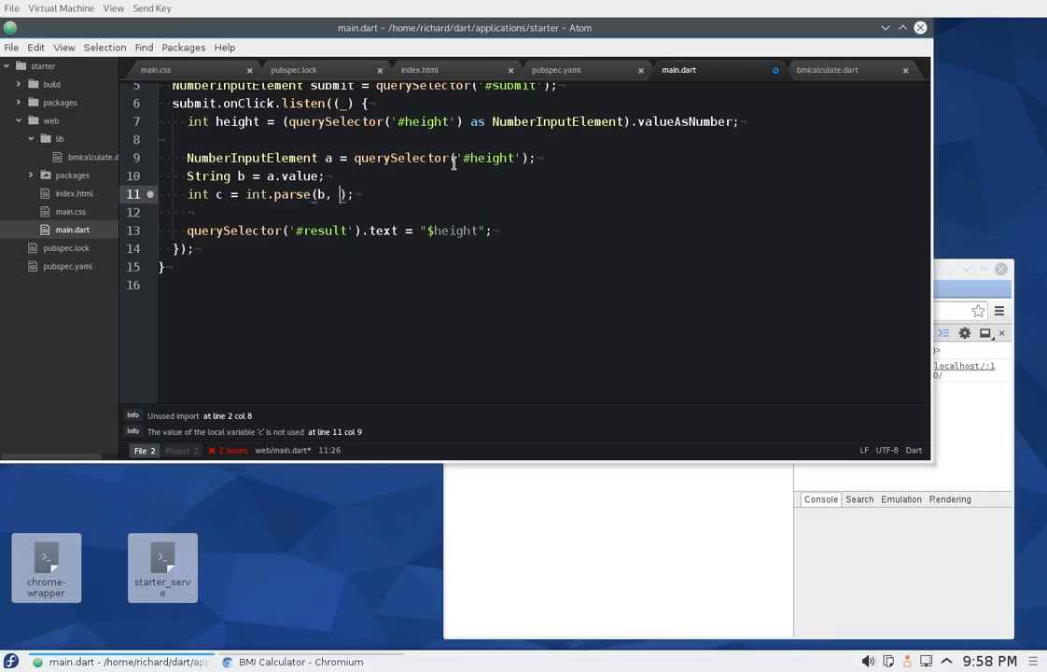
{"action": "type", "text": "onError:"}
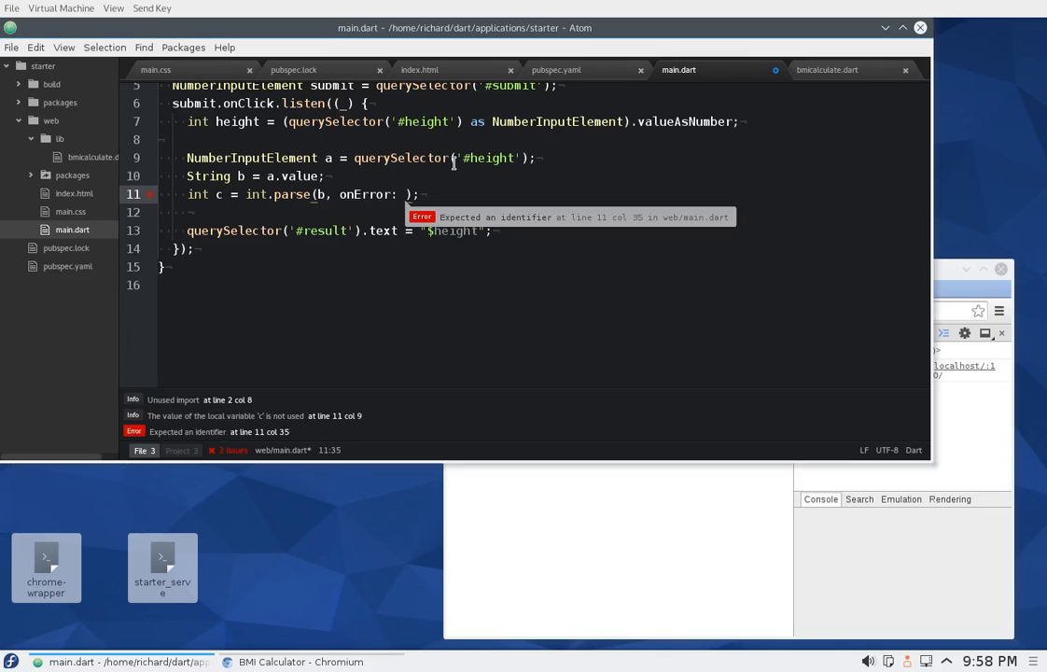
{"action": "type", "text": "0"}
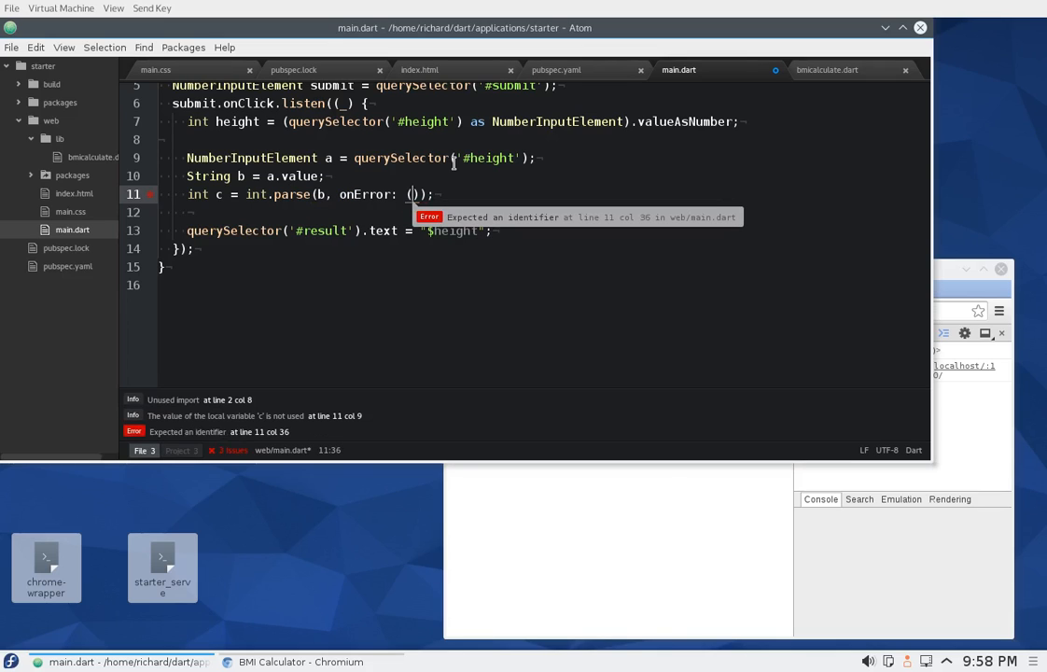
{"action": "type", "text": "date"}
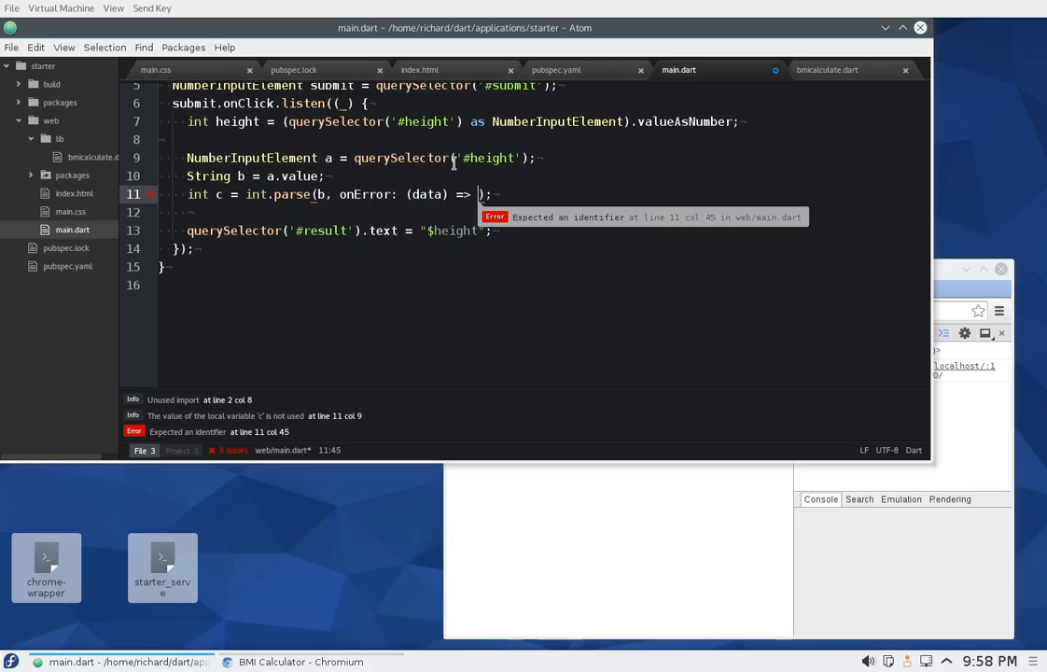
{"action": "type", "text": "0"}
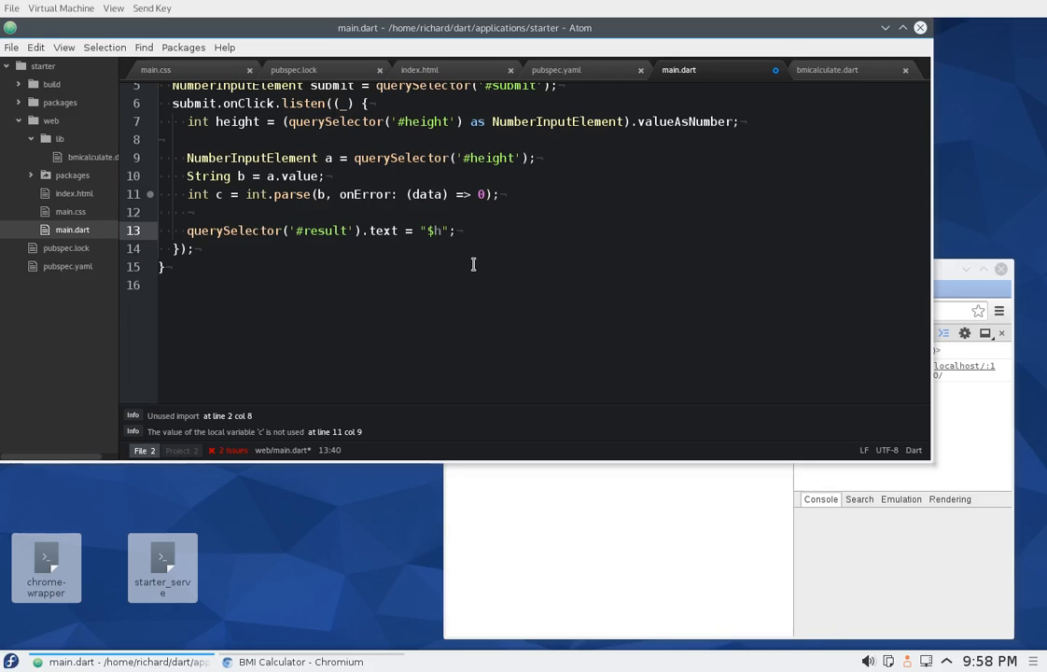
Change the result text to "${c+8}", restore b in int.parse, and switch to the BMI Calculator page.
{"action": "key", "text": "Backspace"}
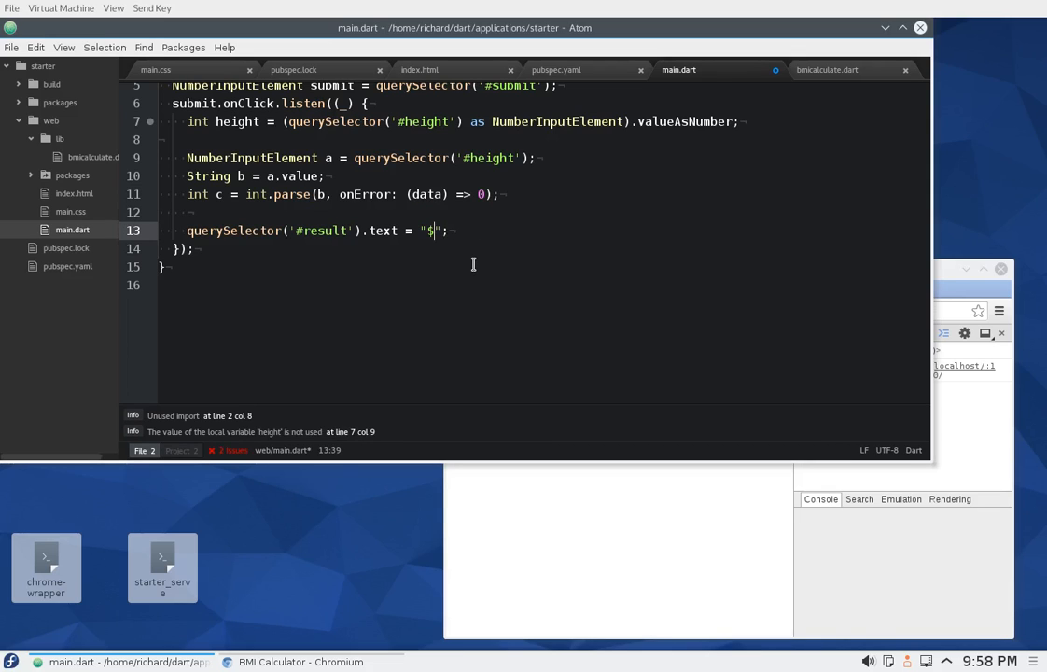
{"action": "type", "text": "{c}"}
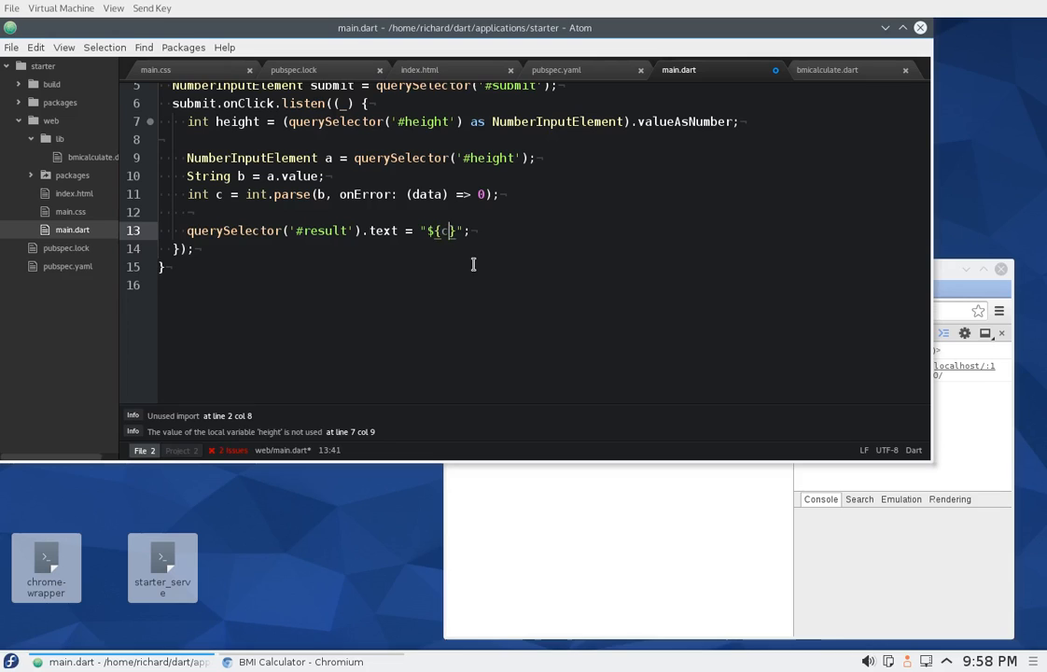
{"action": "type", "text": "+8"}
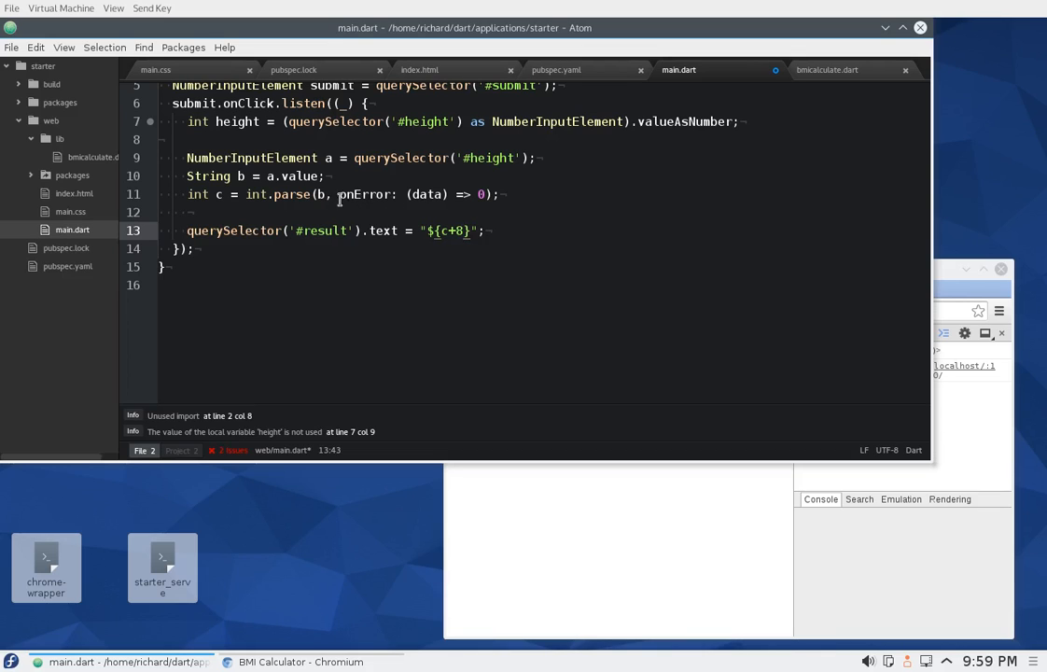
{"action": "left_click", "coordinate": [321, 194]}
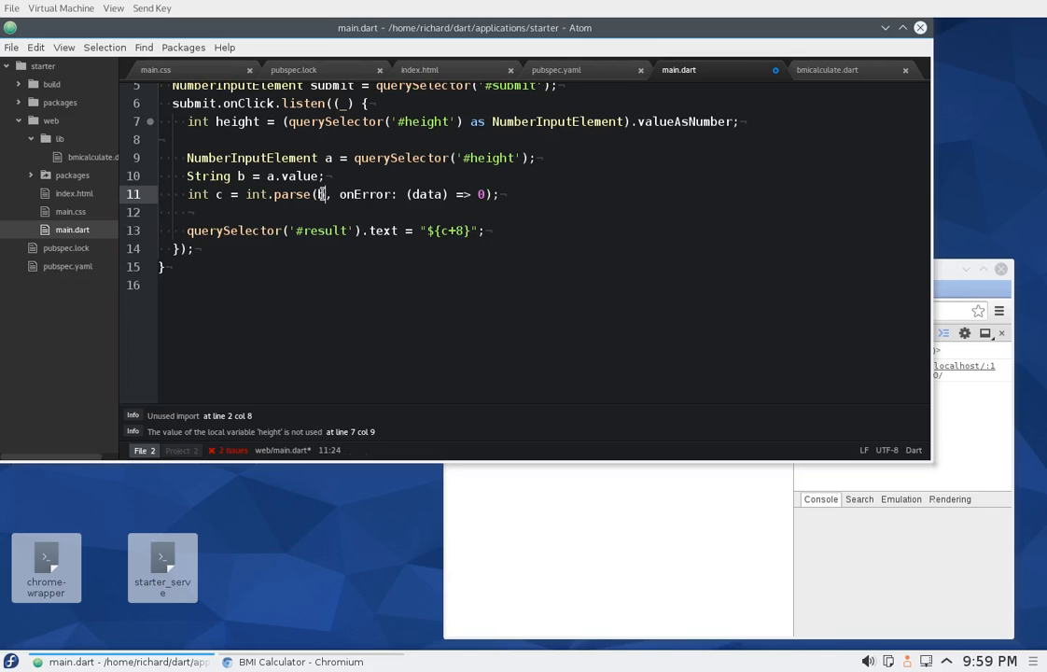
{"action": "type", "text": "b"}
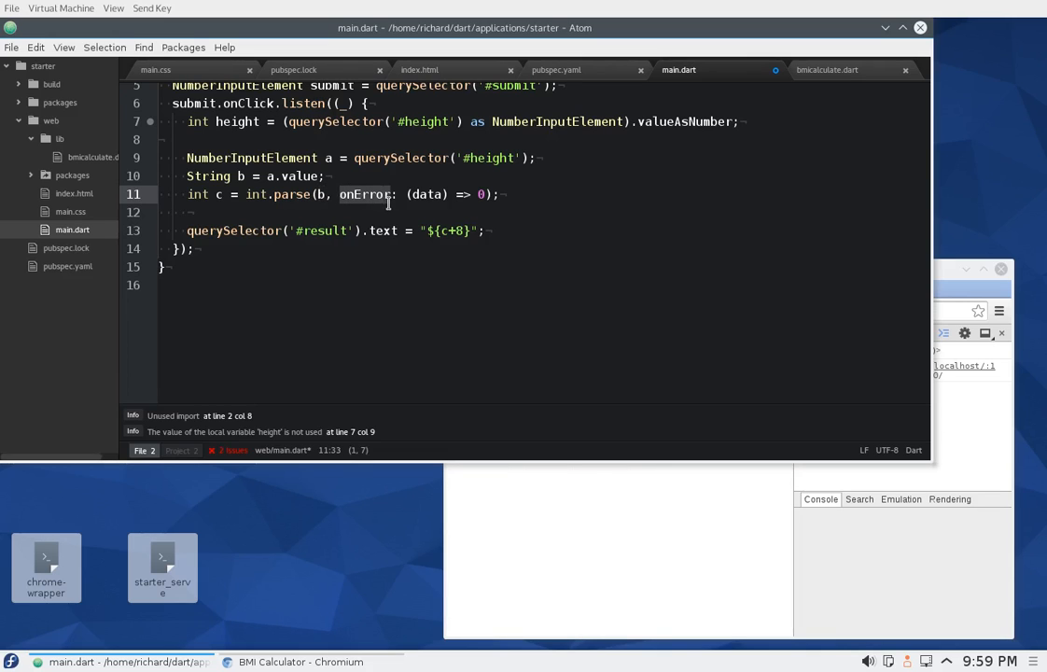
{"action": "right_click", "coordinate": [448, 194]}
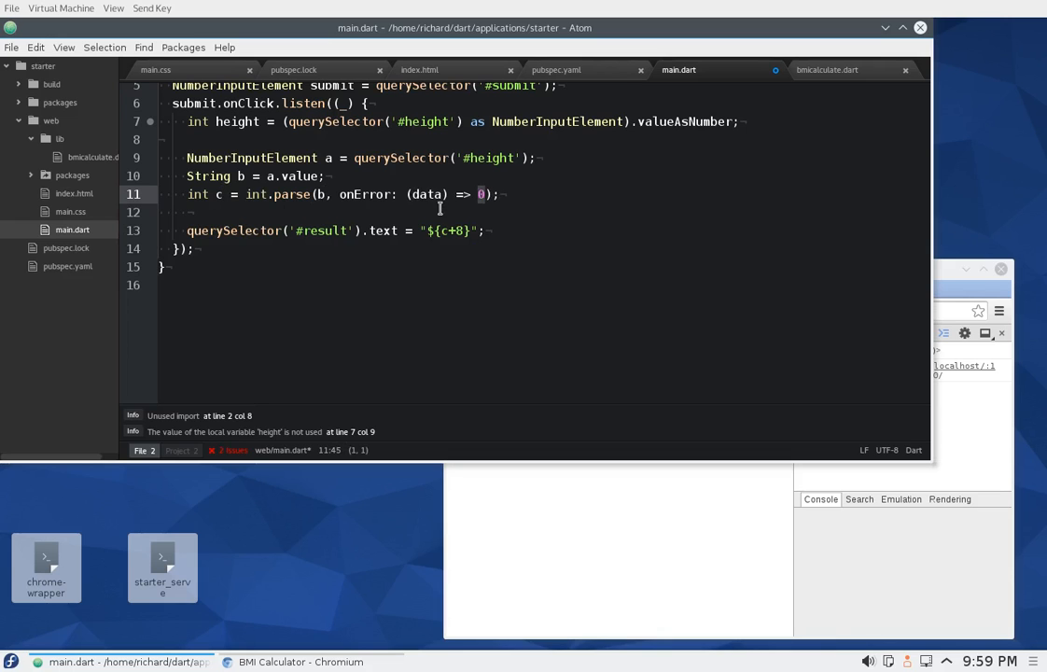
{"action": "left_click", "coordinate": [11, 47]}
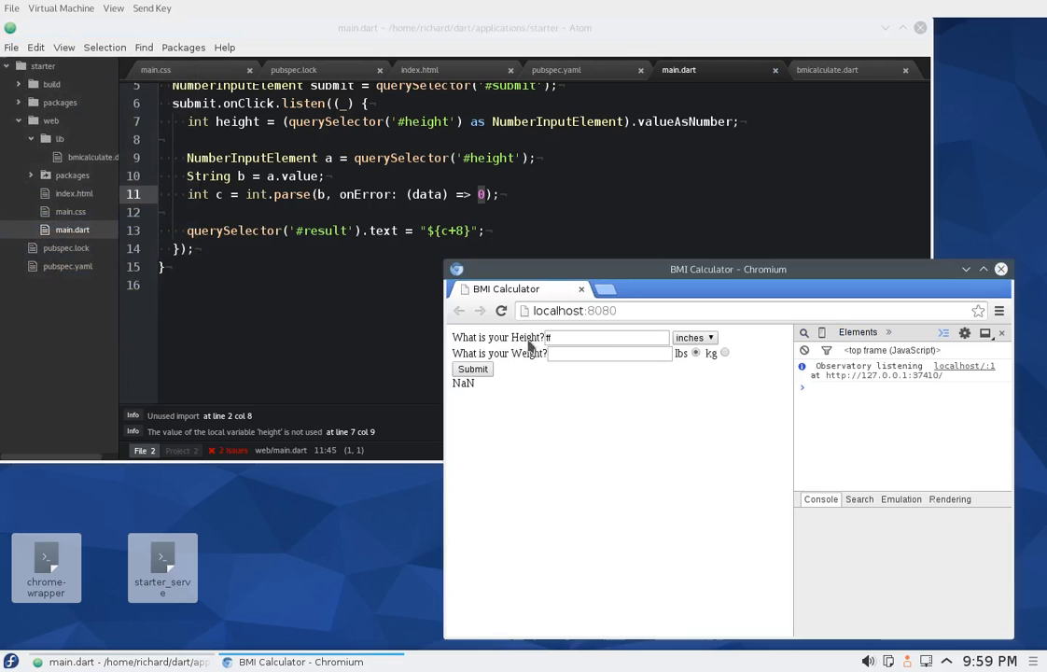
Reload the calculator, submit a blank height to get 8, then submit yy as the height.
{"action": "left_click", "coordinate": [501, 311]}
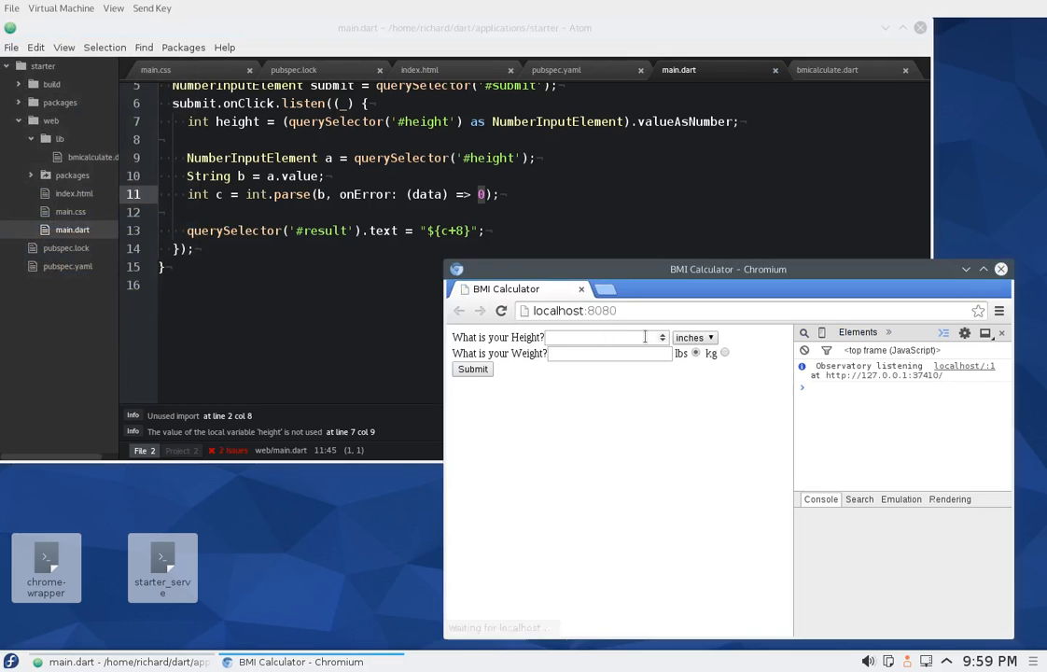
{"action": "left_click", "coordinate": [472, 368]}
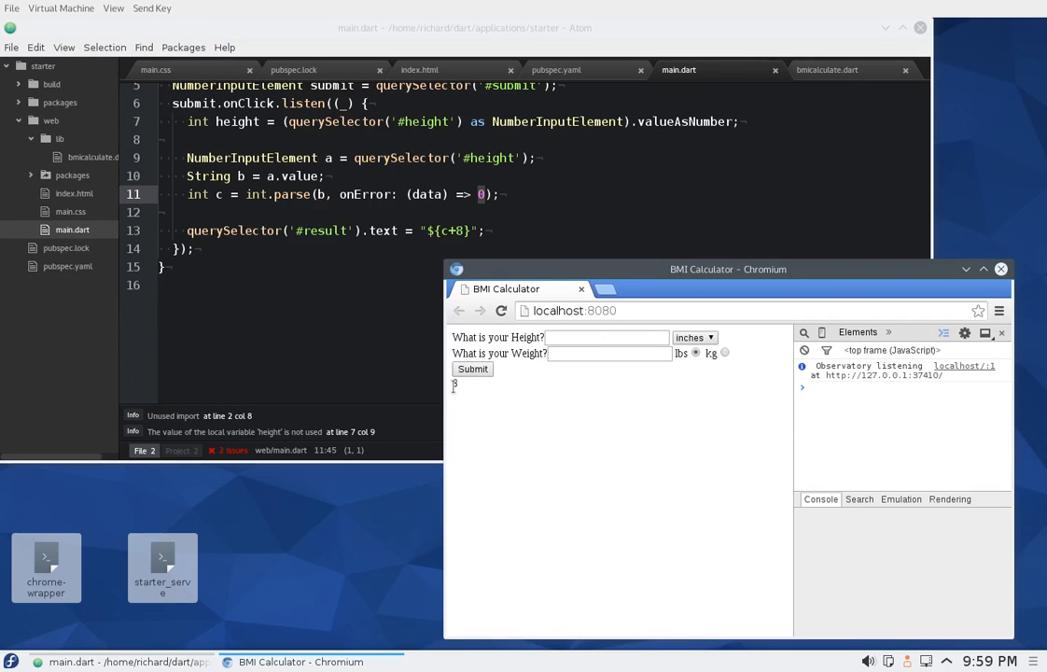
{"action": "left_click", "coordinate": [607, 337]}
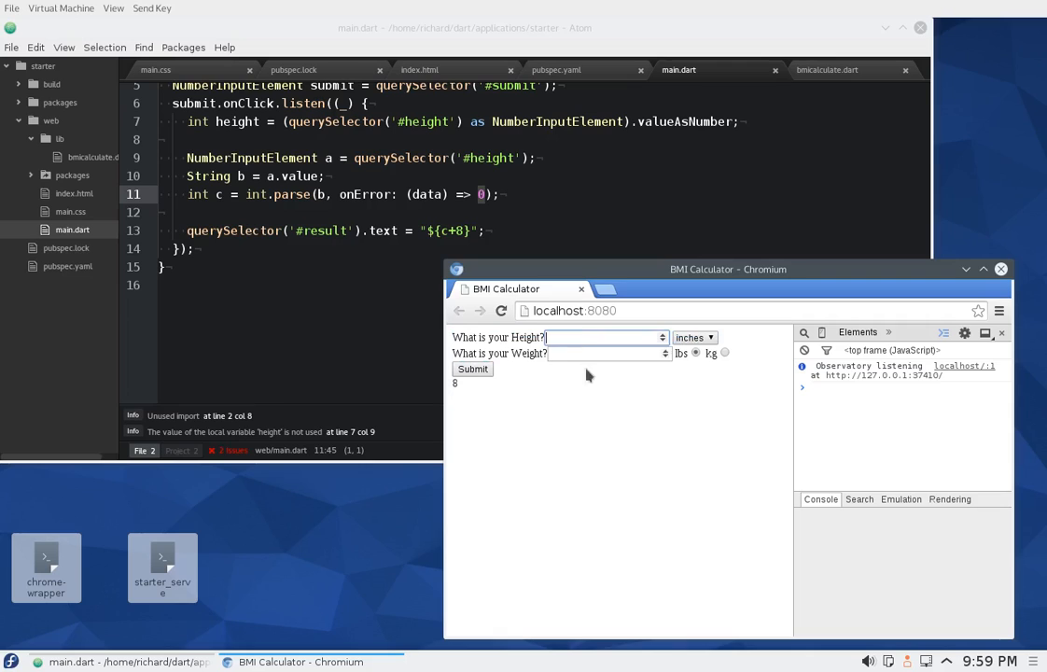
{"action": "type", "text": "yy"}
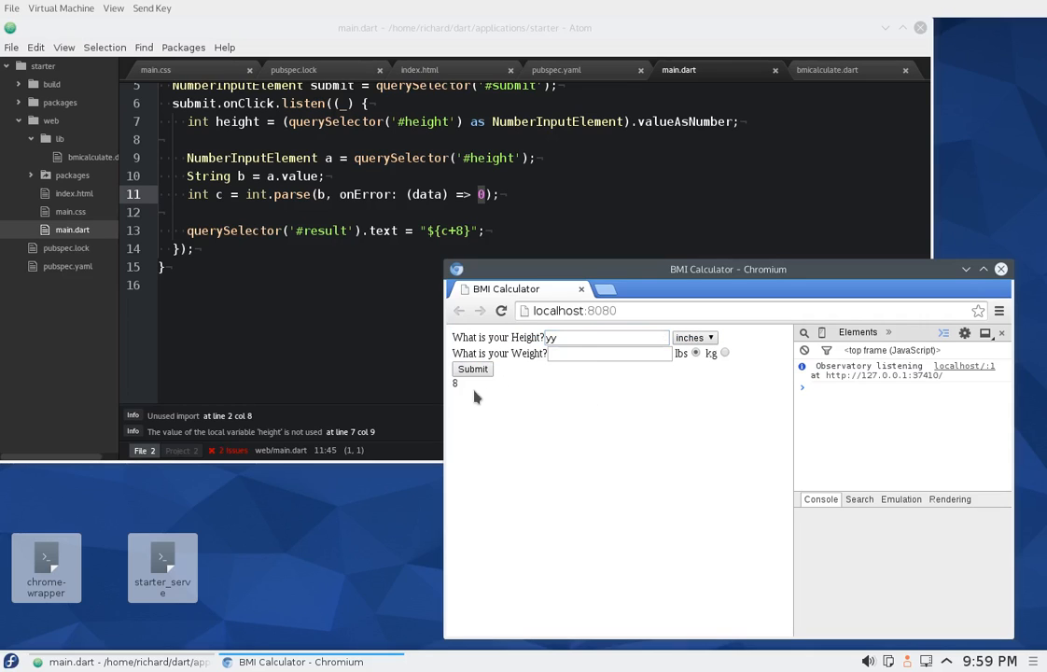
{"action": "left_click", "coordinate": [501, 310]}
{"action": "type", "text": "6"}
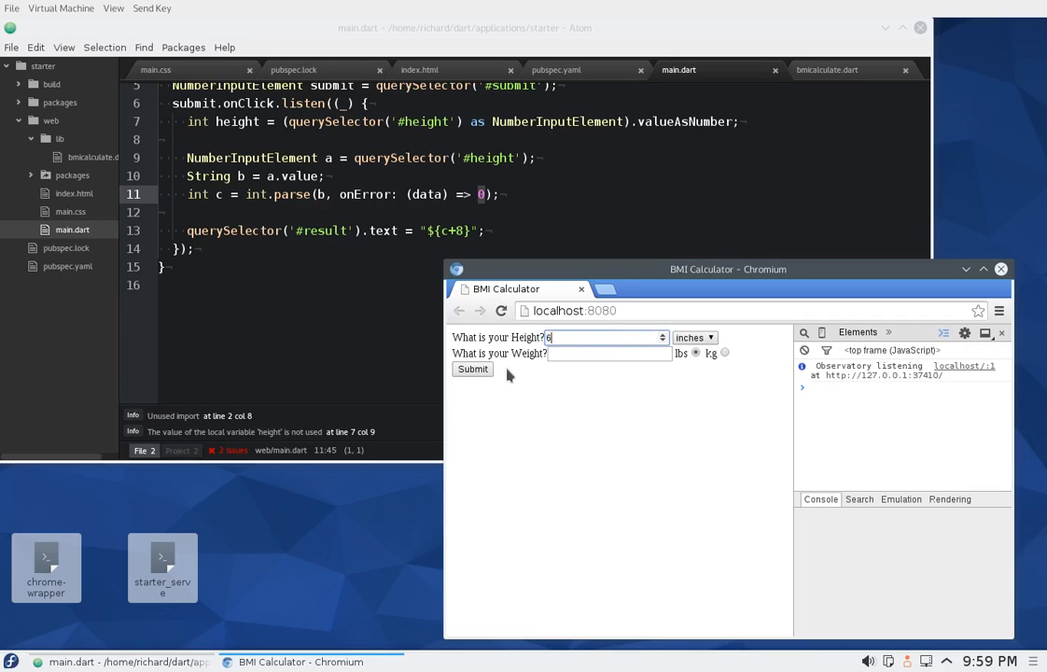
{"action": "left_click", "coordinate": [472, 369]}
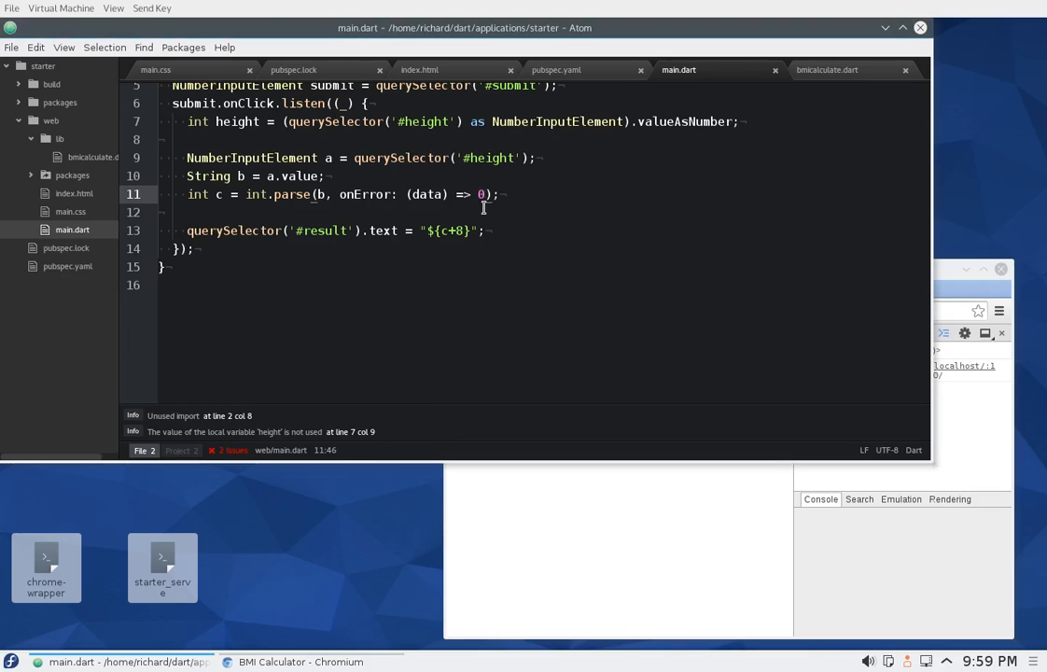
{"action": "mouse_move", "coordinate": [366, 205]}
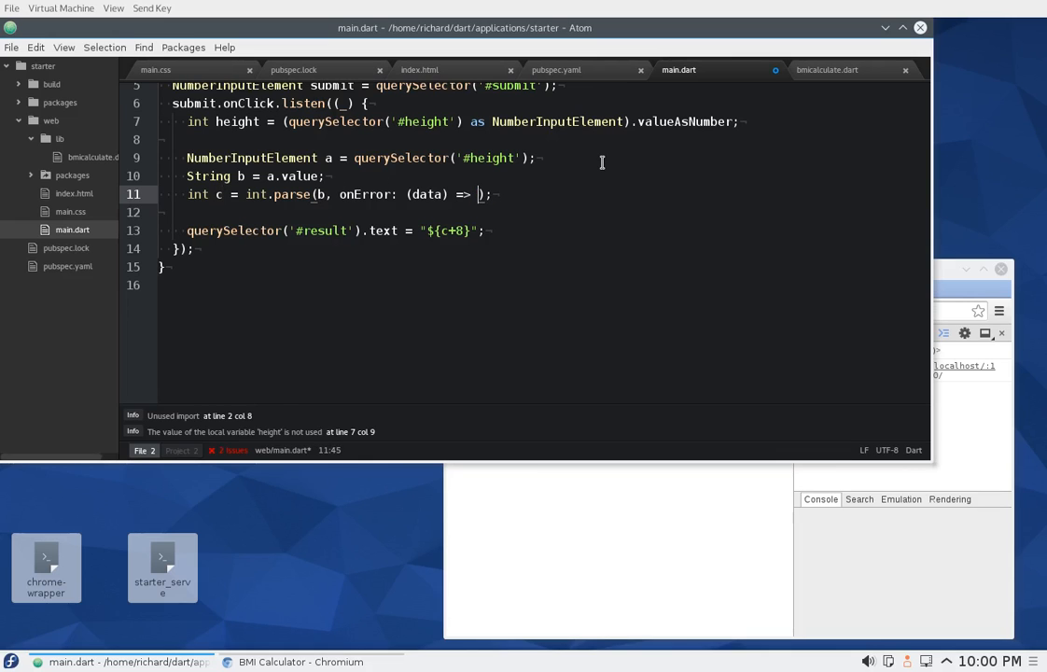
Replace the onError => 0 with a block body calling window.alert("please enter a number");.
{"action": "type", "text": "window"}
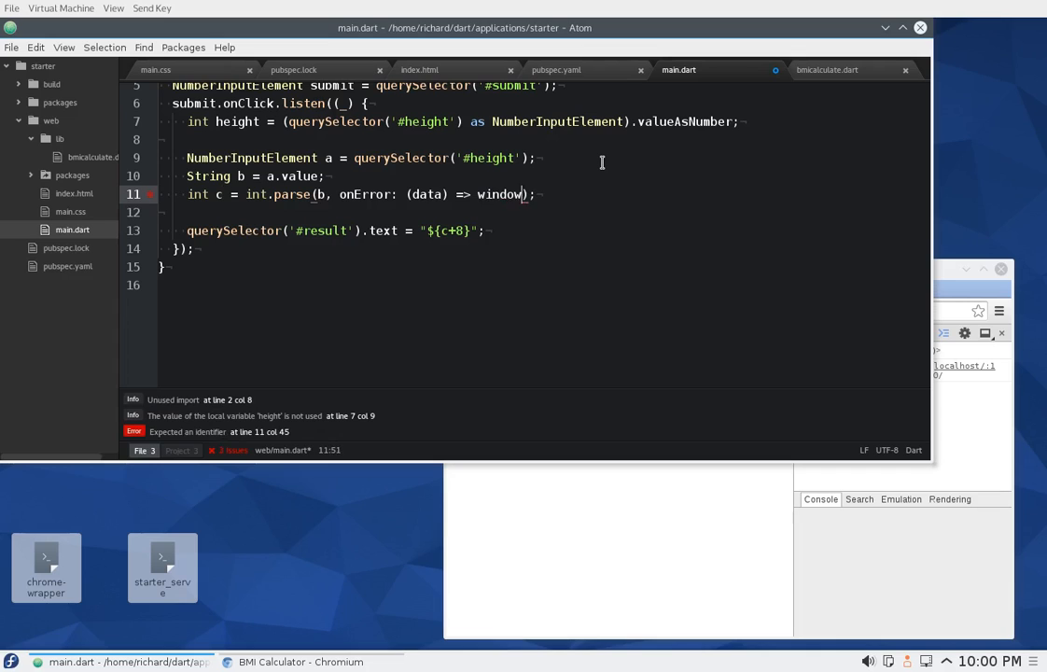
{"action": "type", "text": ".alert(\"please enter a"}
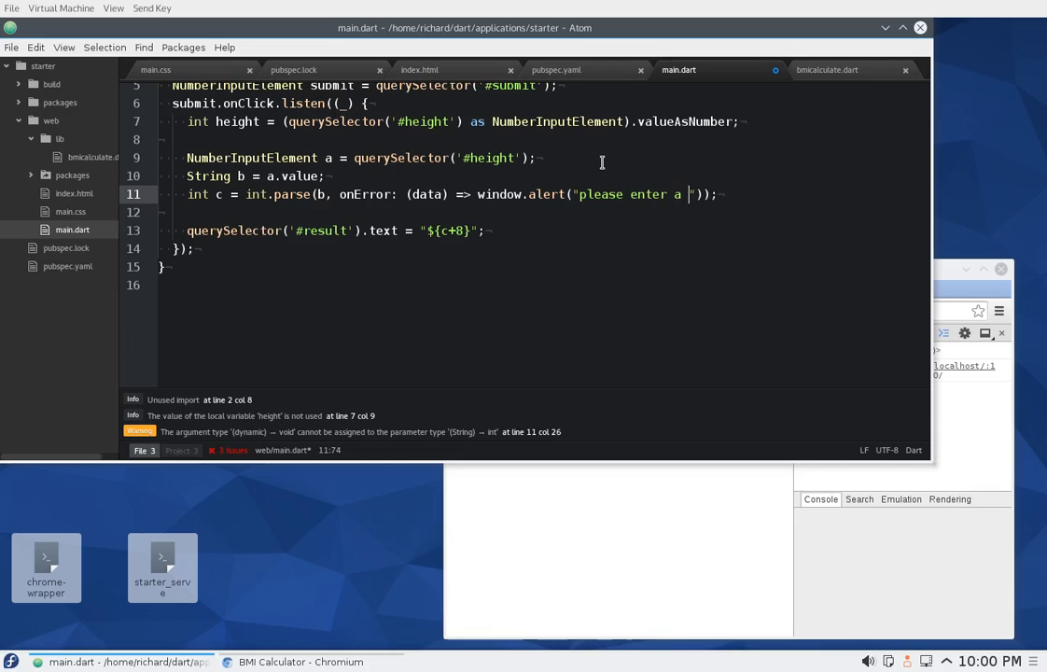
{"action": "type", "text": "number"}
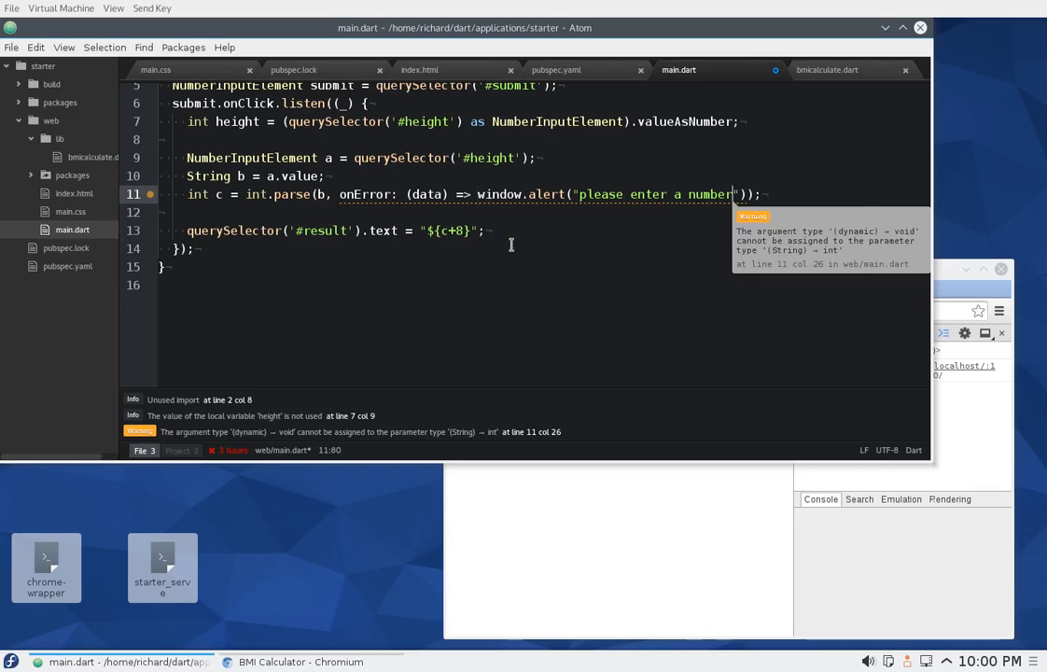
{"action": "mouse_move", "coordinate": [457, 215]}
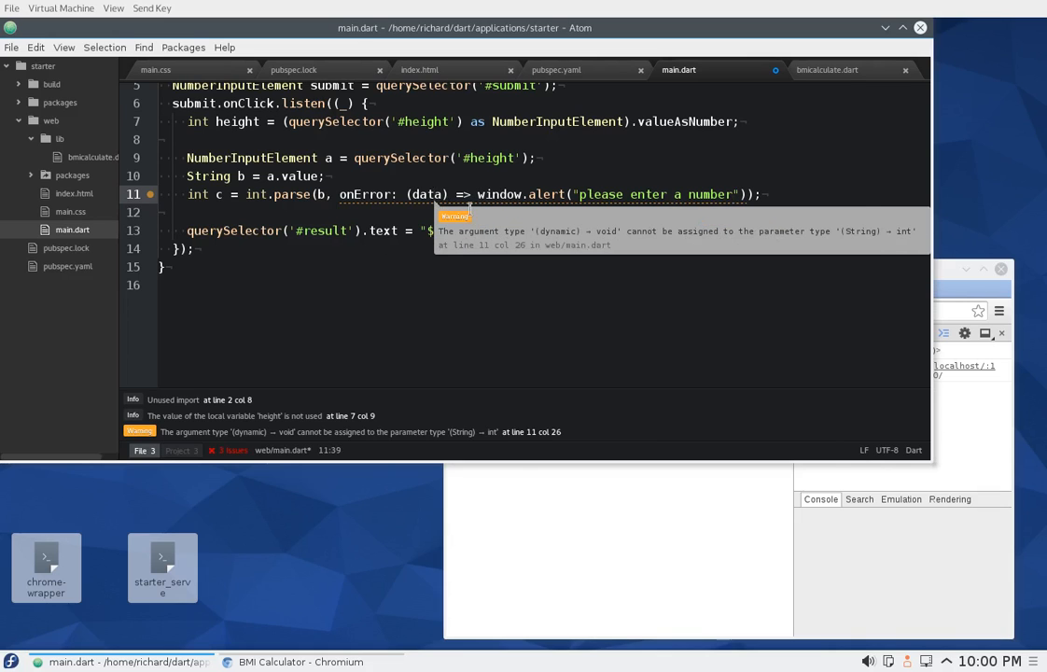
{"action": "left_click", "coordinate": [429, 194]}
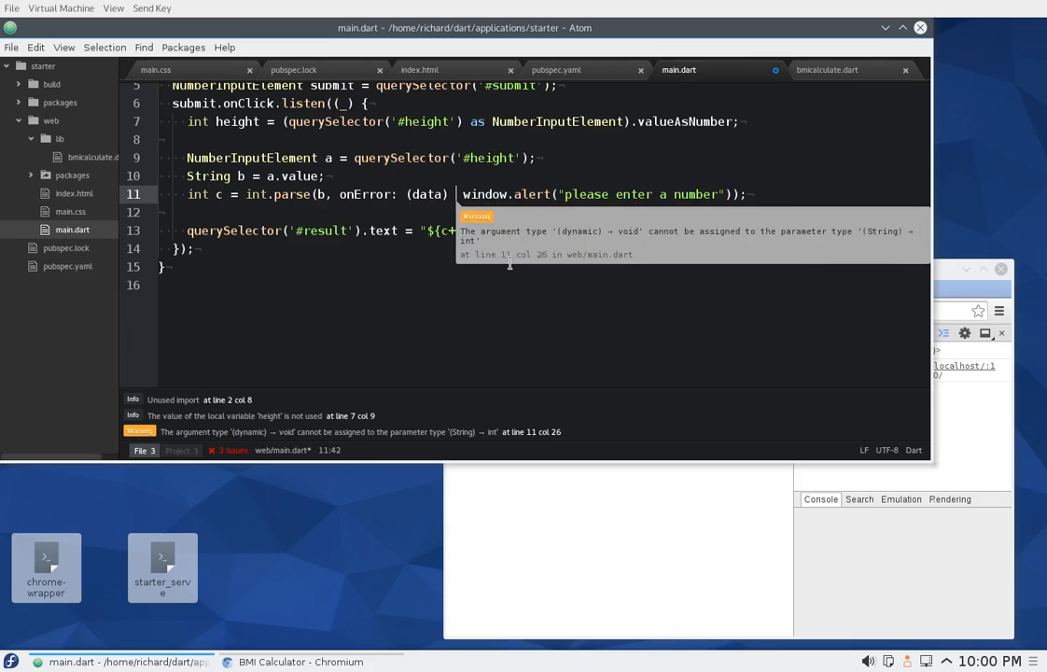
{"action": "type", "text": "{}"}
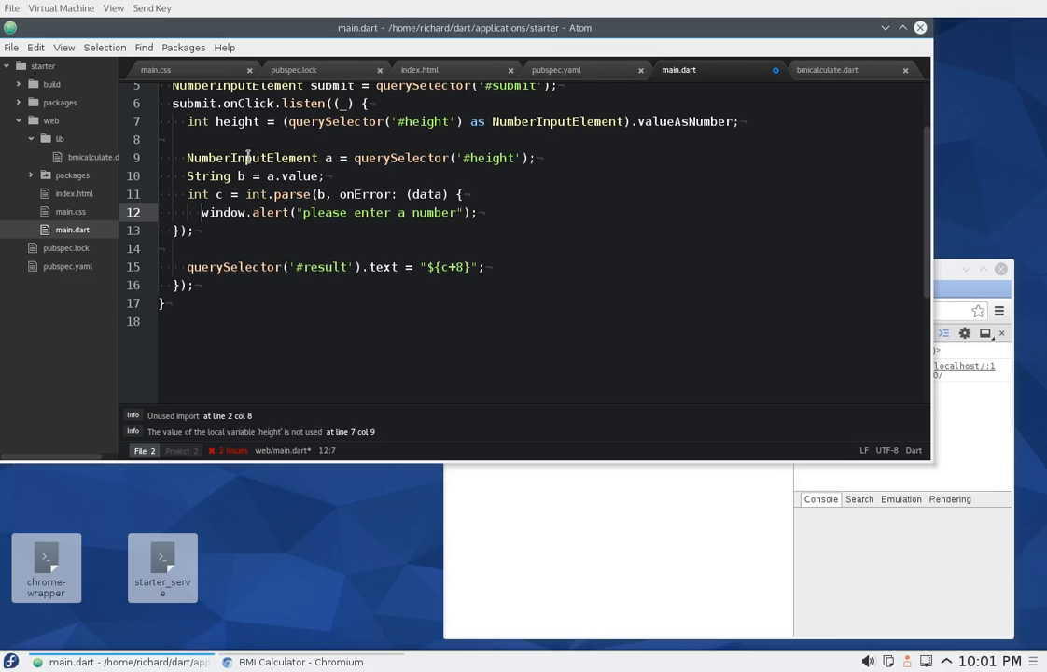
Save all files, reload localhost:8080, submit an empty height and dismiss the 'please enter a number' alert.
{"action": "left_click", "coordinate": [11, 47]}
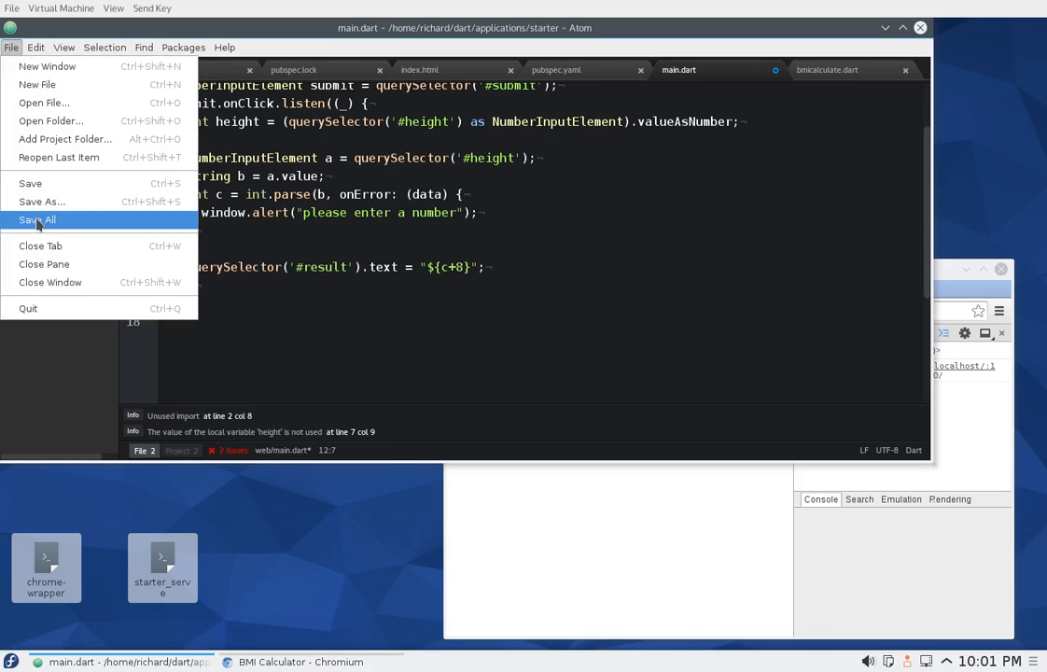
{"action": "left_click", "coordinate": [38, 220]}
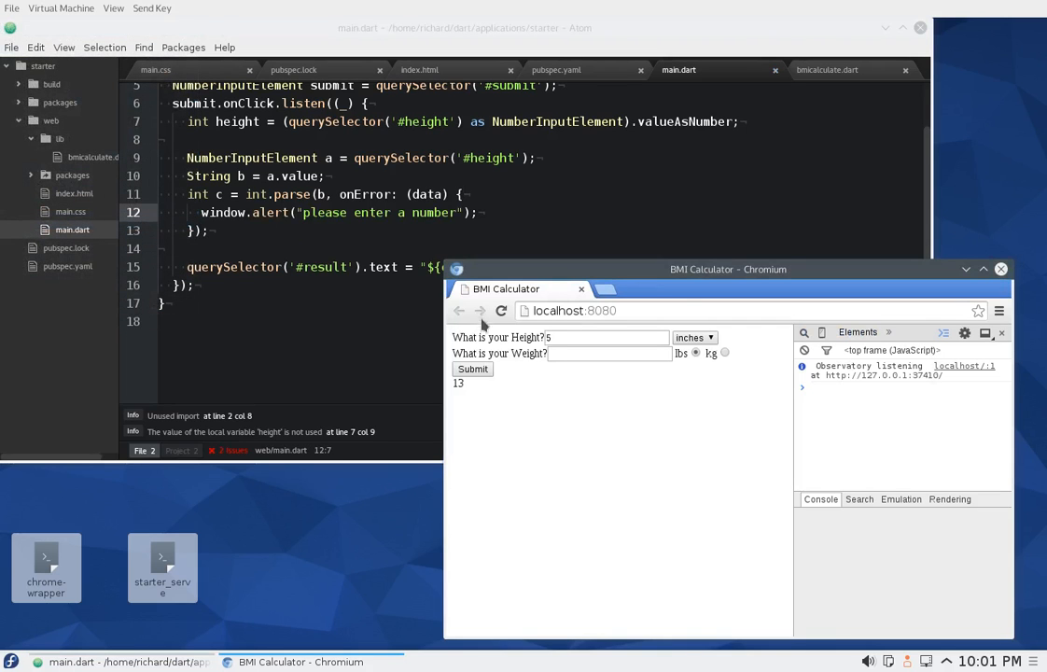
{"action": "left_click", "coordinate": [501, 310]}
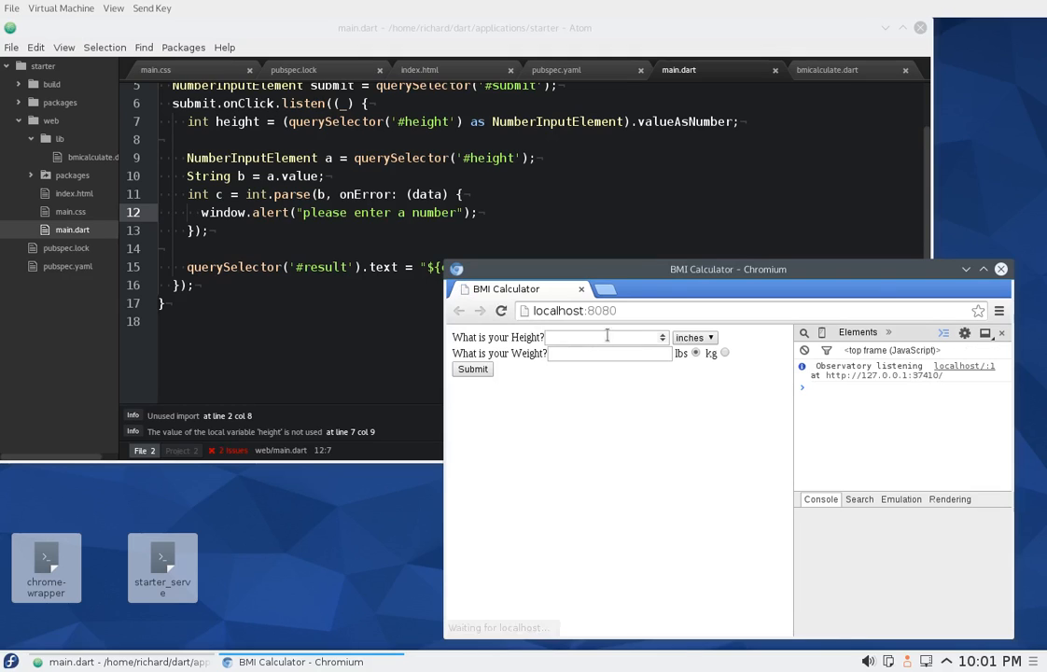
{"action": "left_click", "coordinate": [472, 369]}
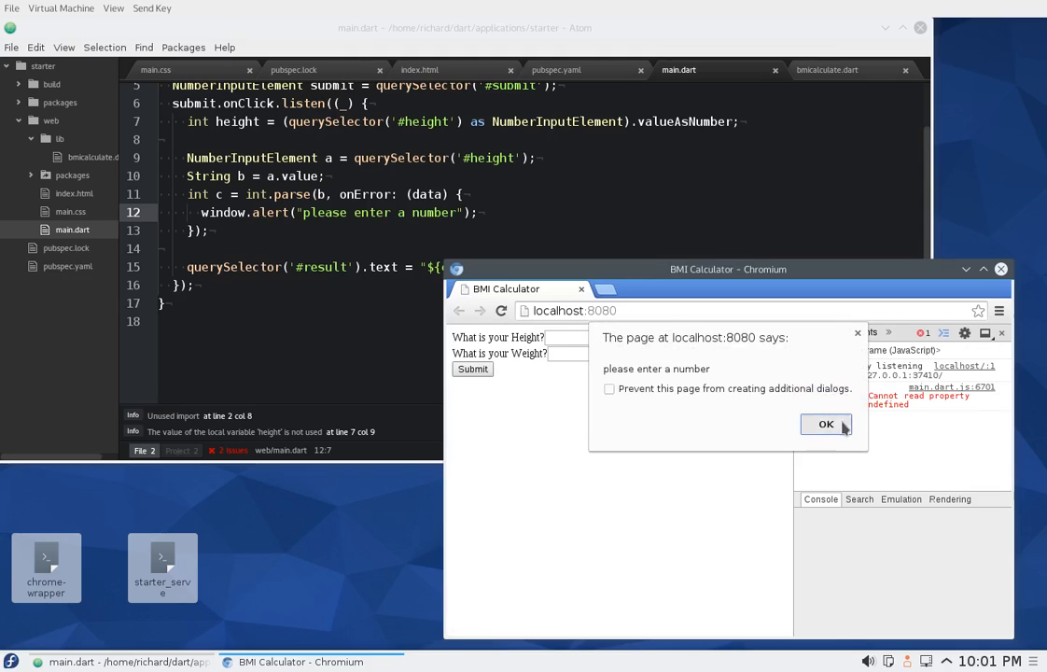
{"action": "left_click", "coordinate": [826, 423]}
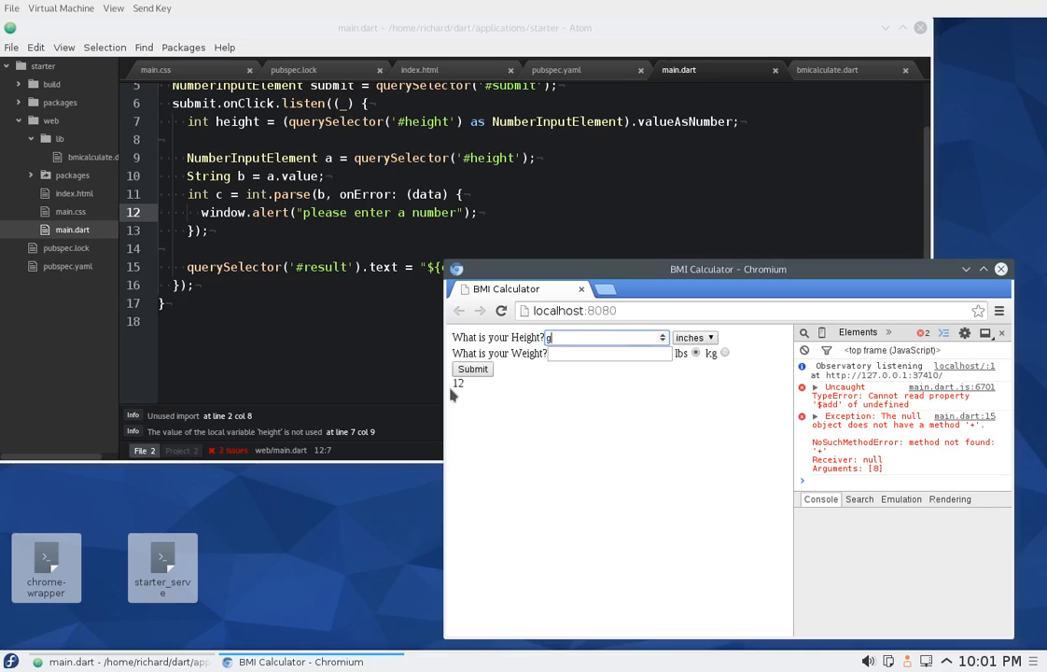
Submit heights g and h6, dismissing the 'please enter a number' alert each time and inspecting the null exception.
{"action": "left_click", "coordinate": [472, 369]}
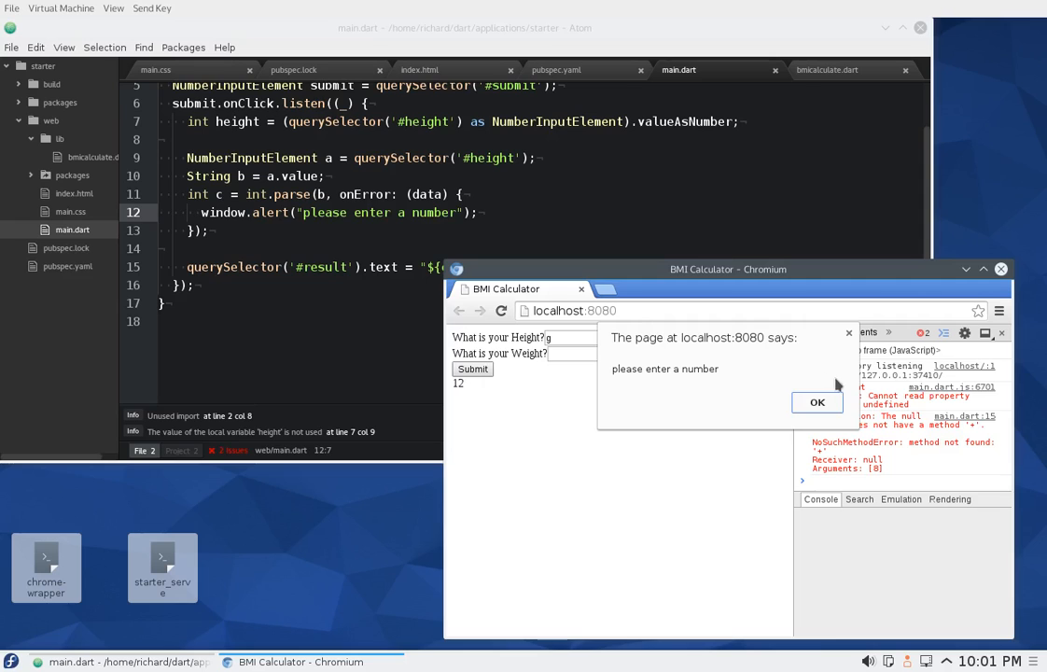
{"action": "left_click", "coordinate": [816, 401]}
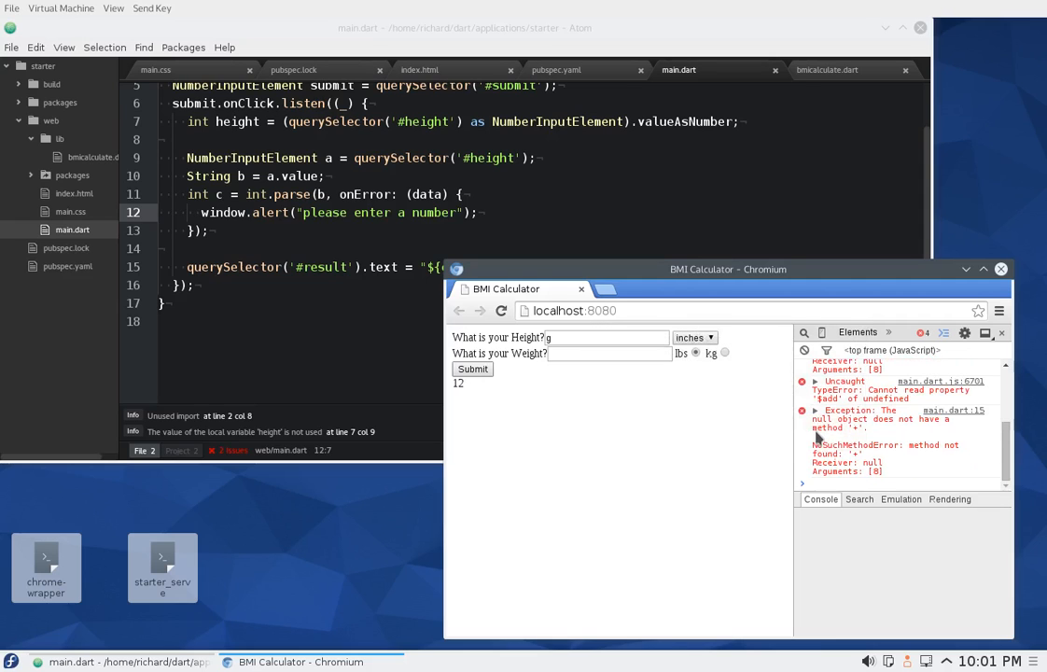
{"action": "left_click", "coordinate": [815, 411]}
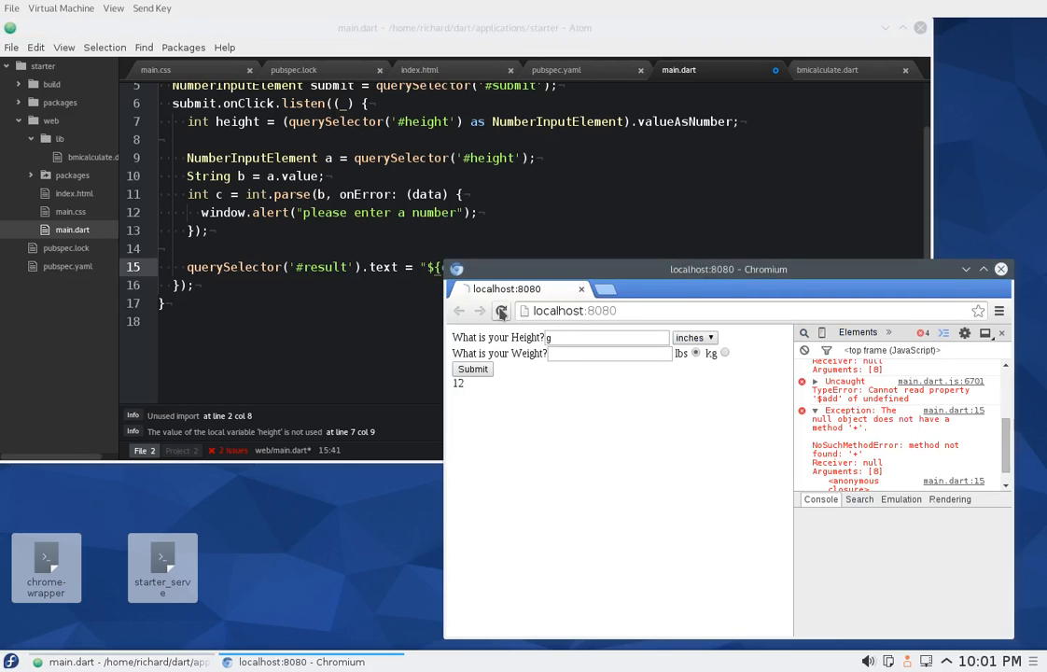
{"action": "left_click", "coordinate": [502, 311]}
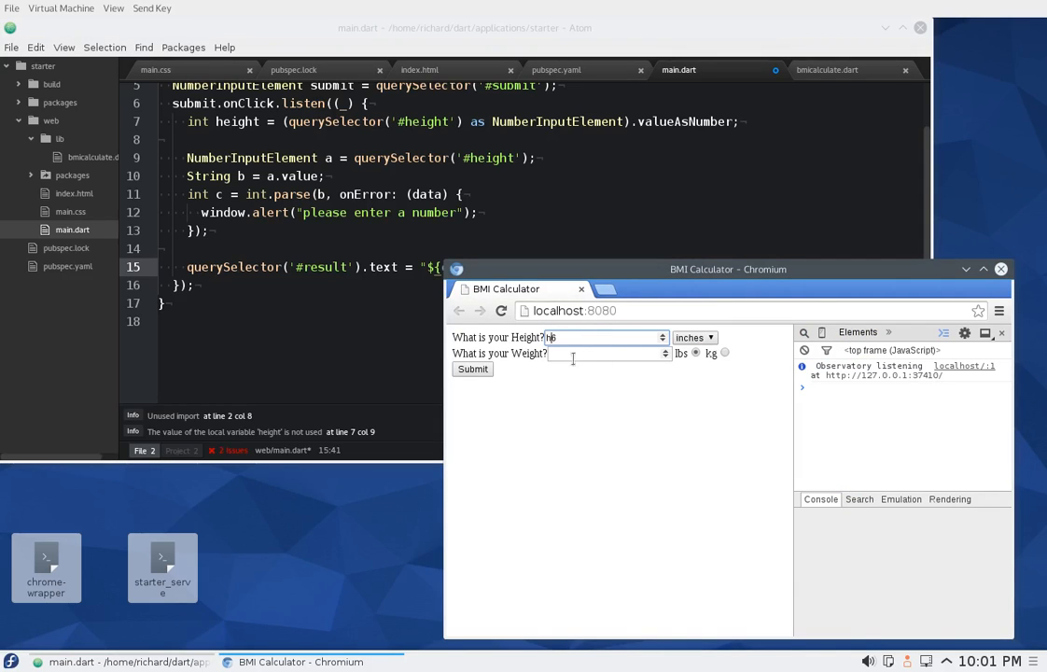
{"action": "left_click", "coordinate": [473, 369]}
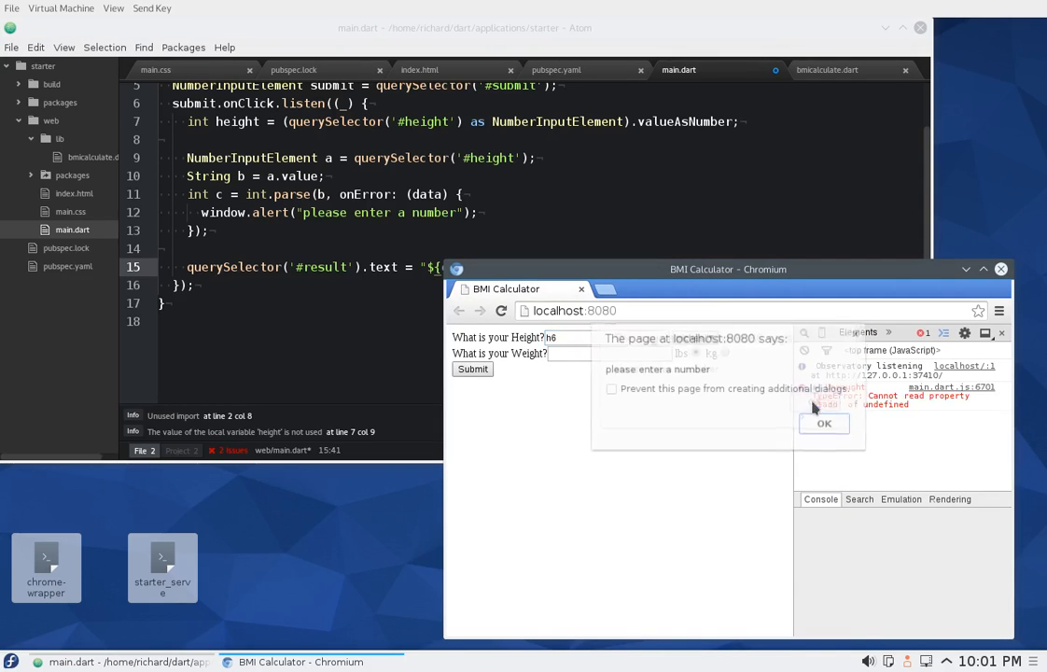
{"action": "left_click", "coordinate": [825, 422]}
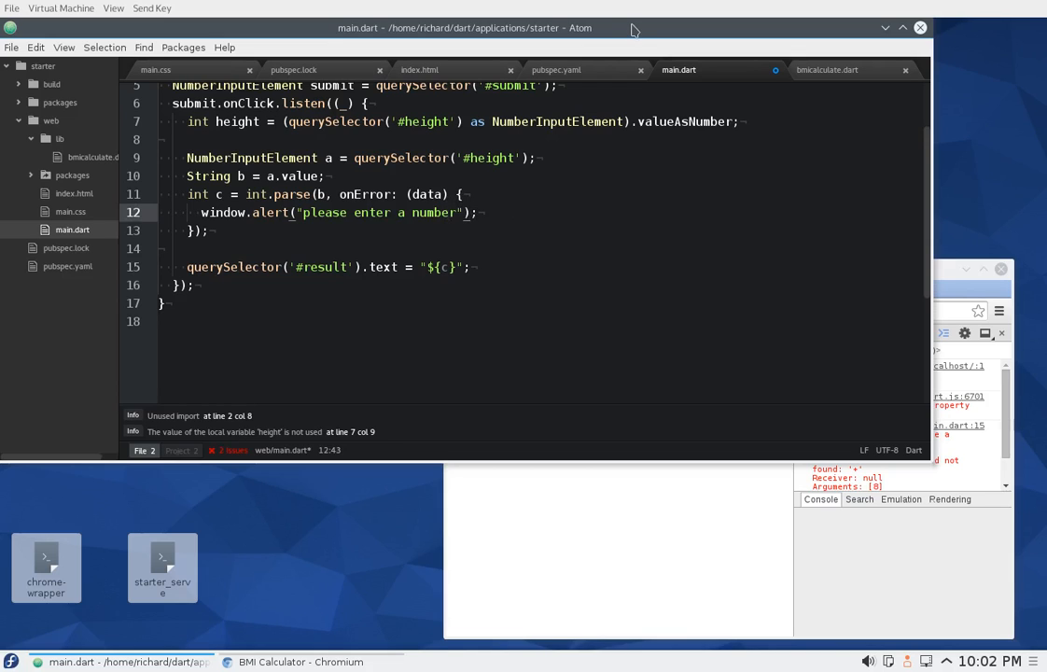
{"action": "type", "text": ", on"}
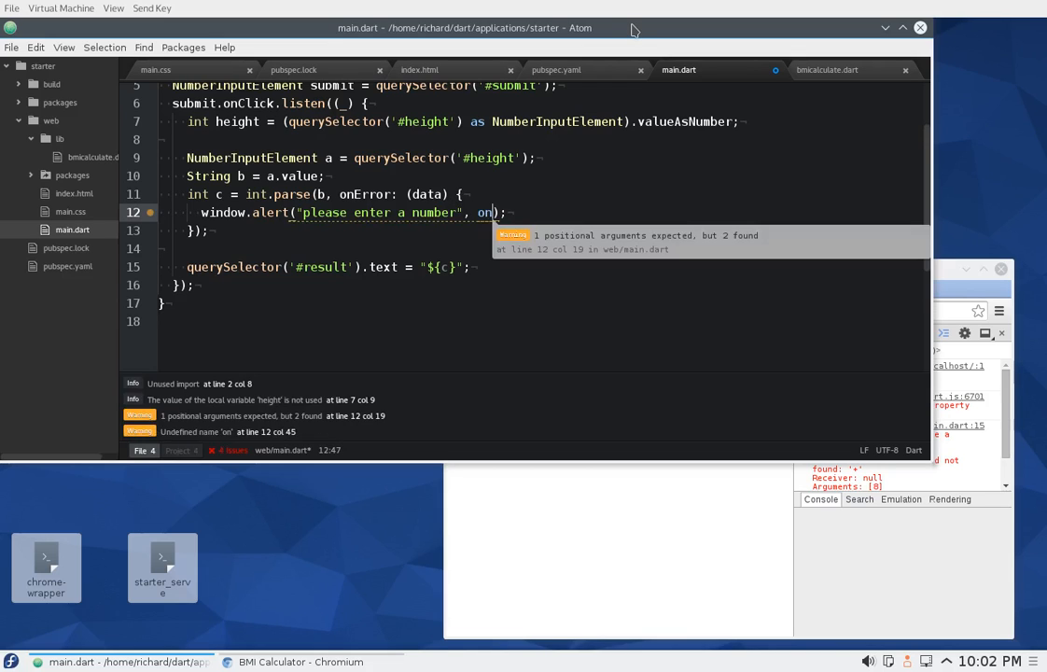
{"action": "key", "text": "BackSpace"}
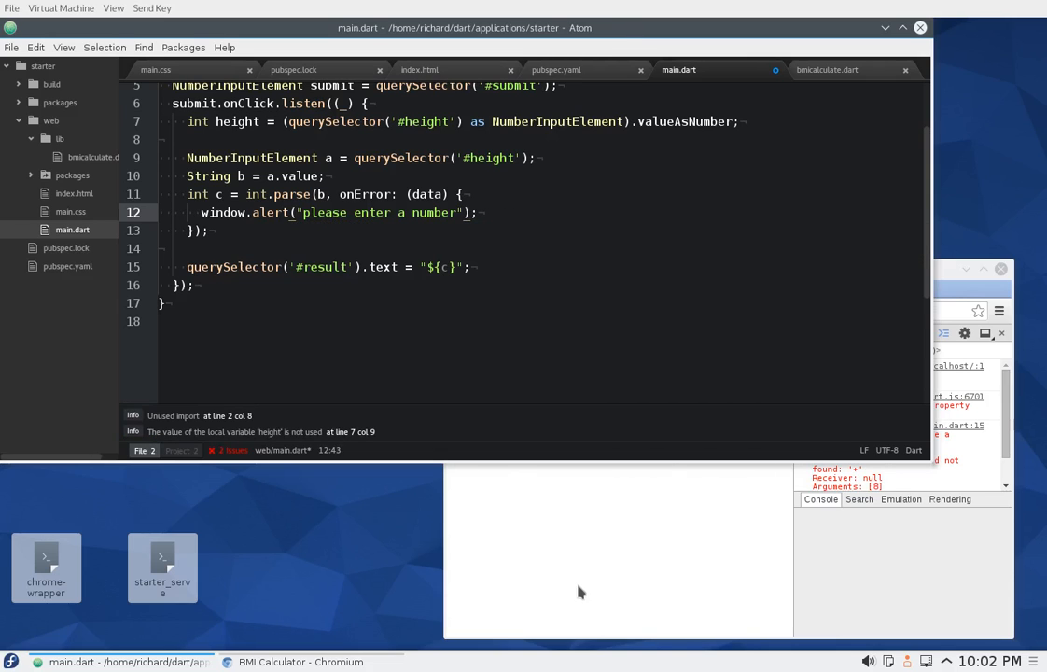
{"action": "left_click", "coordinate": [301, 662]}
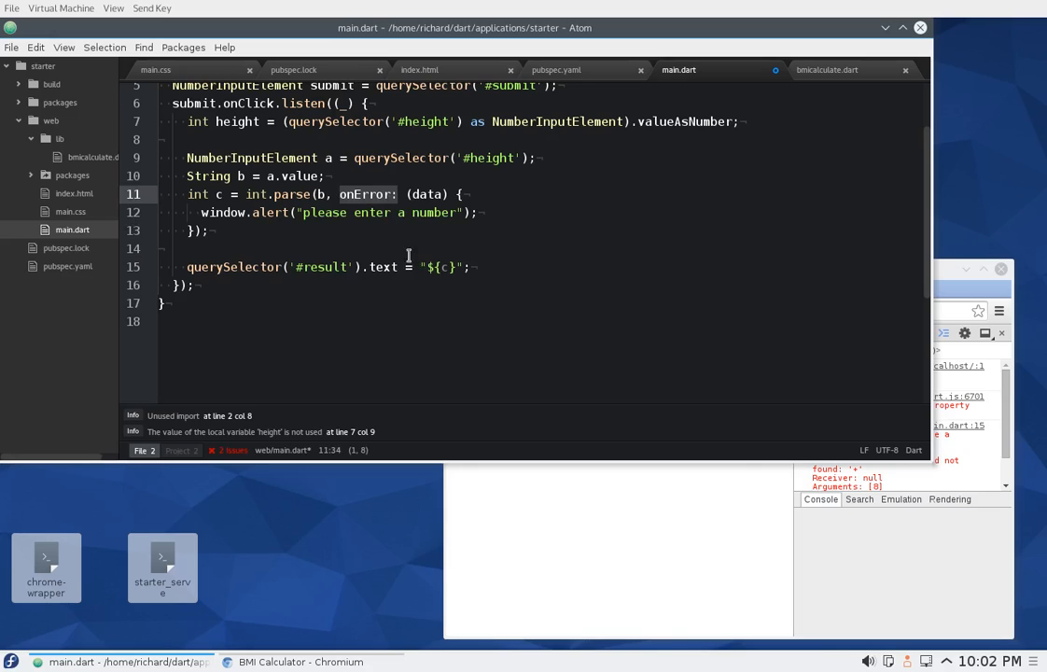
{"action": "mouse_move", "coordinate": [272, 222]}
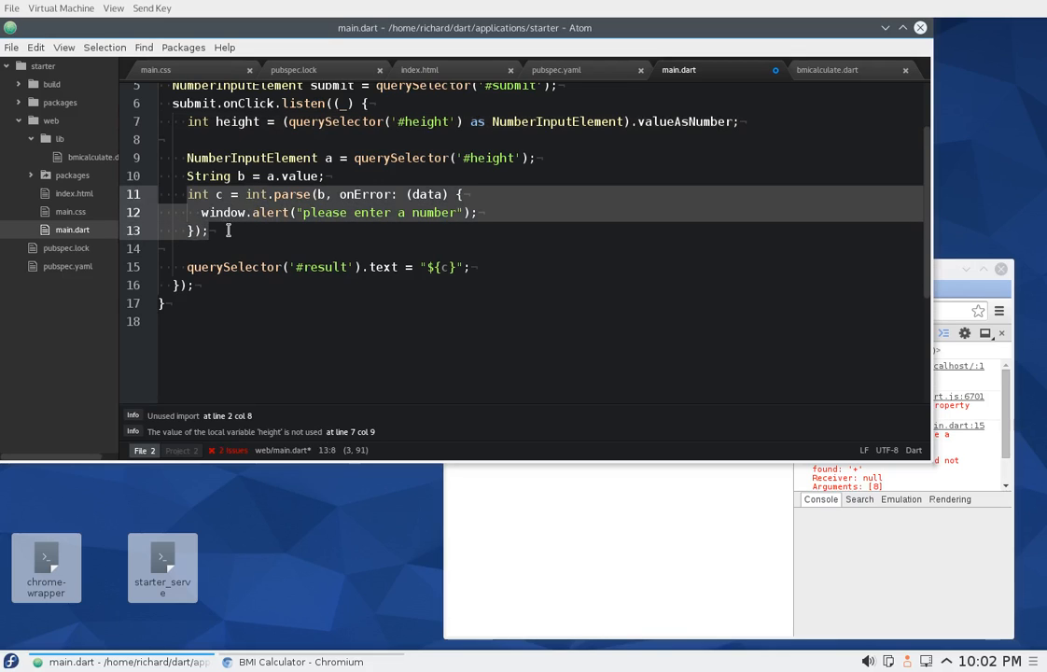
{"action": "mouse_move", "coordinate": [224, 212]}
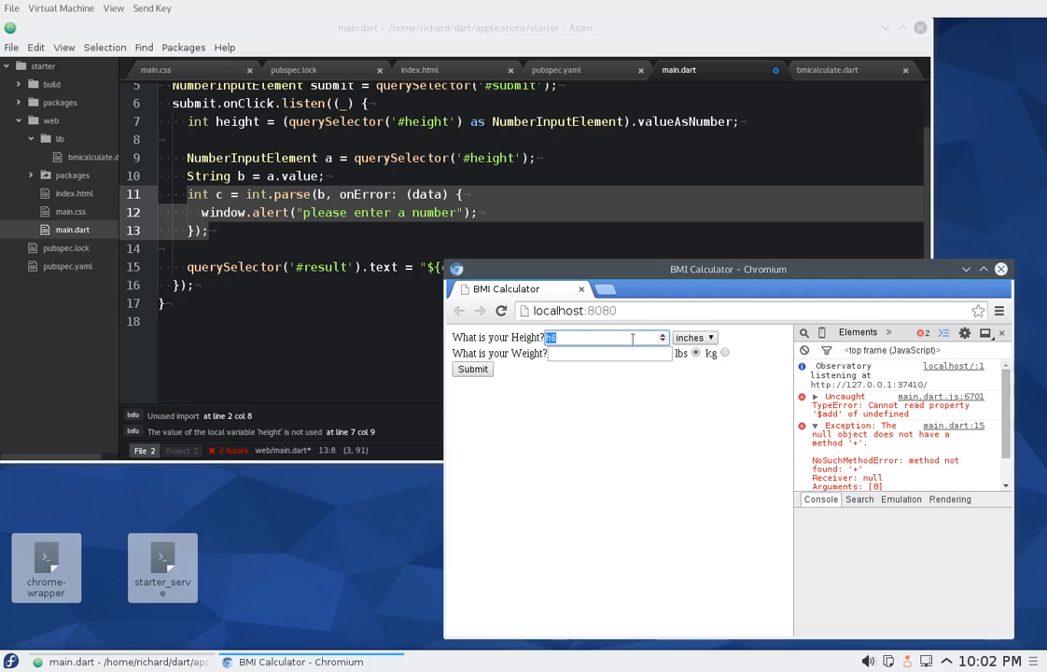
{"action": "mouse_move", "coordinate": [631, 394]}
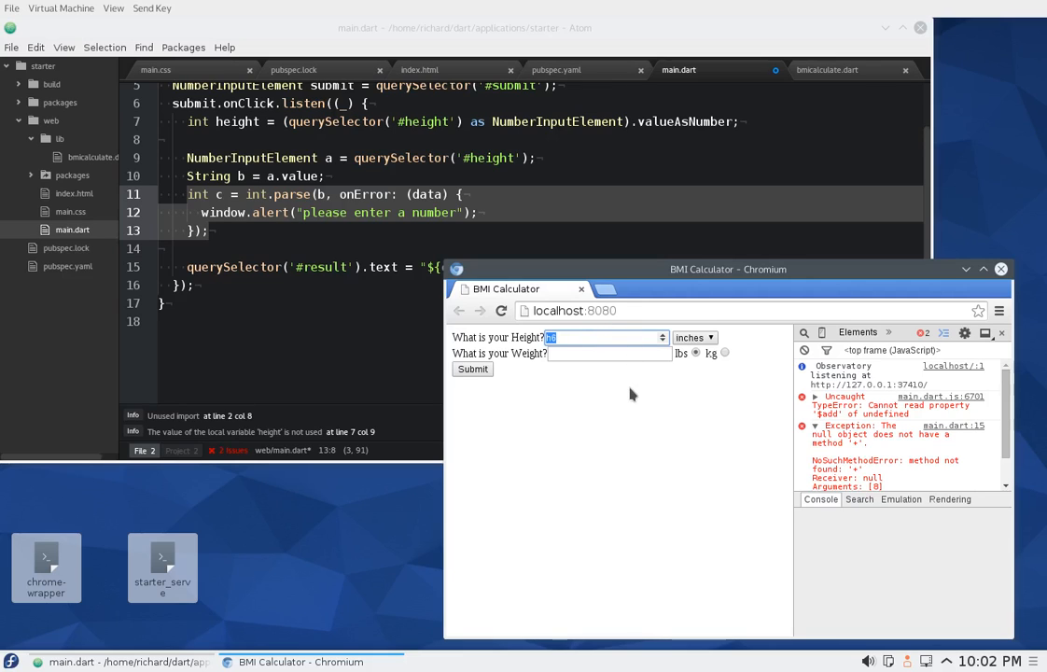